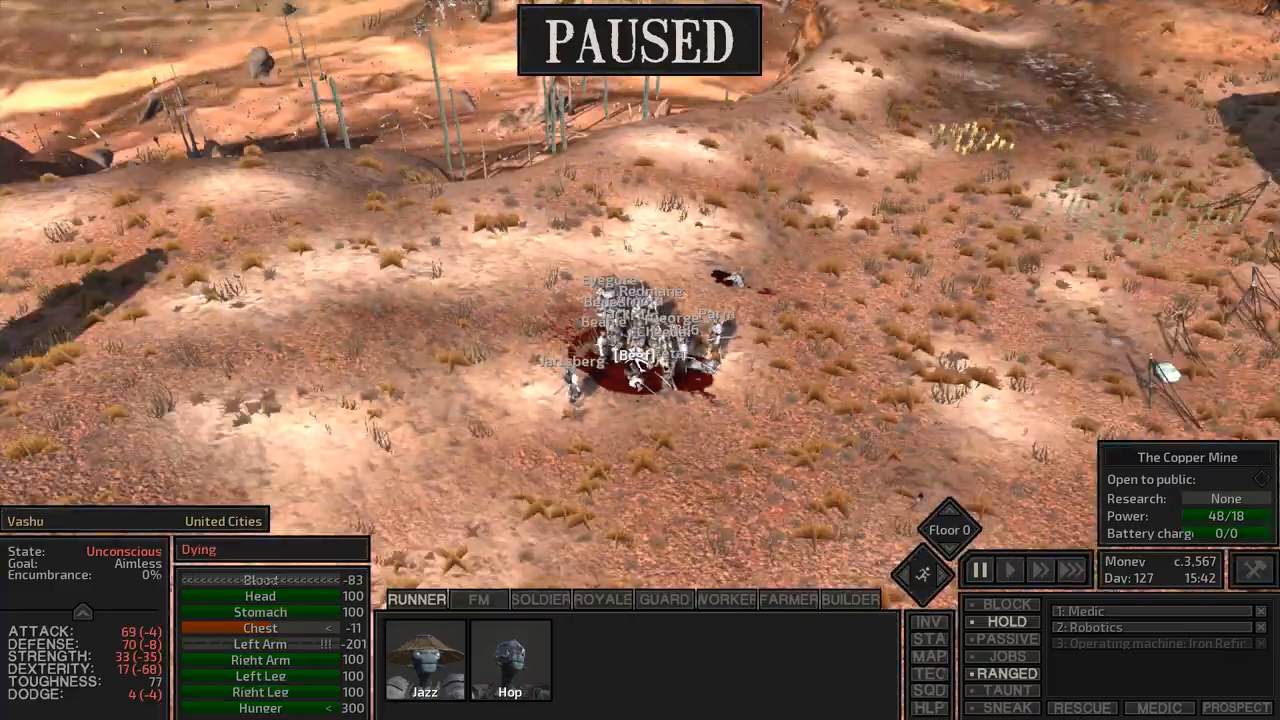
- Select the Royal squad and order it to march onward from the battle site
left_click(980, 568)
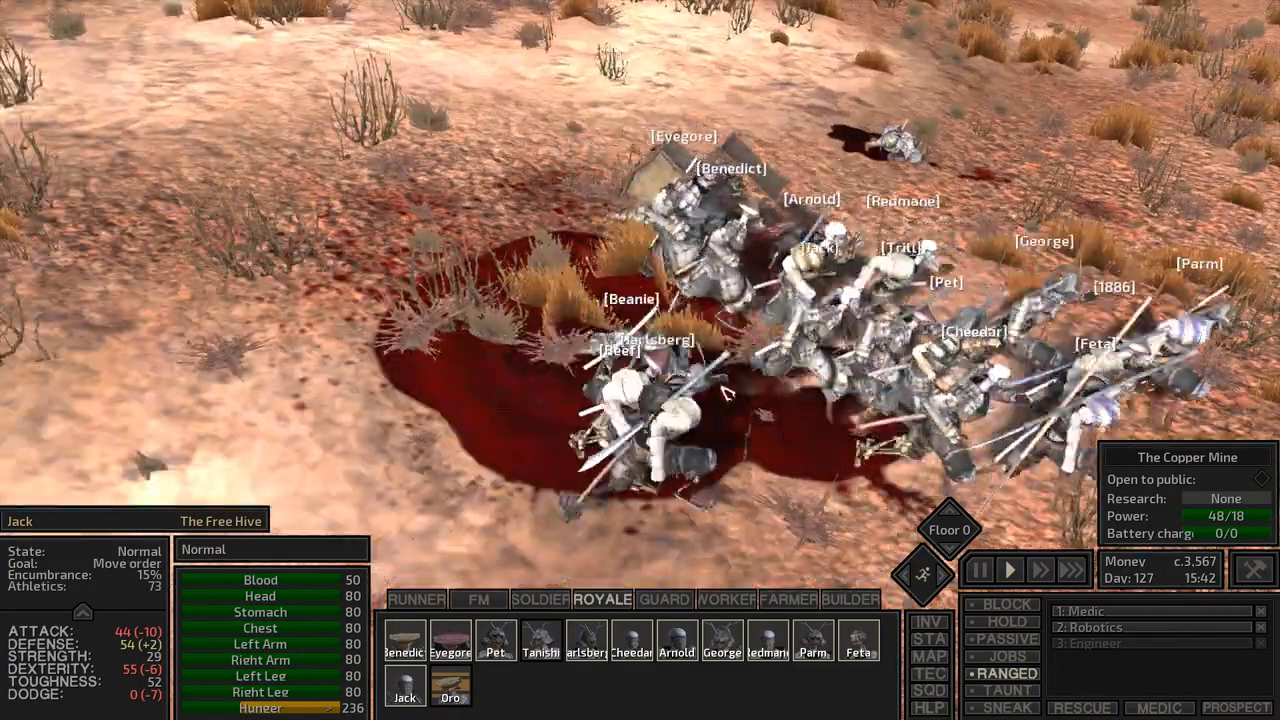
left_click(978, 568)
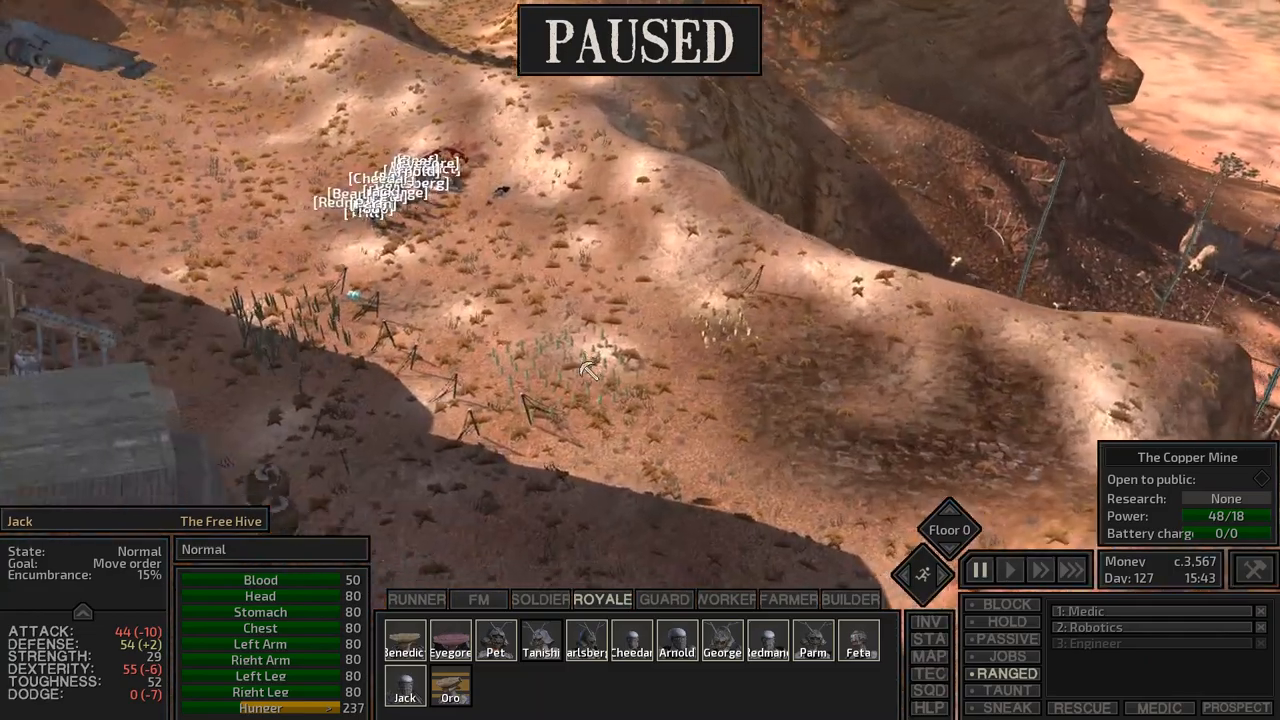
left_click(1008, 568)
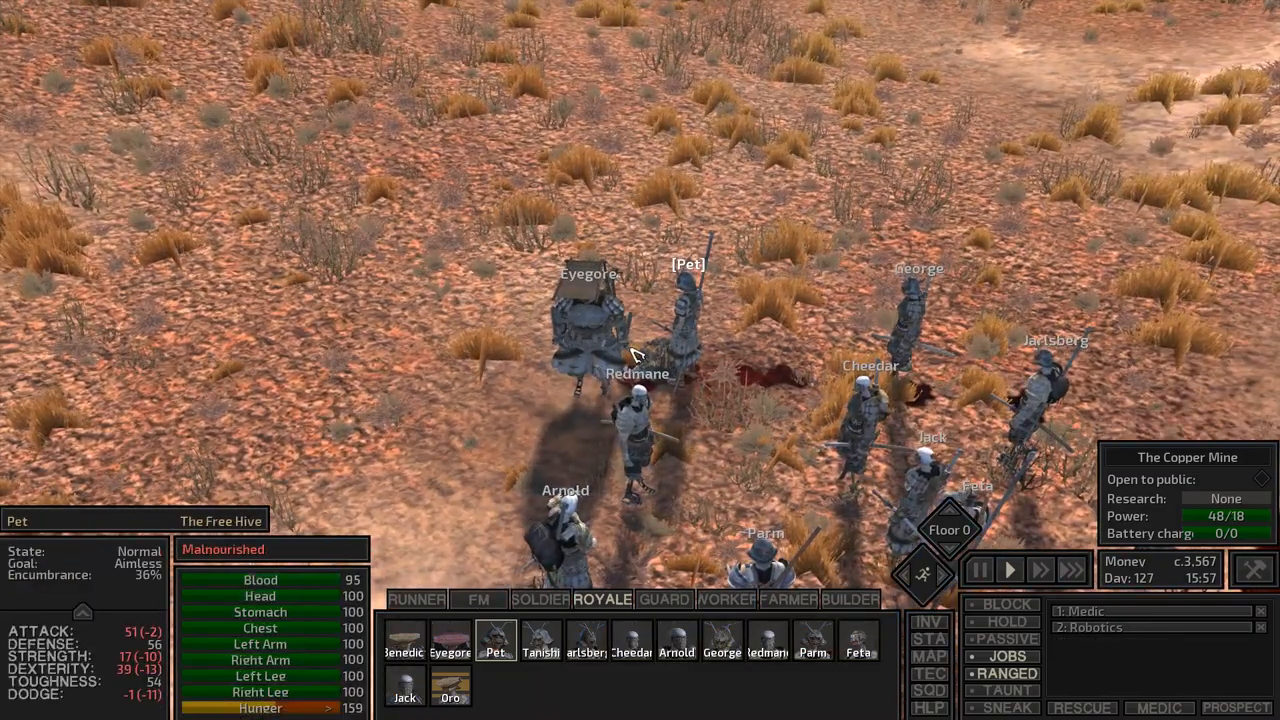
- Select the FM squad's Electrician to view The Copper Mine base
left_click(450, 640)
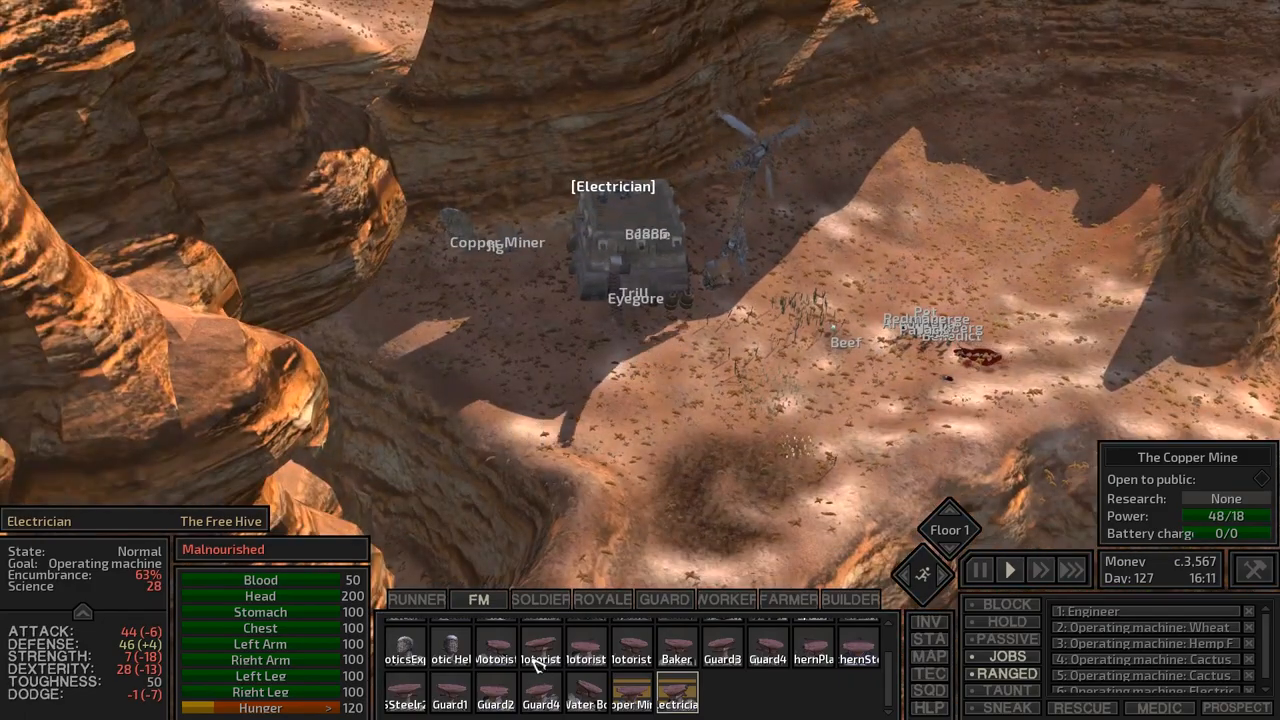
- Centre the camera on Sylas of the Soldier squad in the Ashlands
left_click(540, 600)
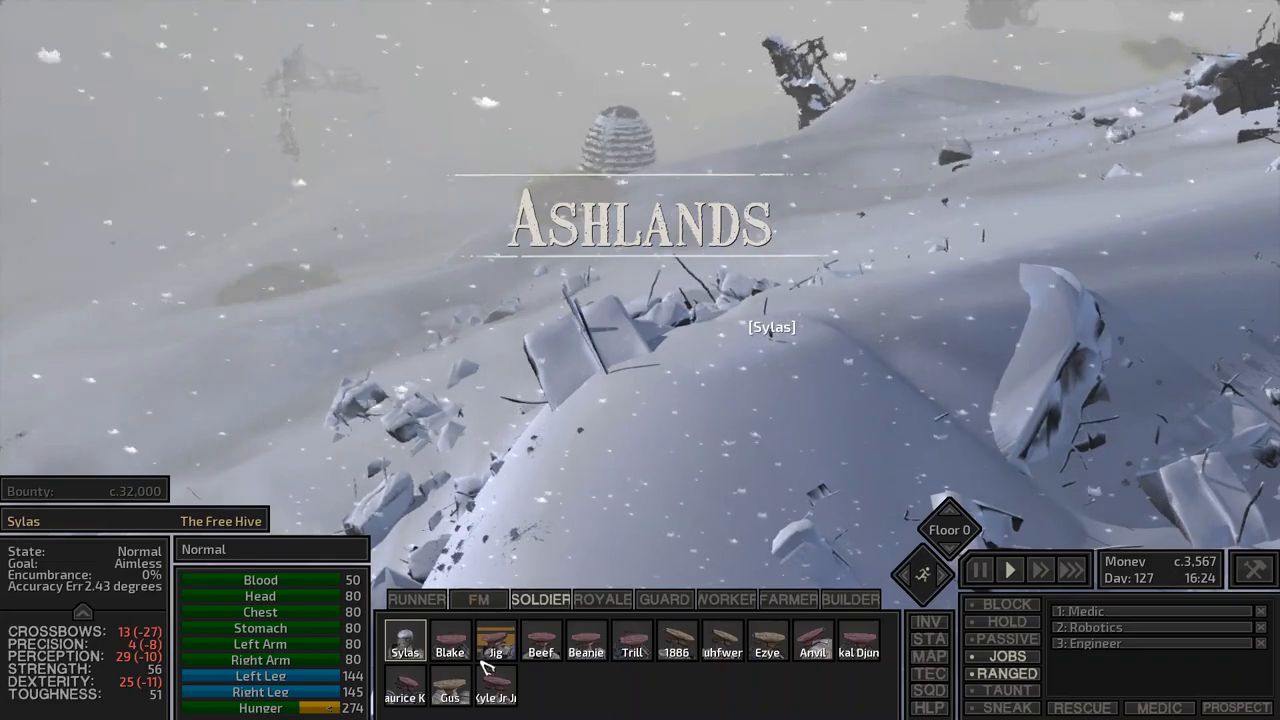
- Jump to Blake at Fort Monroe and bring up the Interior build list
left_click(448, 644)
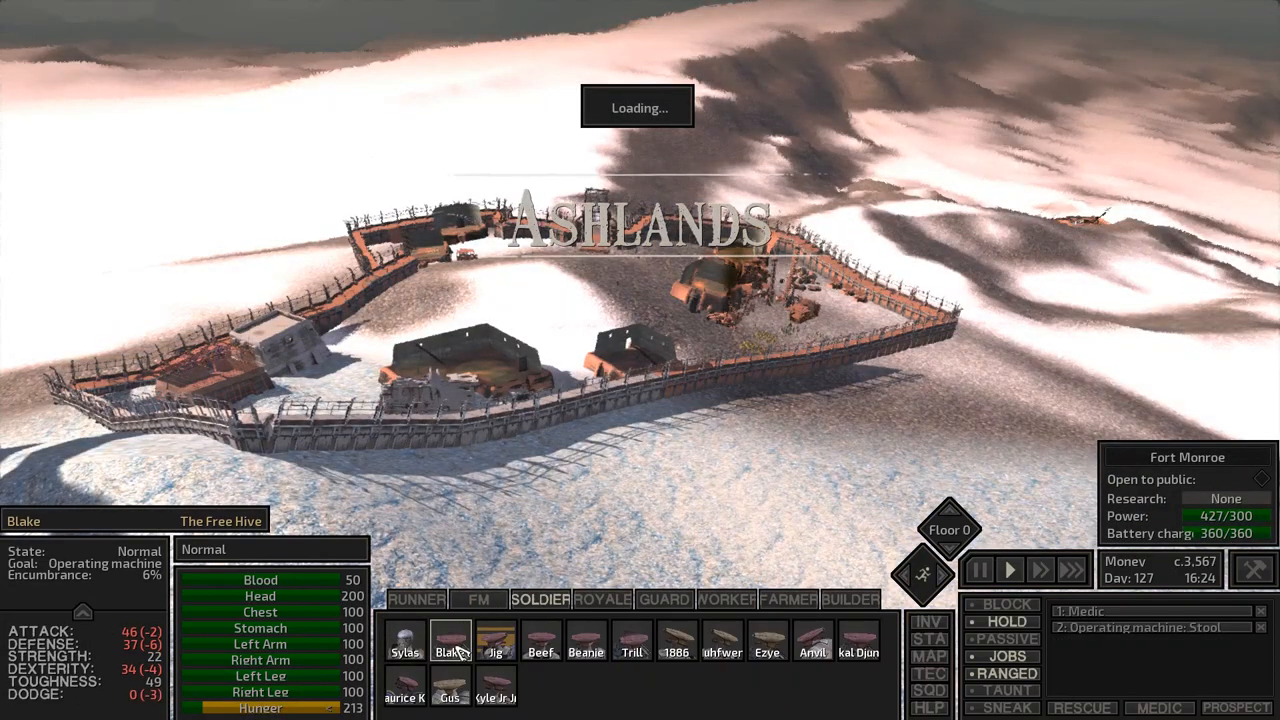
left_click(976, 568)
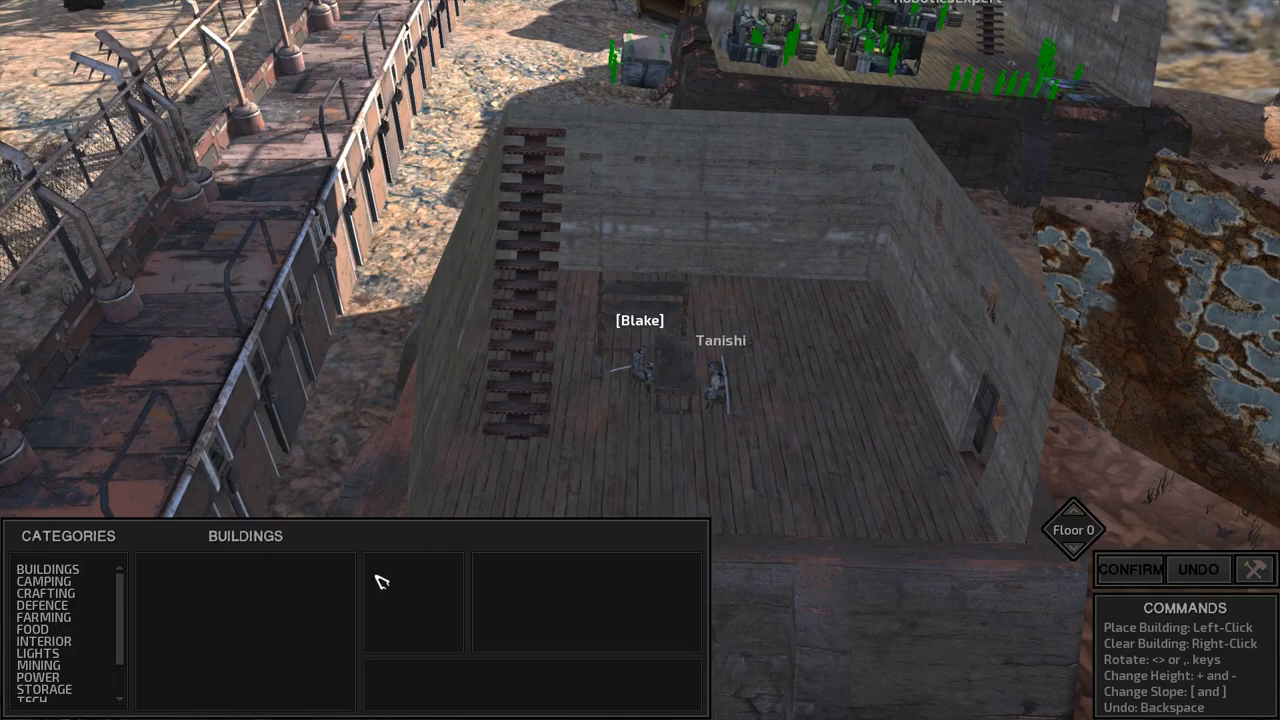
mouse_move(60, 676)
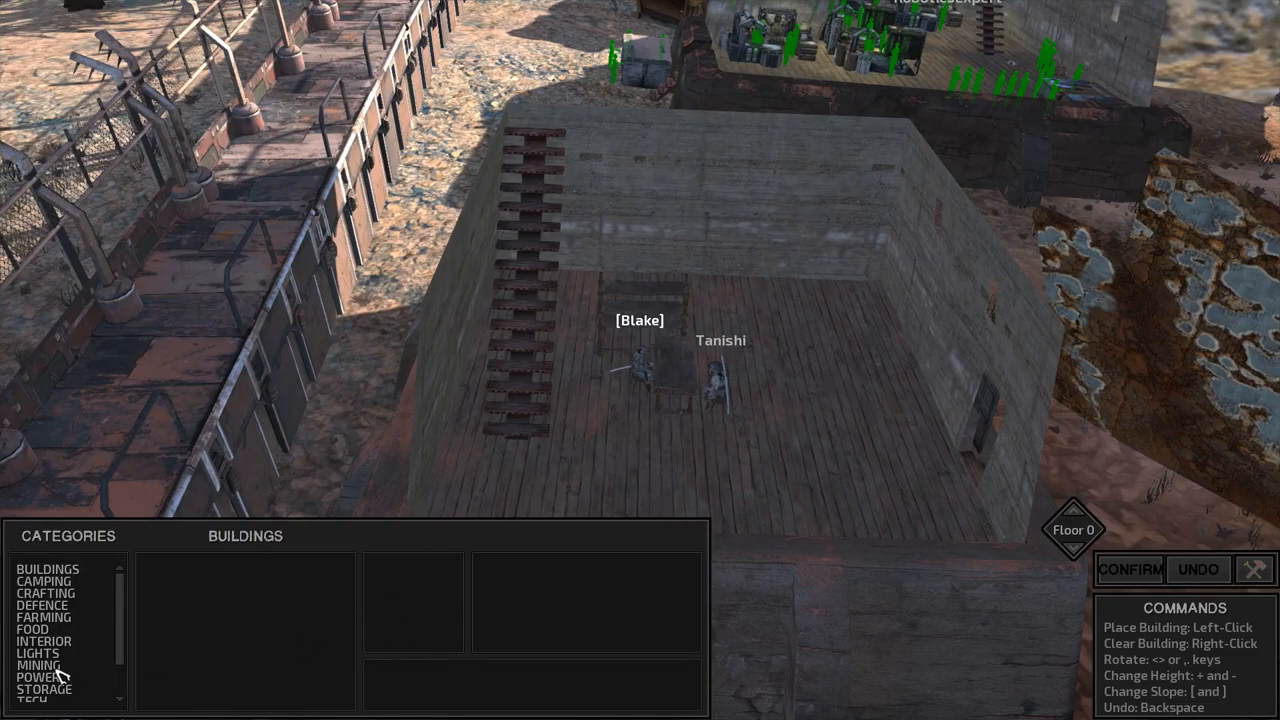
left_click(44, 640)
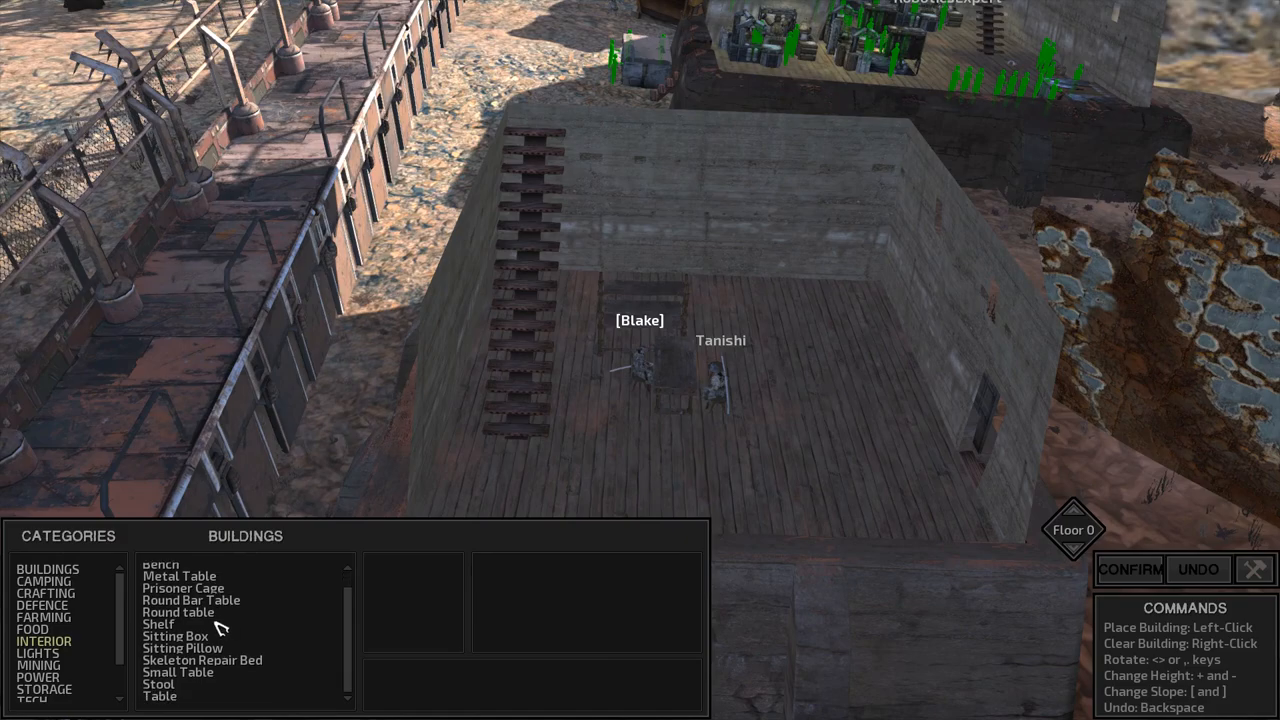
mouse_move(250, 650)
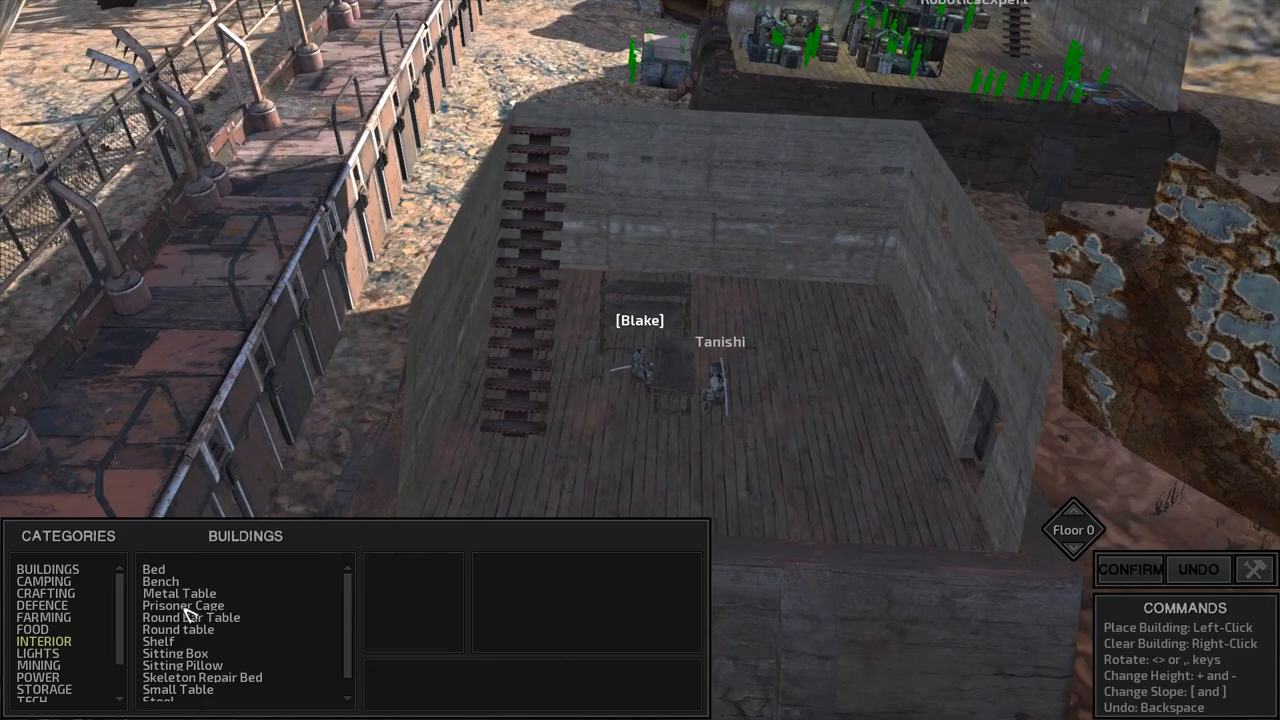
- Place a Bed inside the walled room at Fort Monroe
left_click(152, 568)
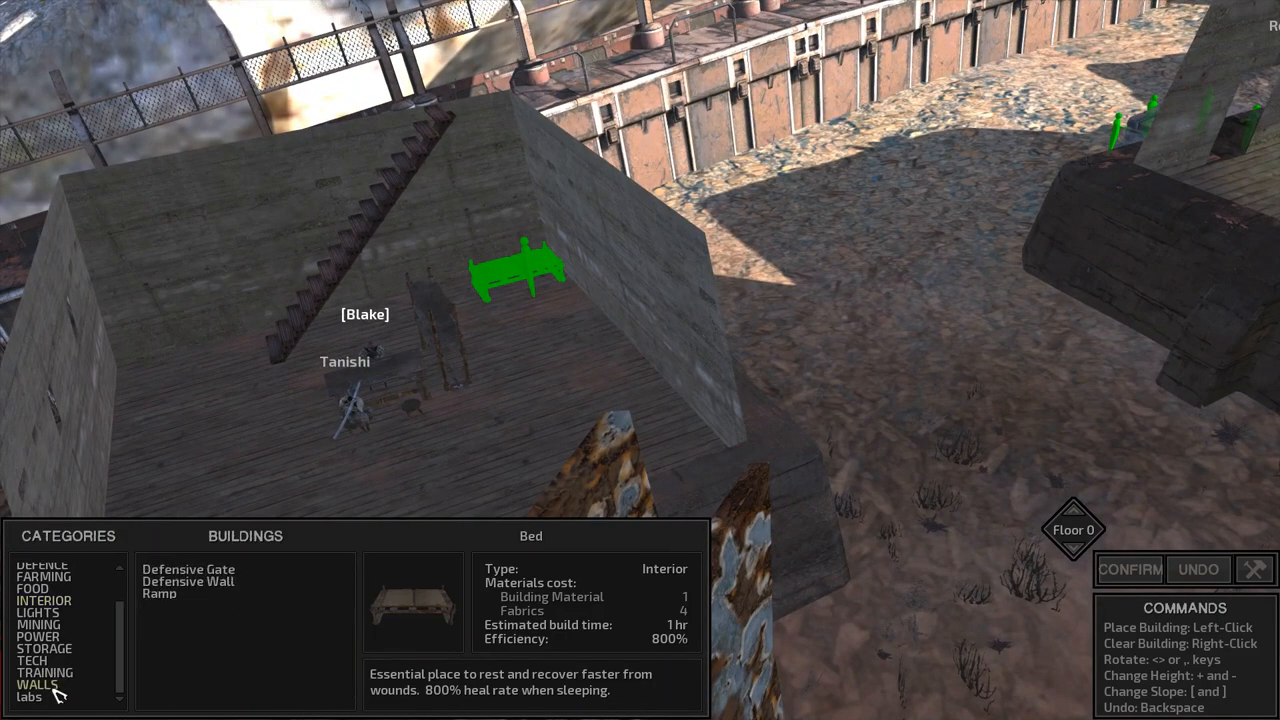
left_click(44, 672)
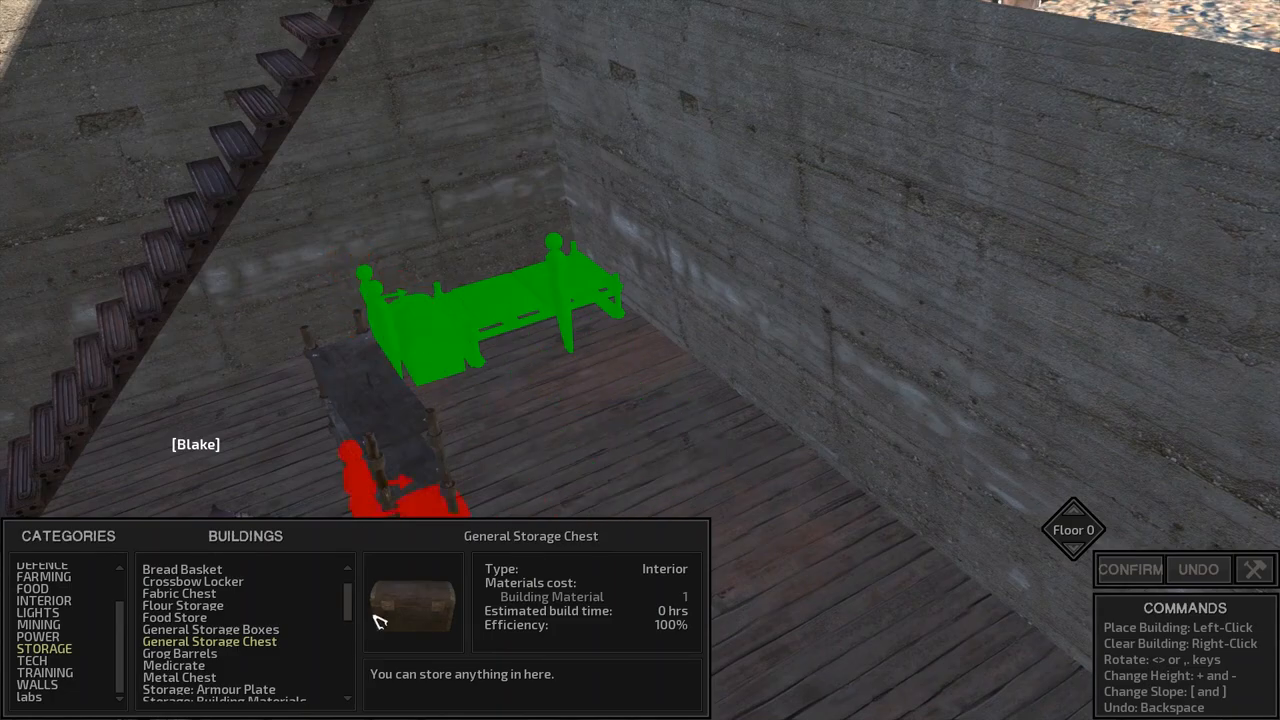
left_click(180, 652)
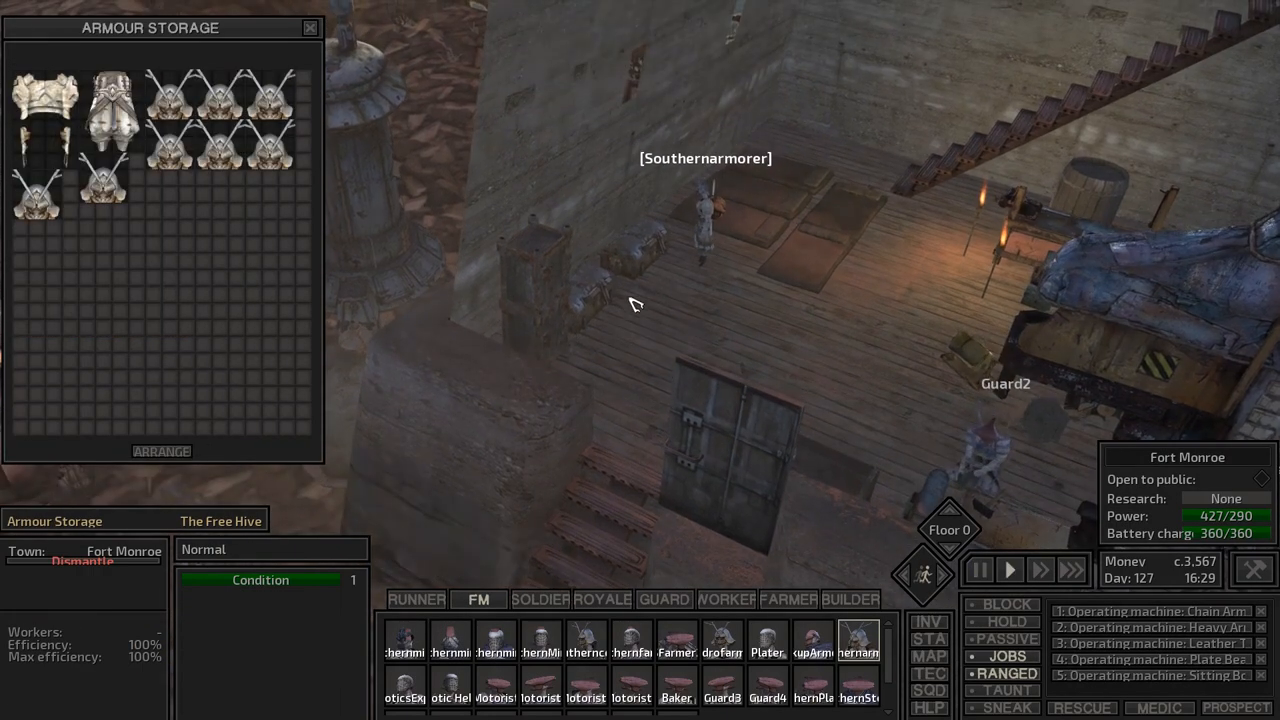
- Pause, close the helmet storage and show the other Armour Storage's contents
left_click(978, 568)
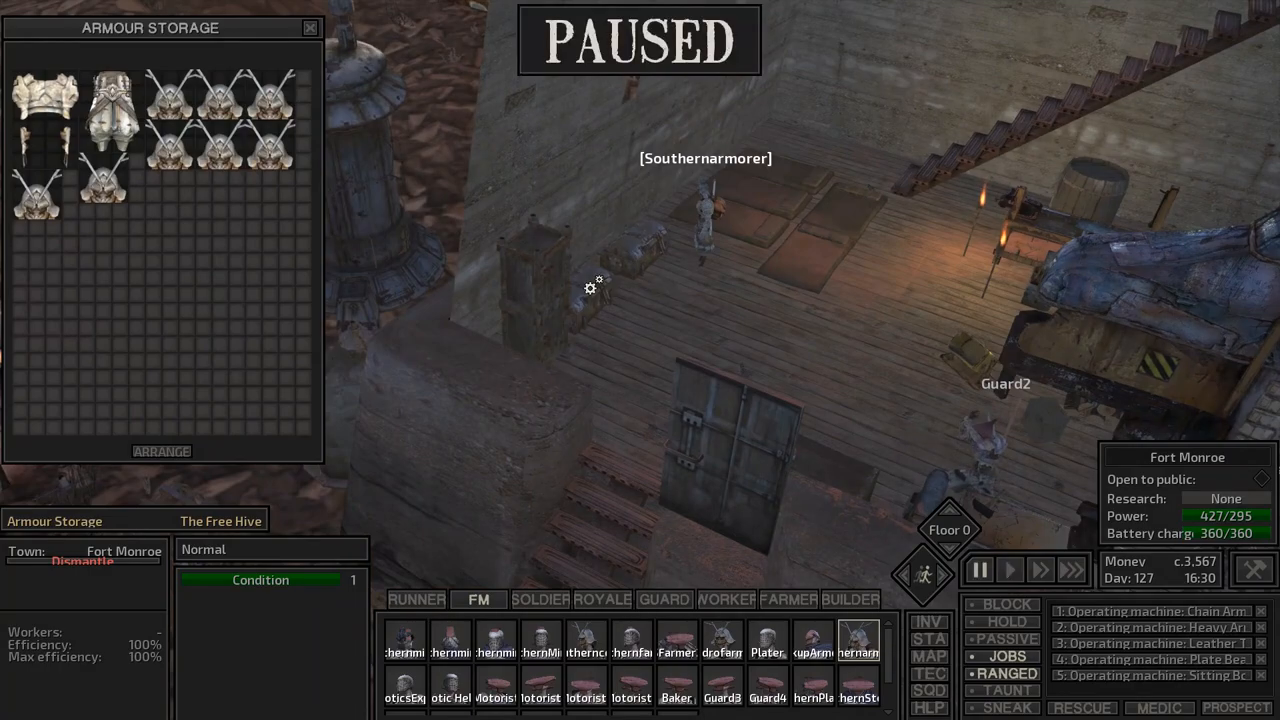
left_click(310, 28)
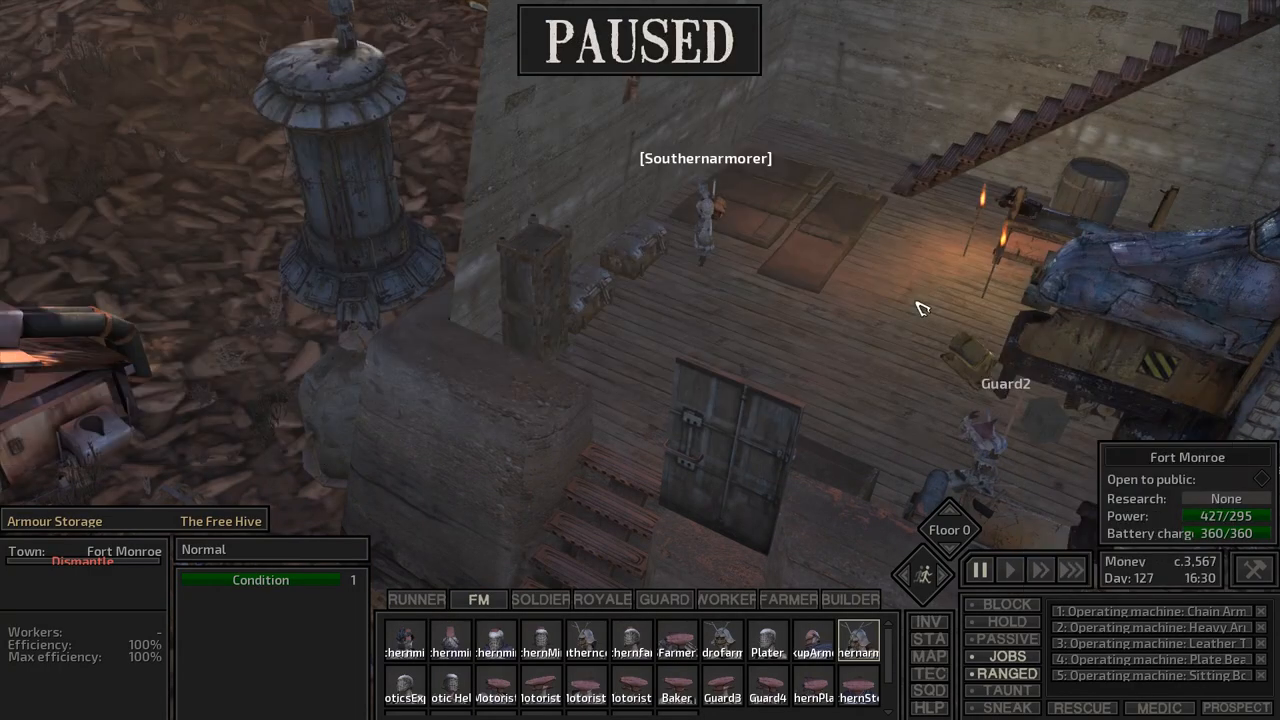
left_click(1008, 568)
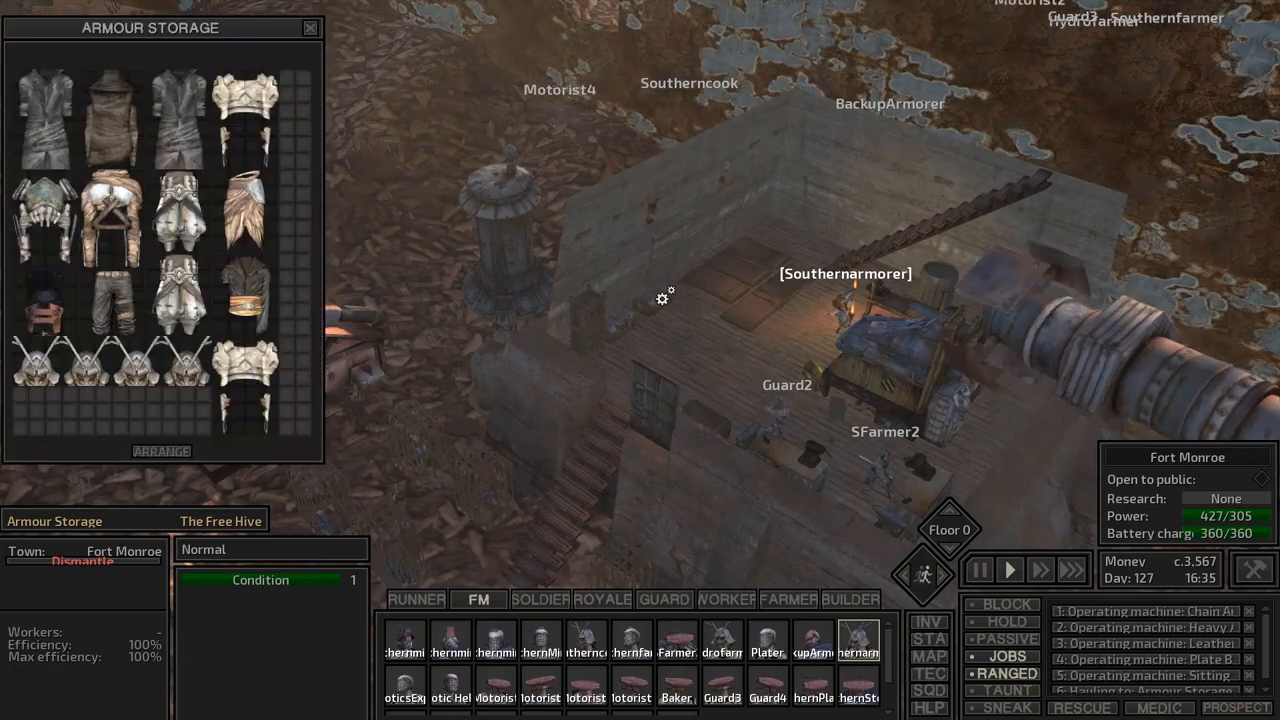
mouse_move(182, 390)
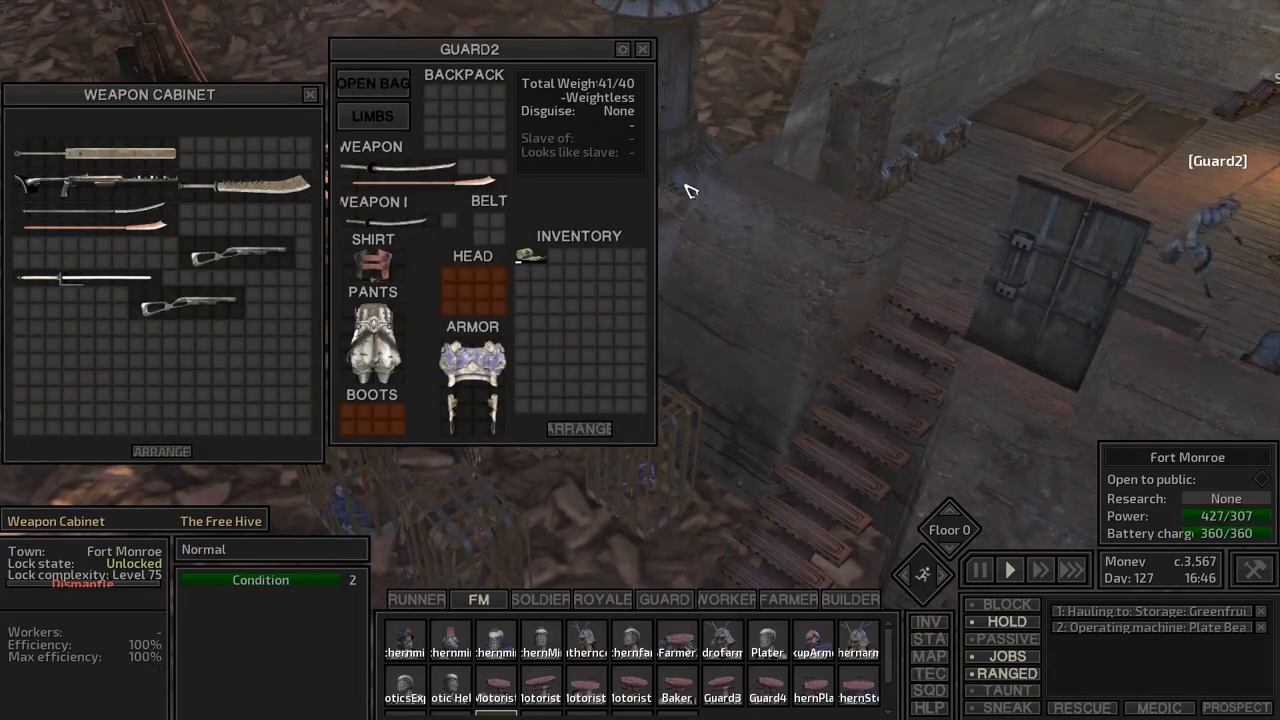
mouse_move(430, 176)
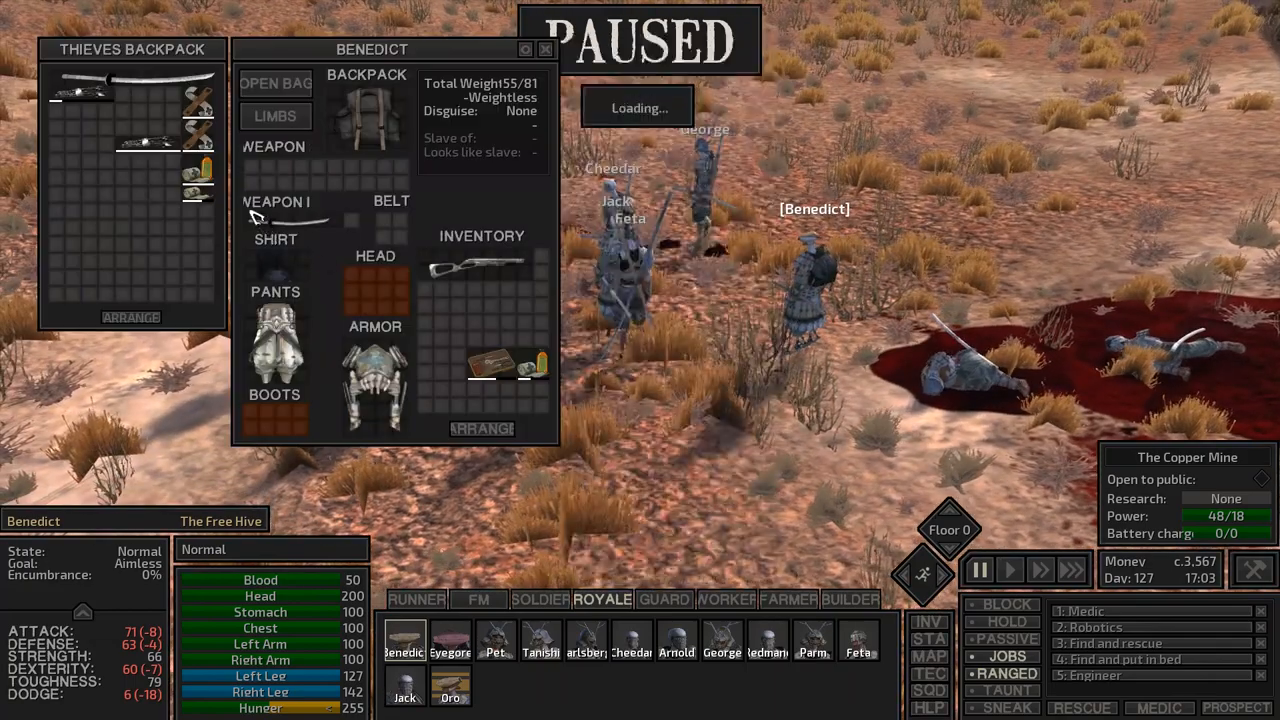
mouse_move(110, 82)
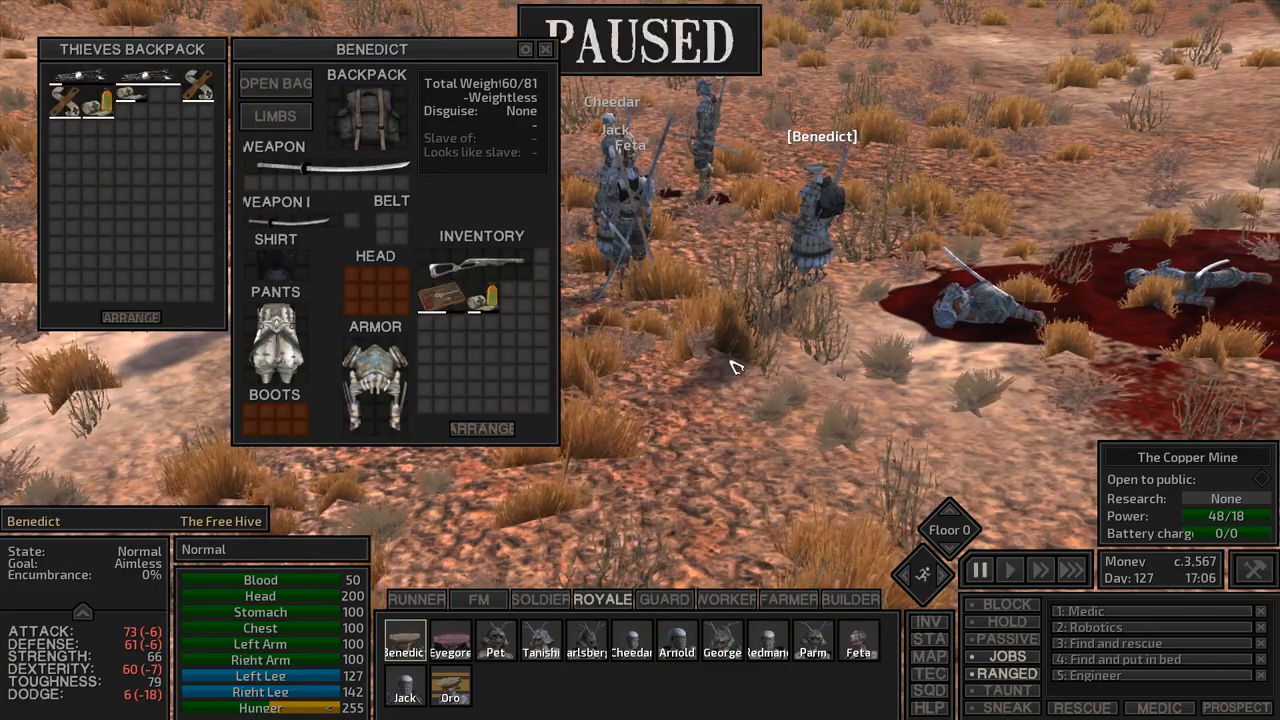
- Close Benedict's inventory after looting the thieves backpack
left_click(544, 48)
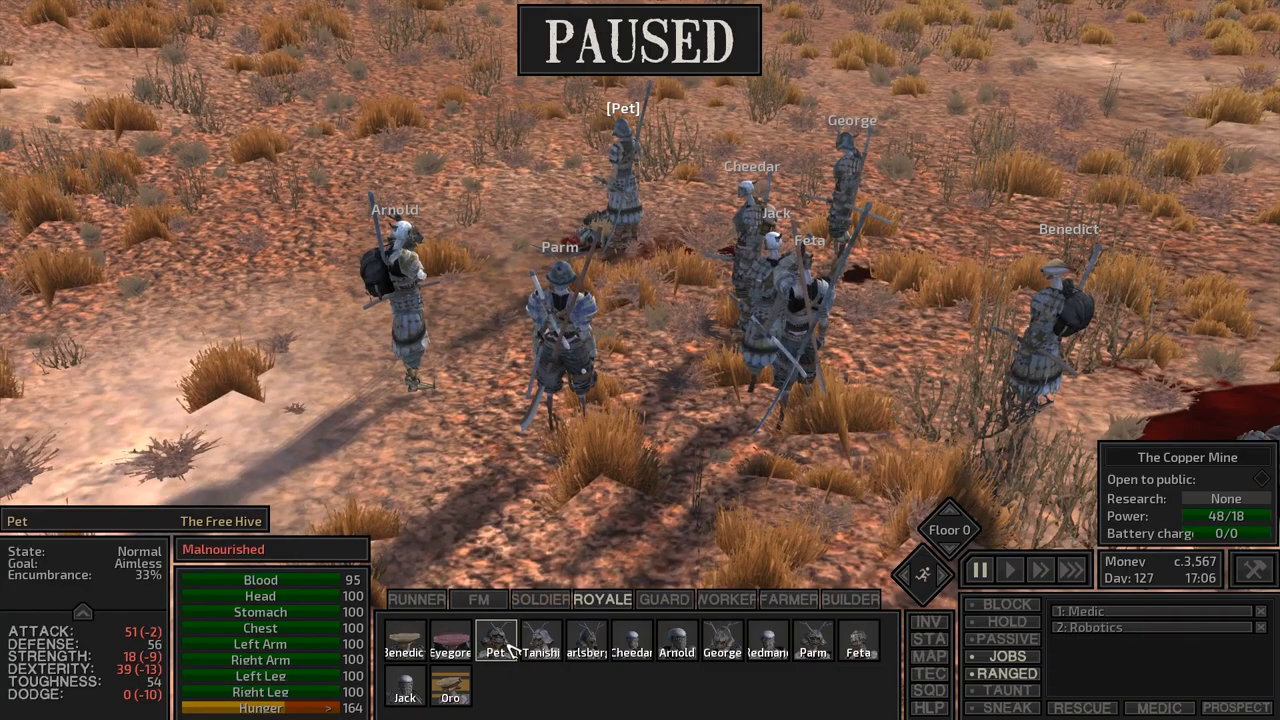
- Loot the dead United Cities soldiers with the squad, then show the world map
left_click(496, 640)
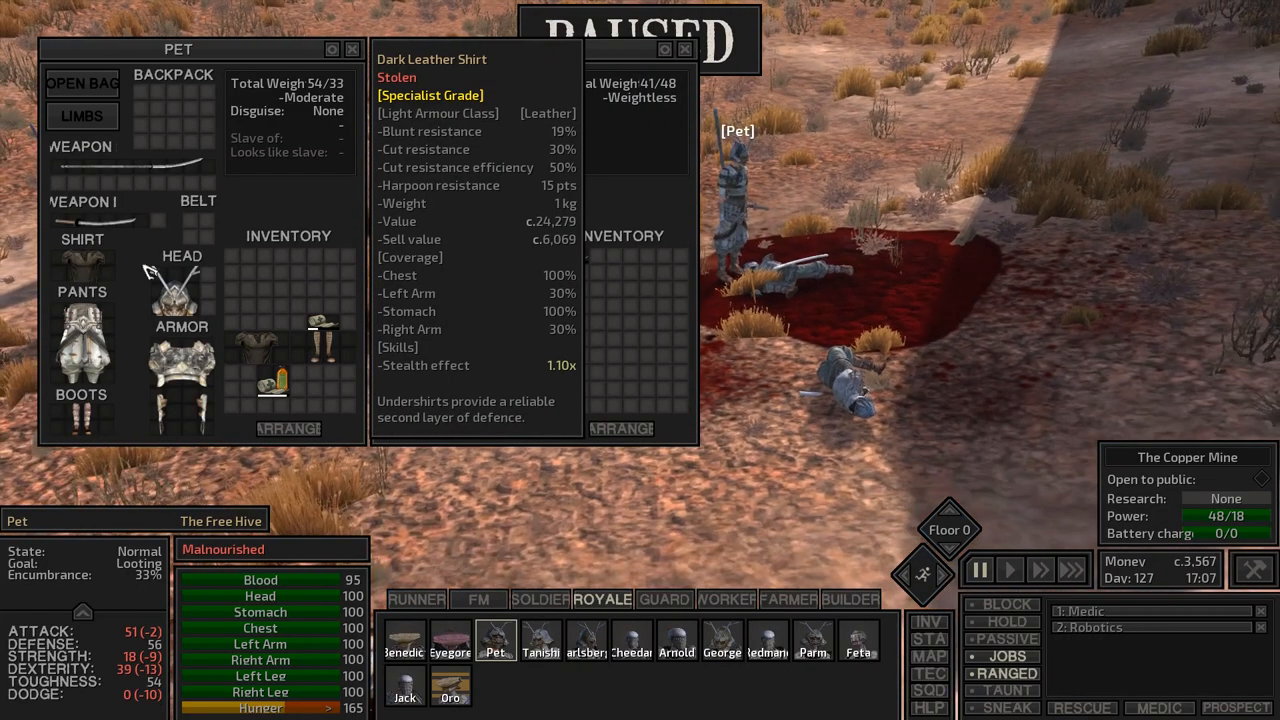
mouse_move(98, 276)
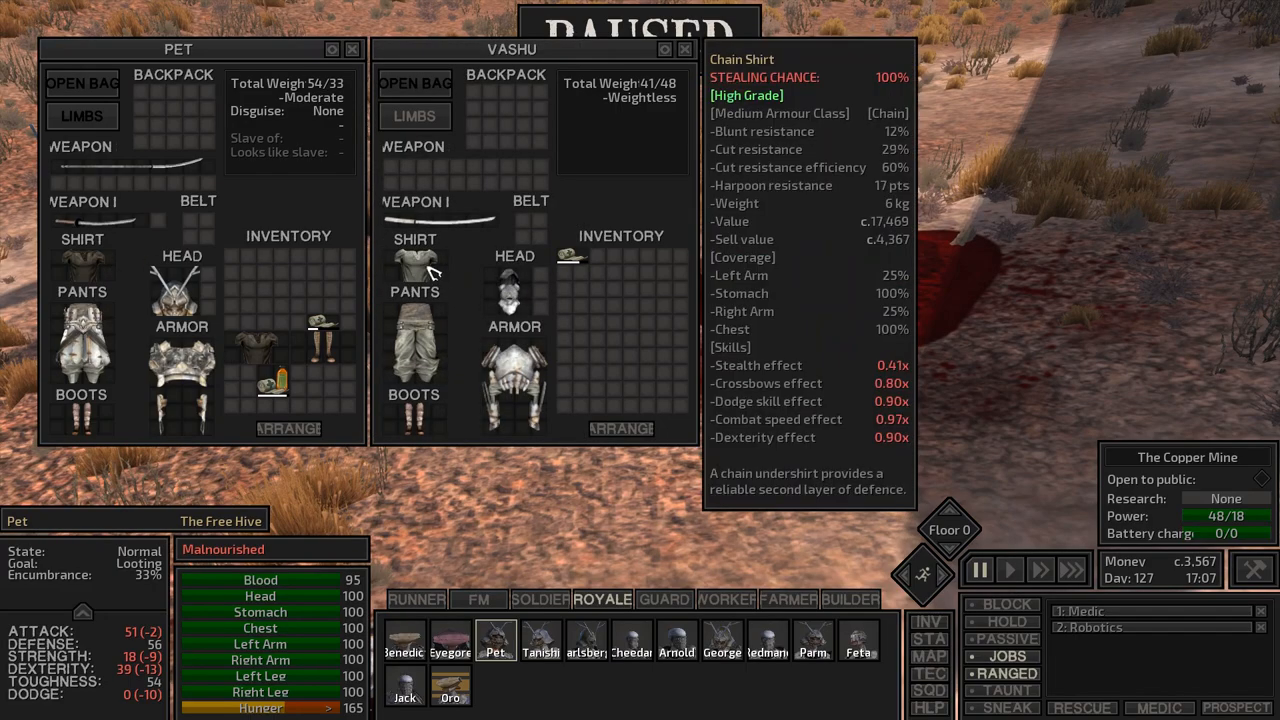
mouse_move(424, 264)
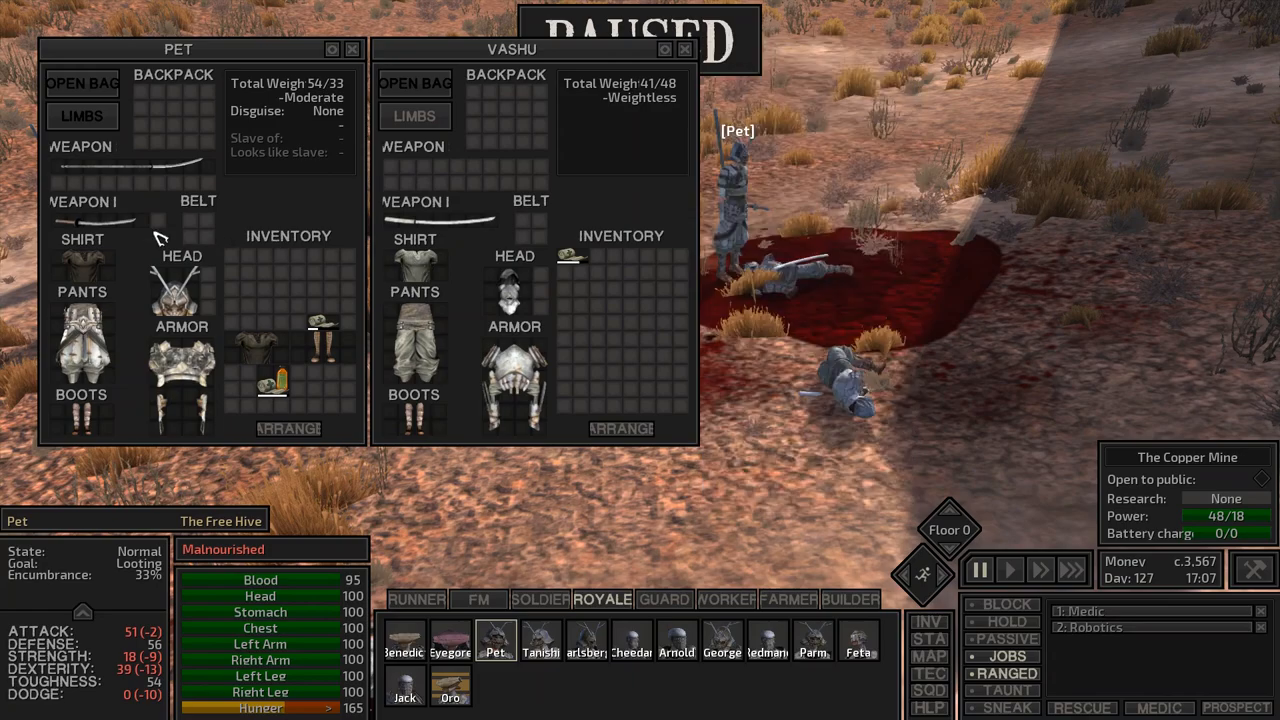
mouse_move(512, 290)
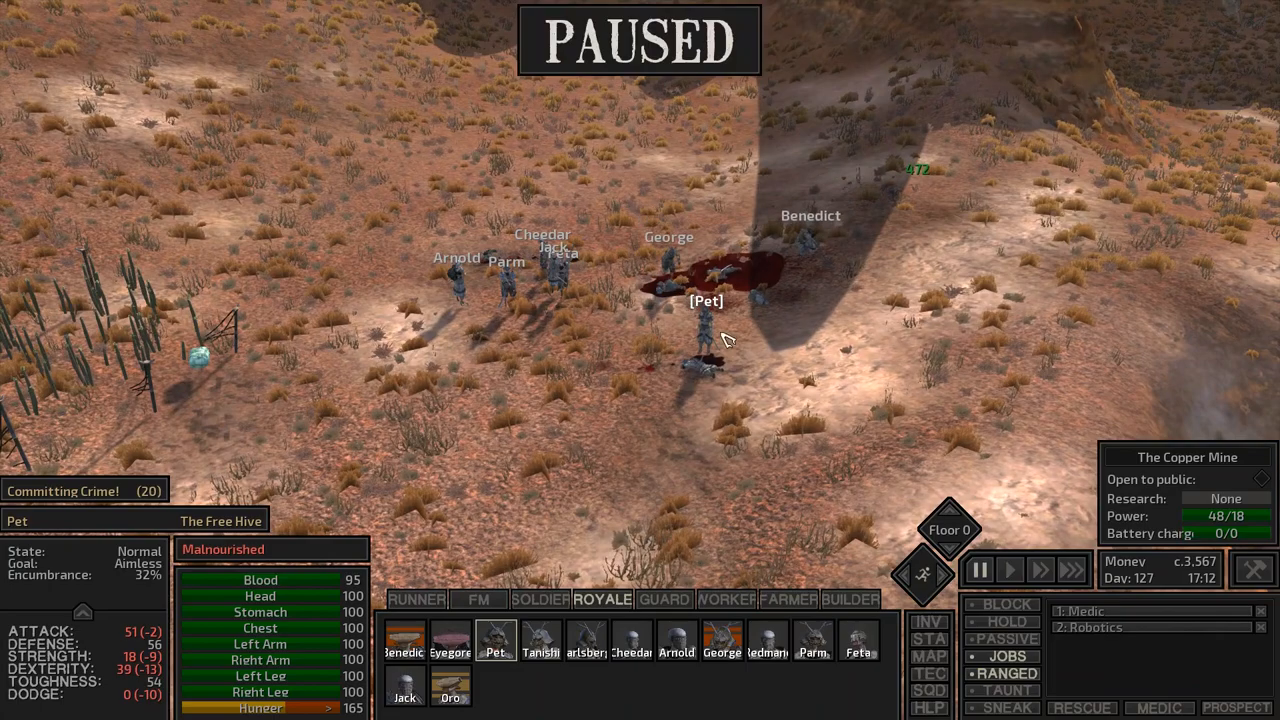
left_click(1008, 568)
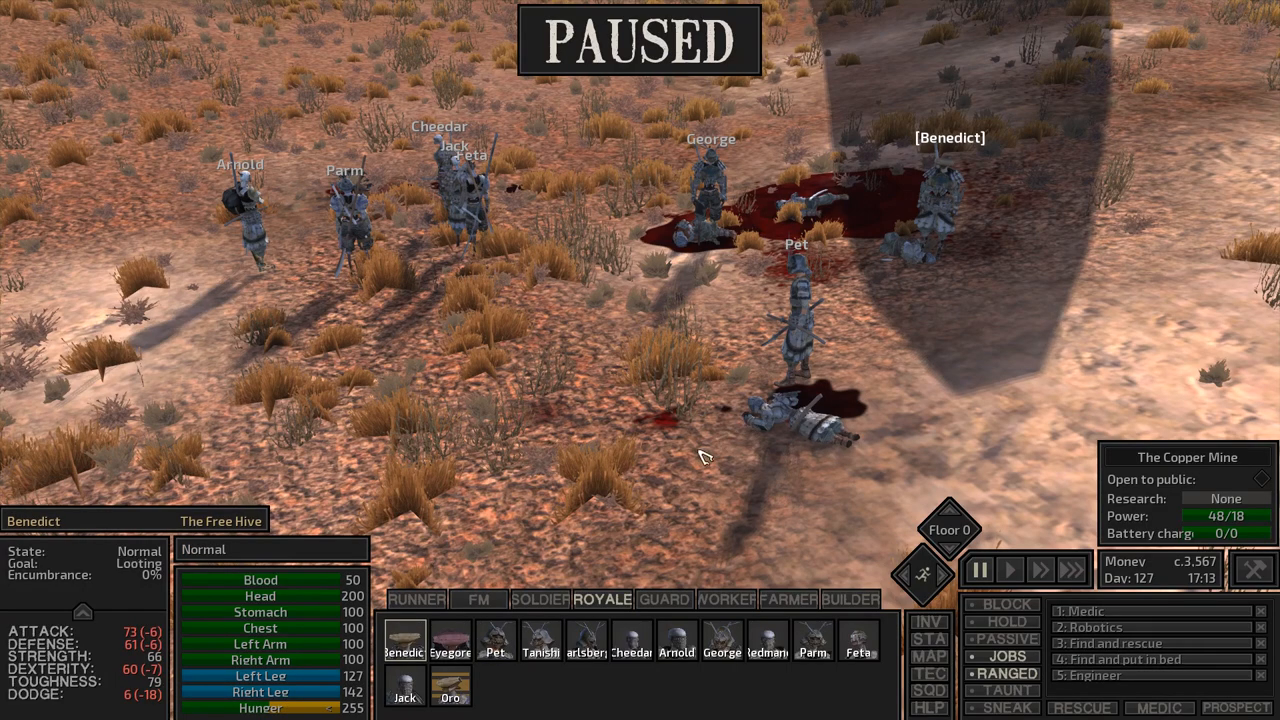
left_click(1008, 568)
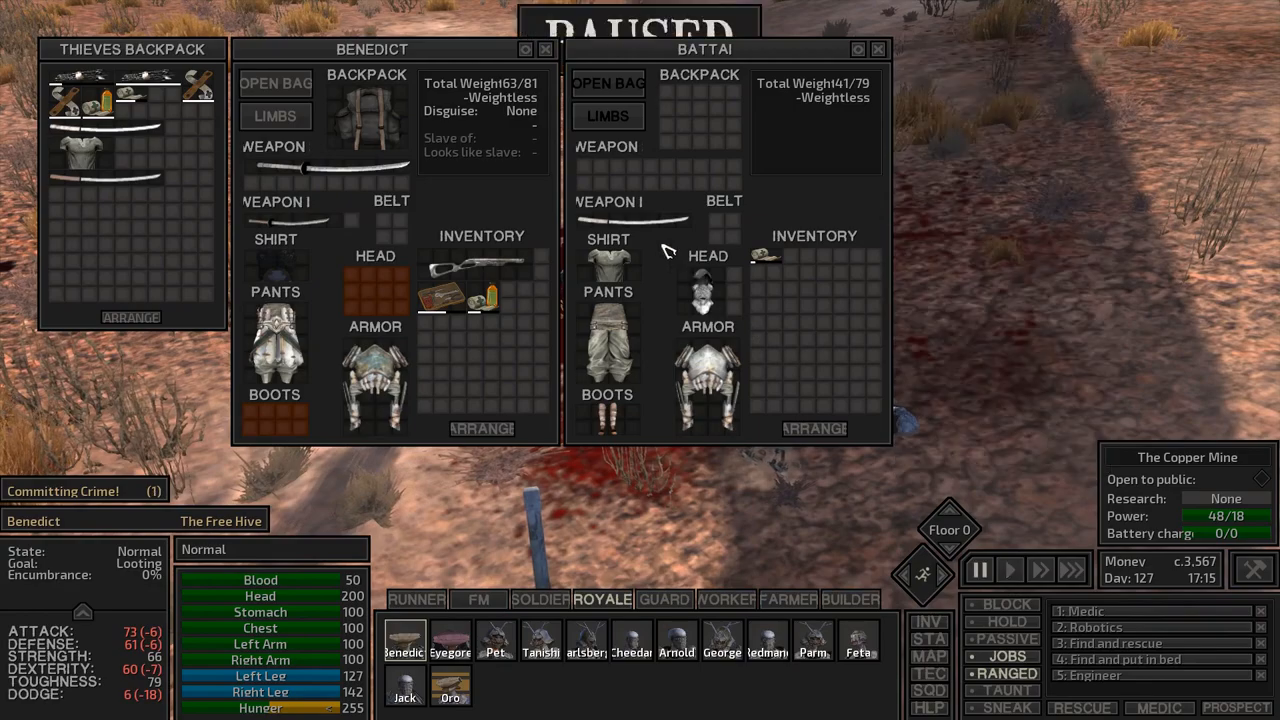
left_click(876, 48)
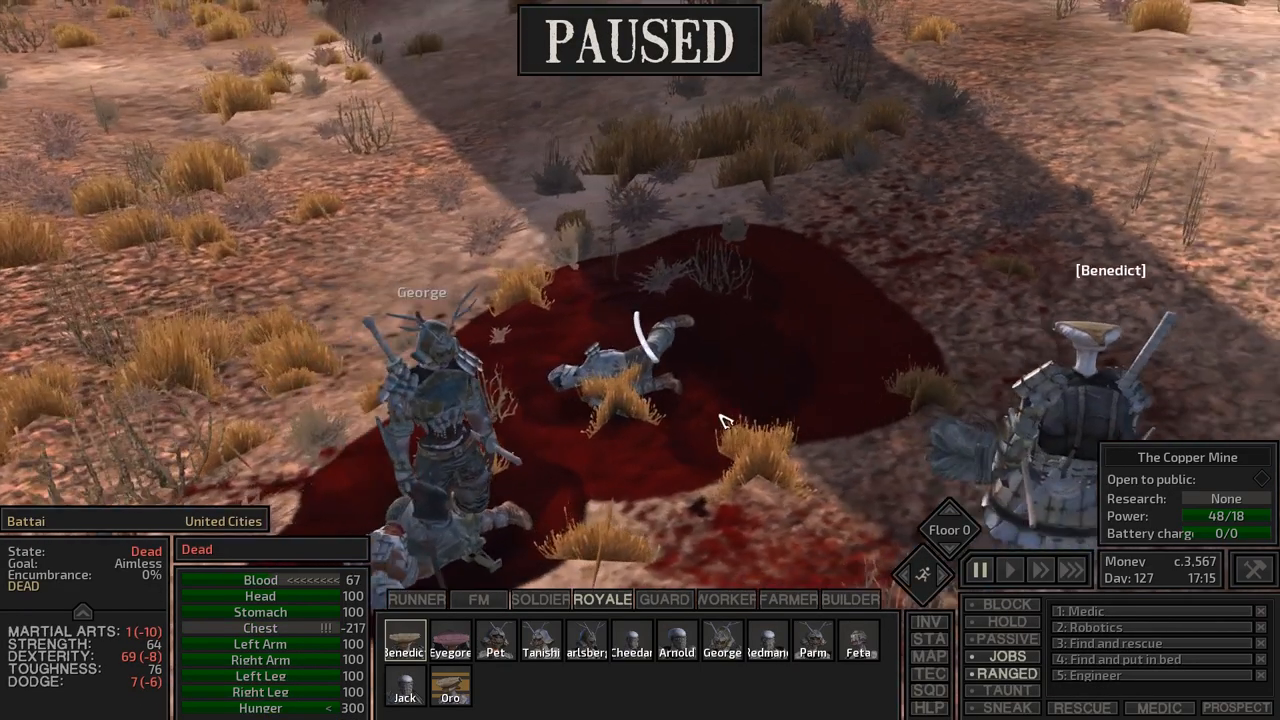
left_click(980, 570)
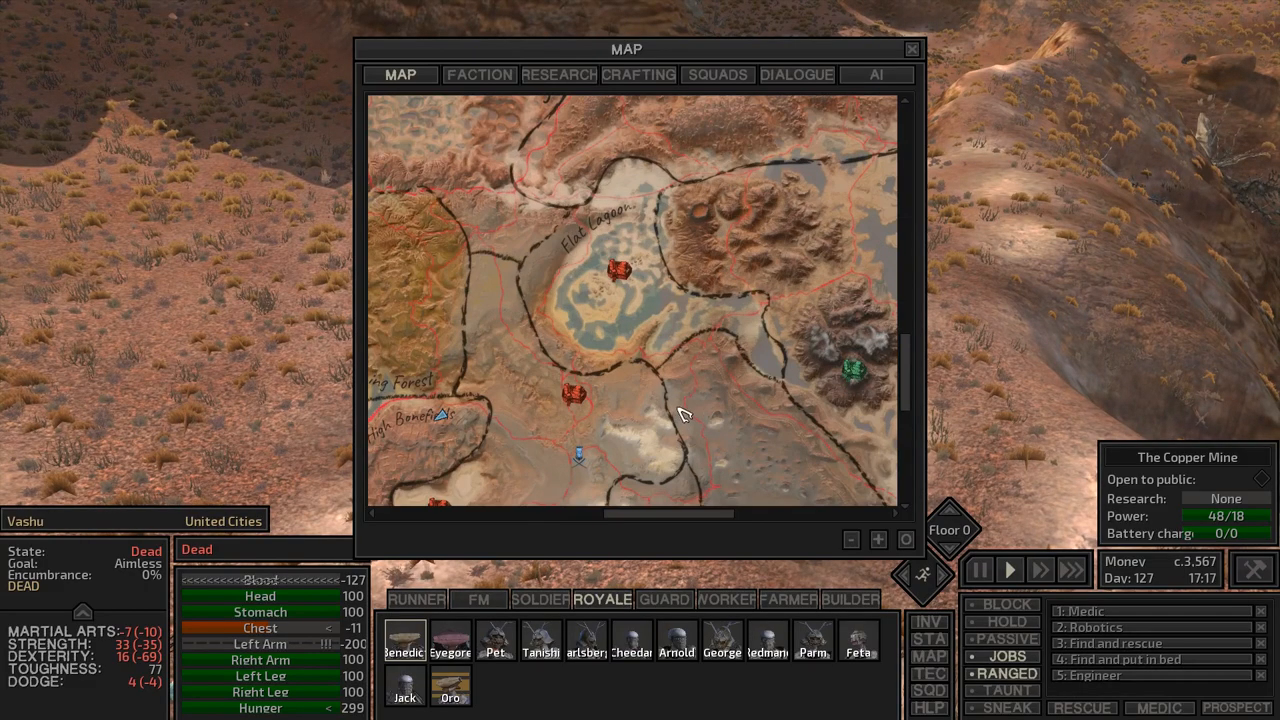
- Return to the Copper Mine base and check the Electrician's inventory
left_click(912, 48)
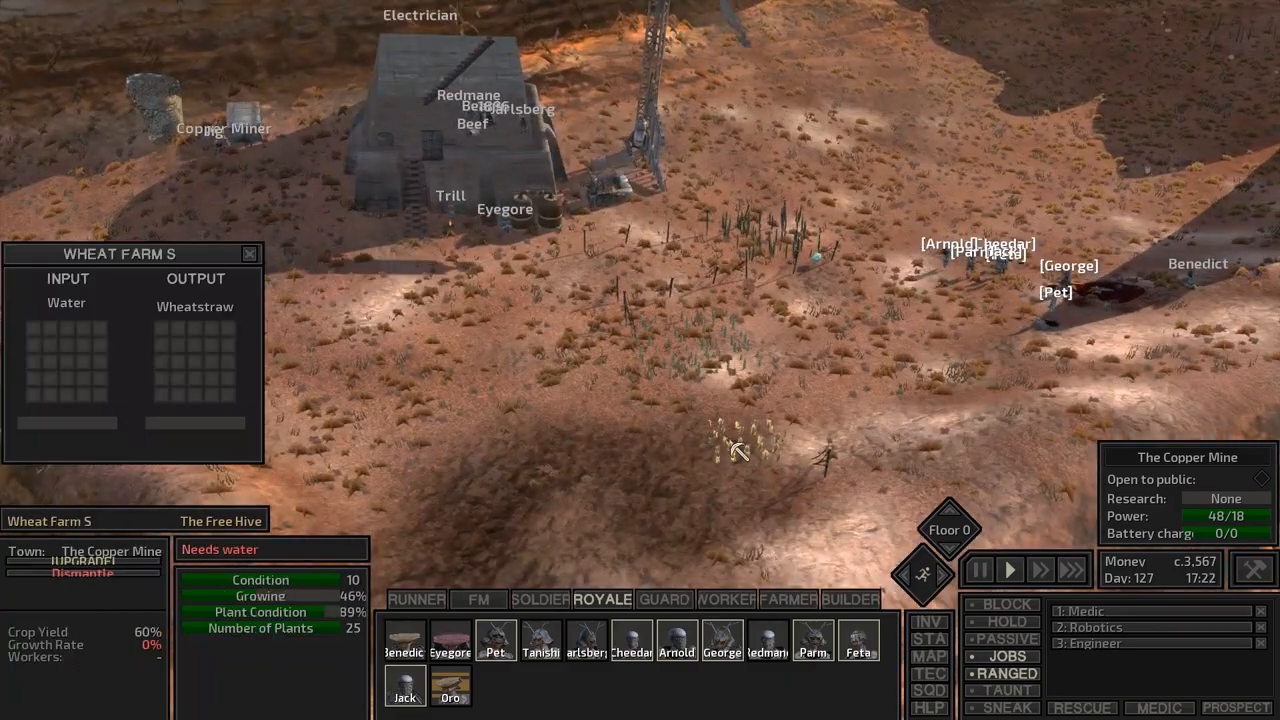
mouse_move(684, 348)
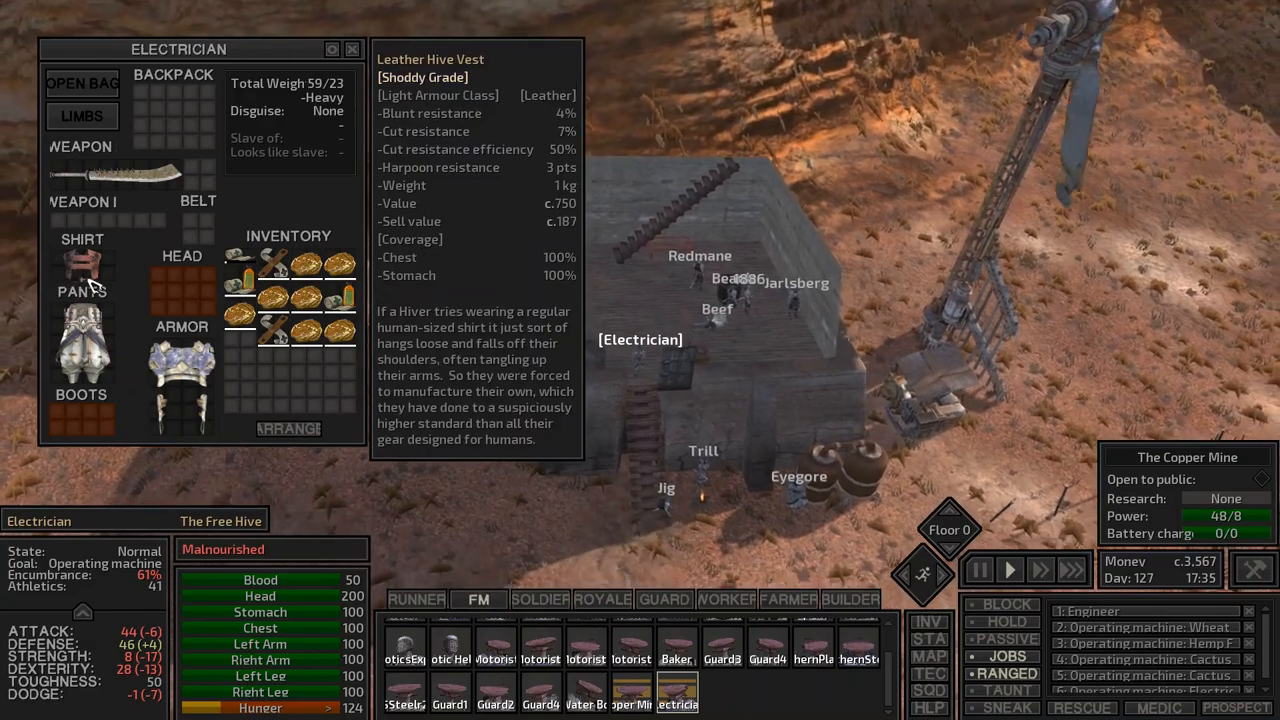
left_click(352, 48)
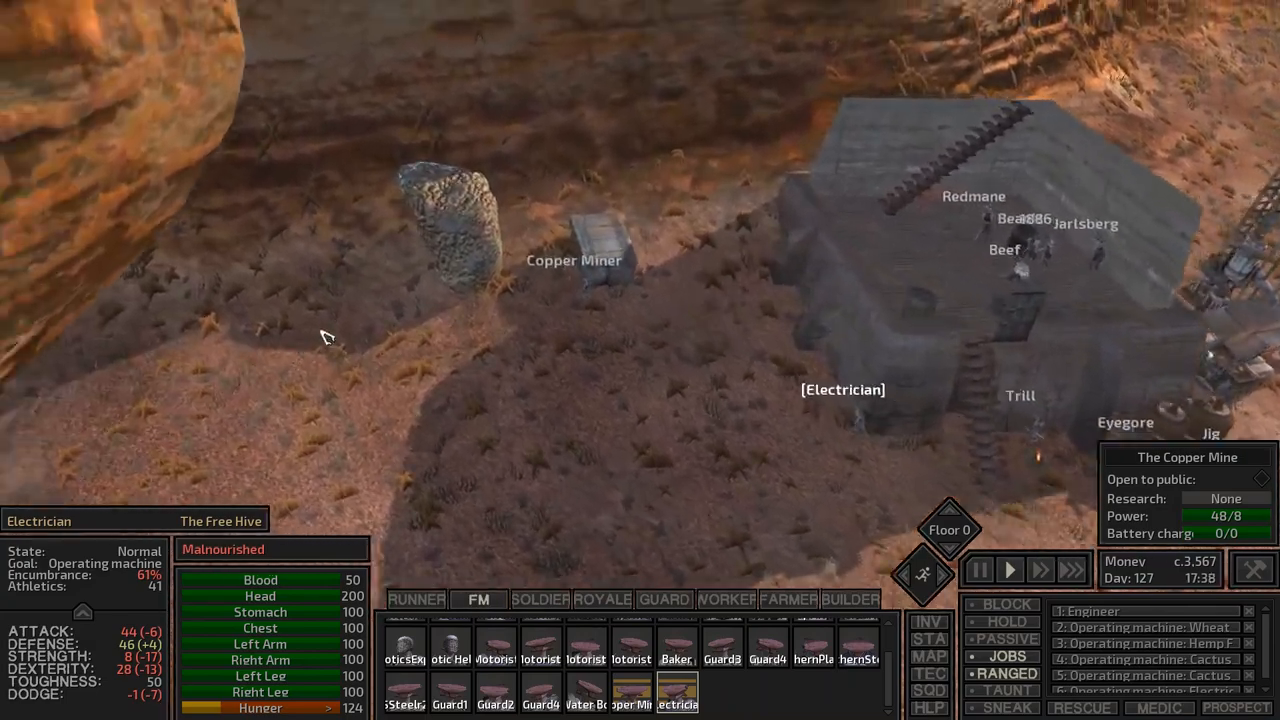
- Review the Faction relations list, then switch to the Runner squad's workshop
left_click(928, 656)
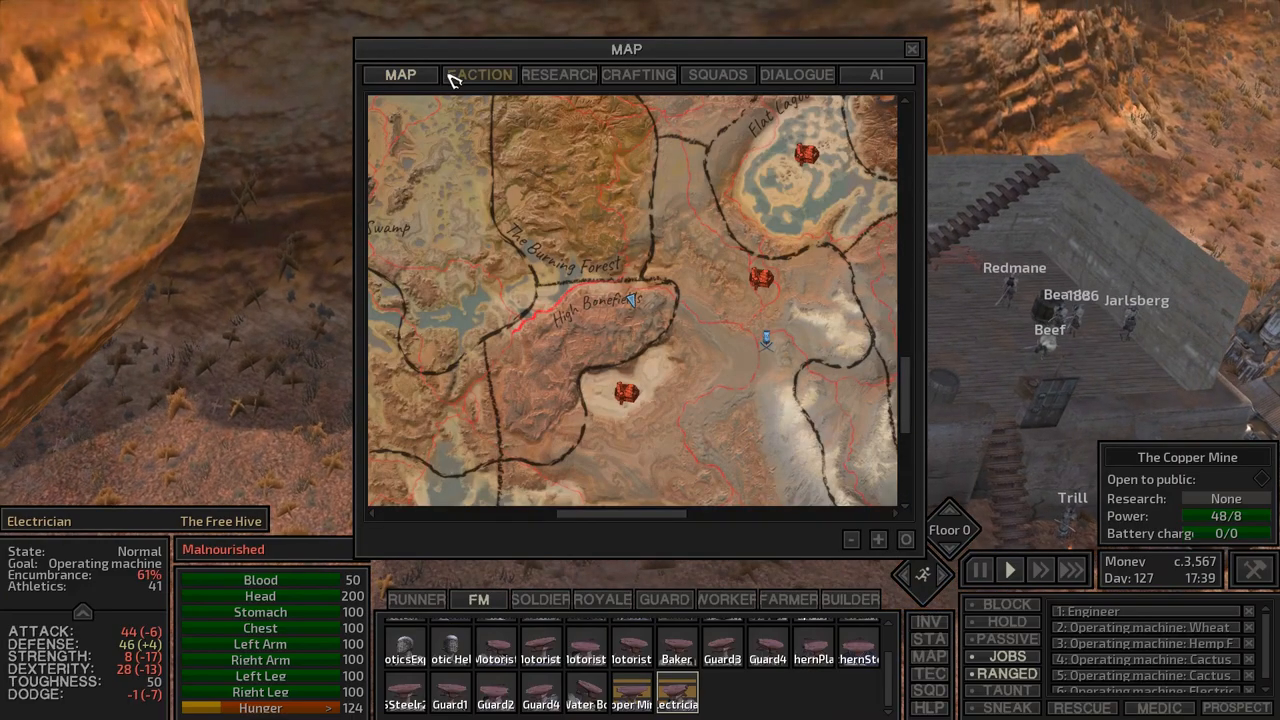
left_click(480, 74)
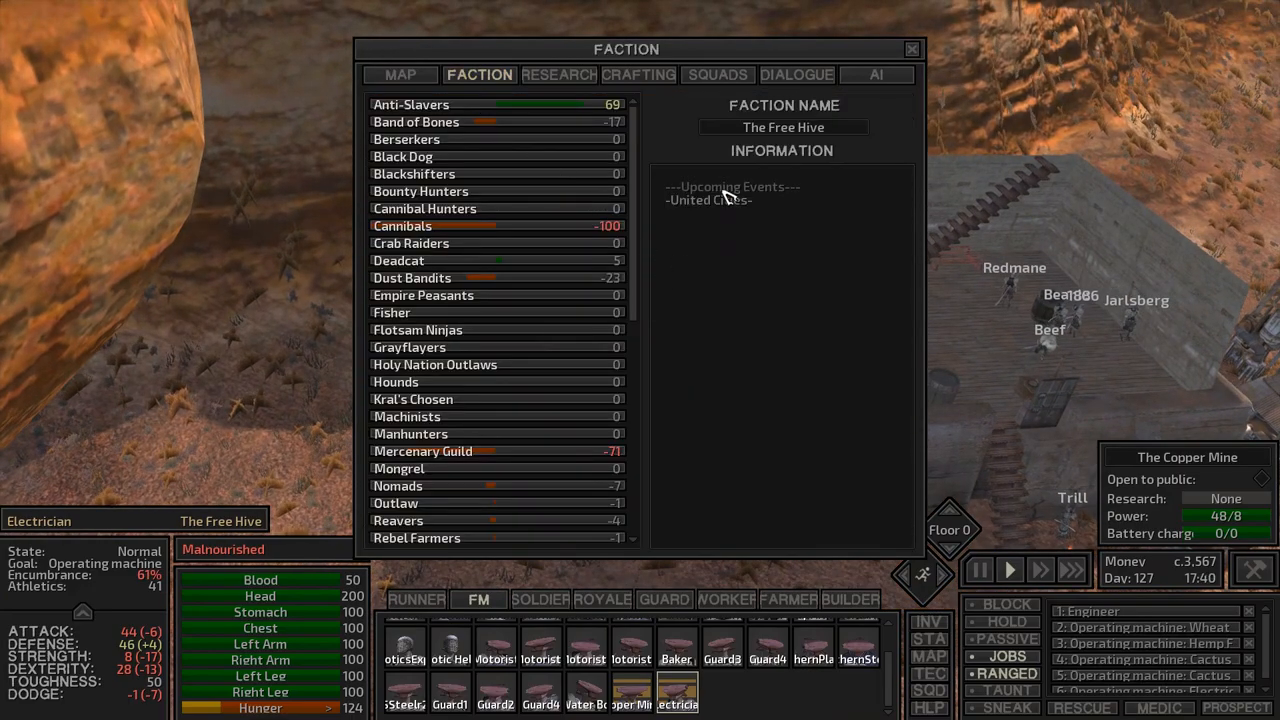
left_click(912, 48)
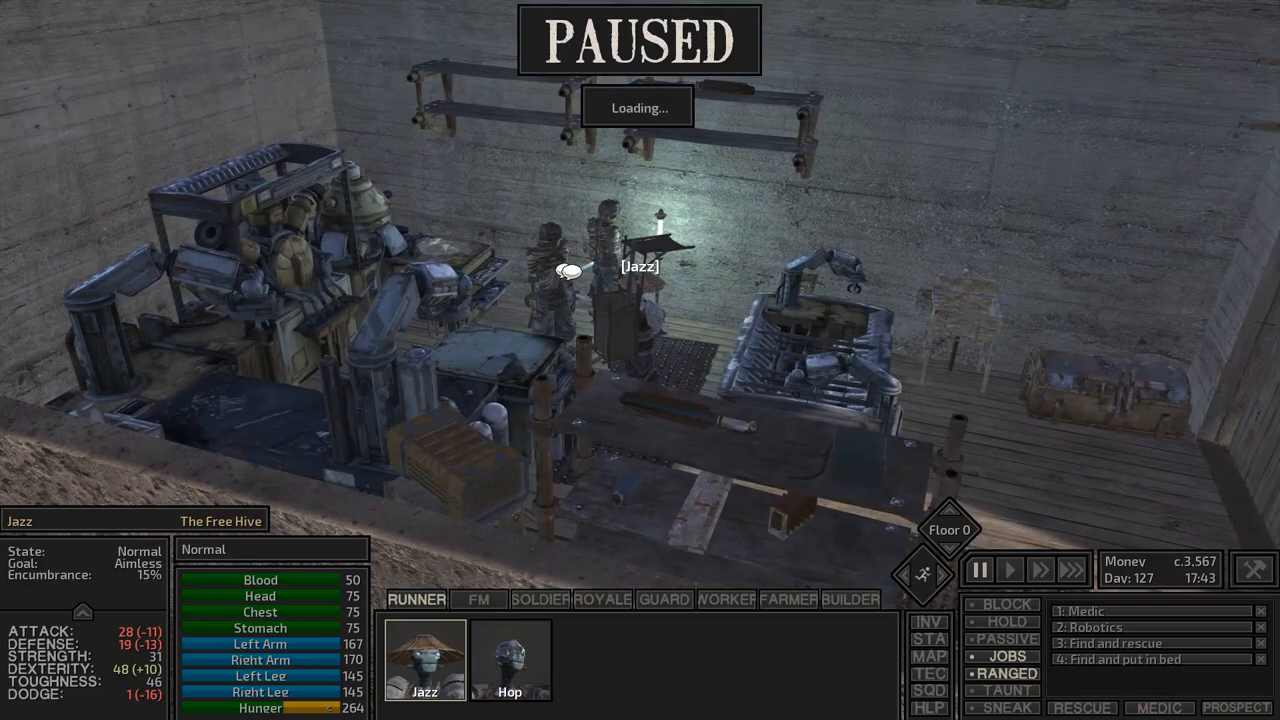
- Jump to the Soldier squad's turret guard atop Fort Monroe
left_click(1008, 568)
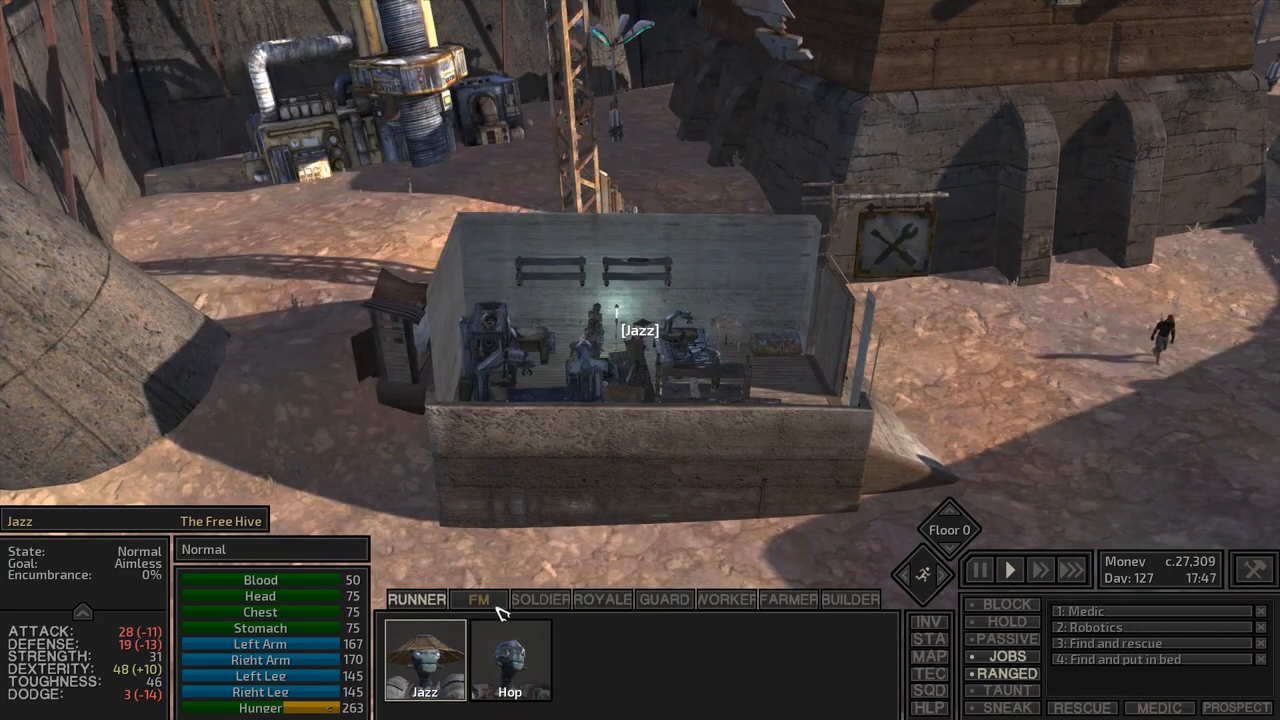
left_click(540, 600)
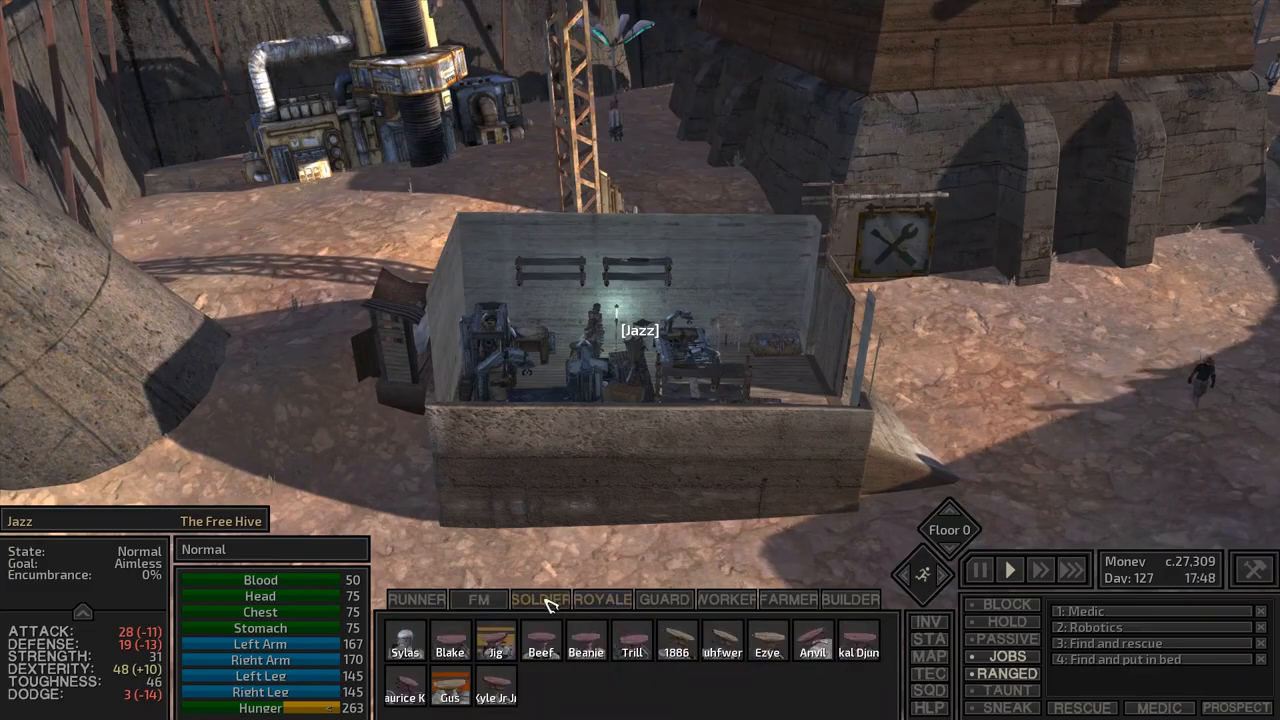
left_click(448, 688)
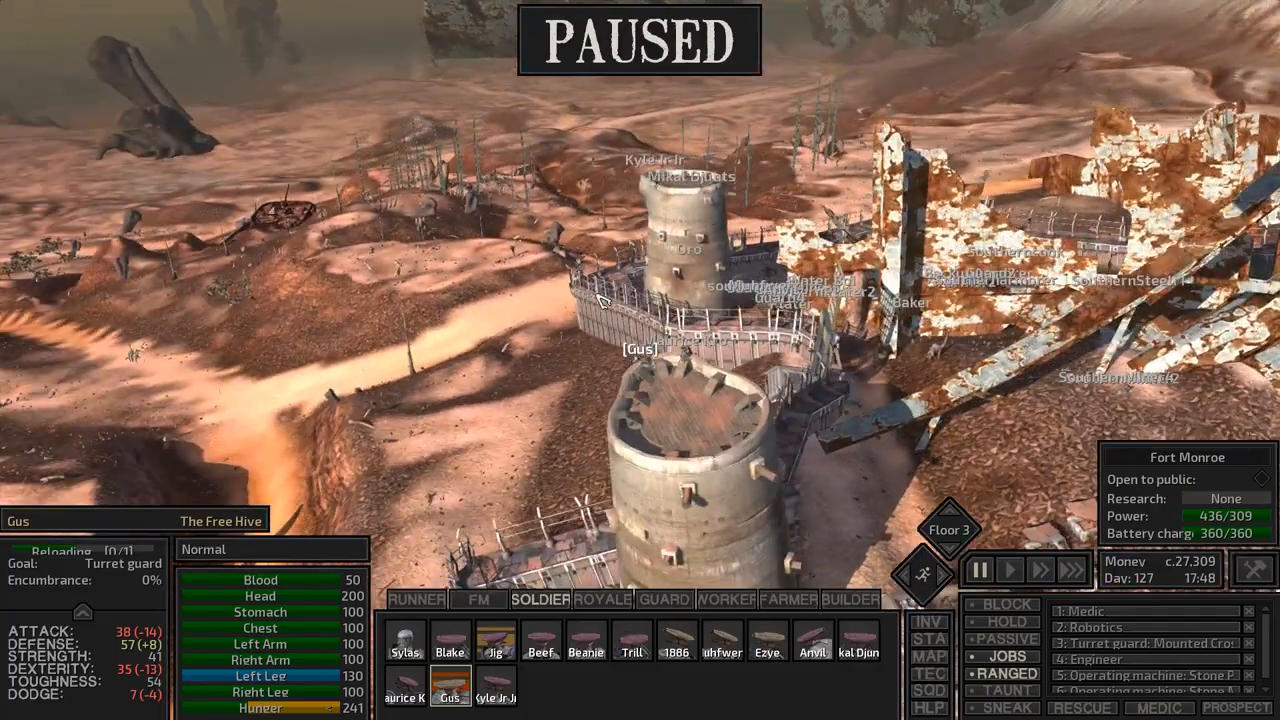
- Check Guard3's gear at Fort Monroe, then jump to Sylas in the snowfields
left_click(1008, 568)
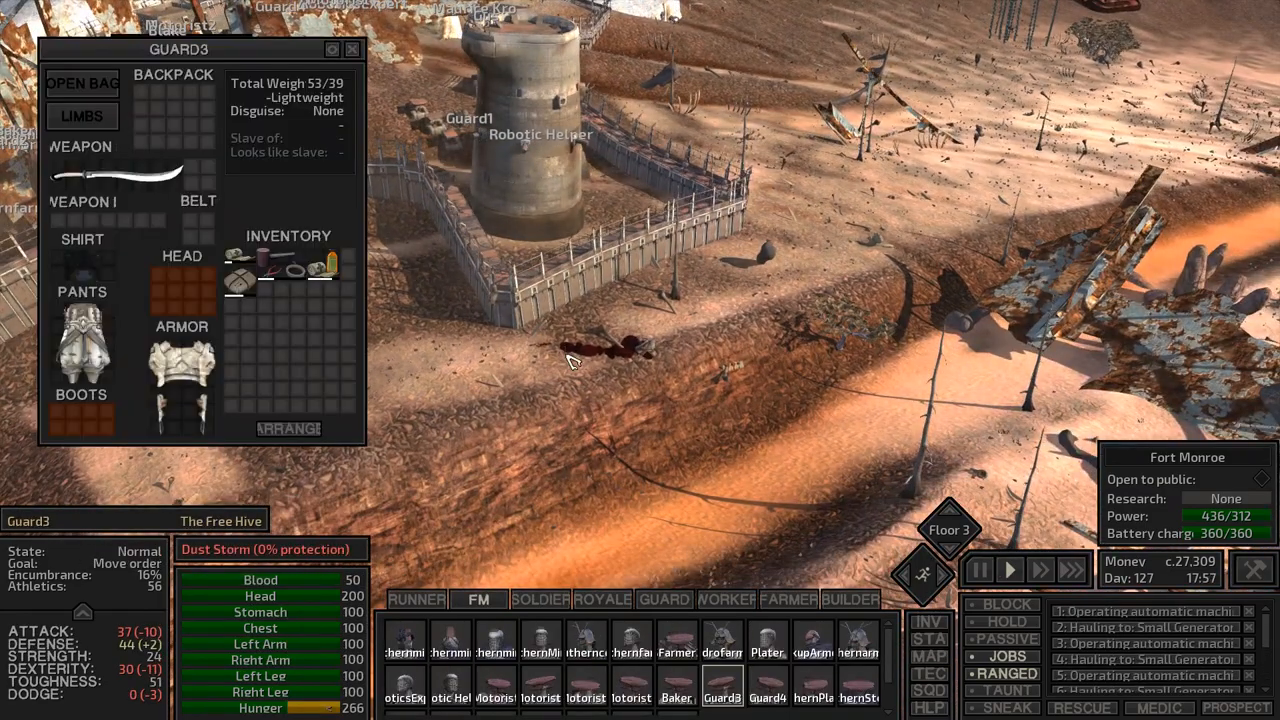
left_click(352, 48)
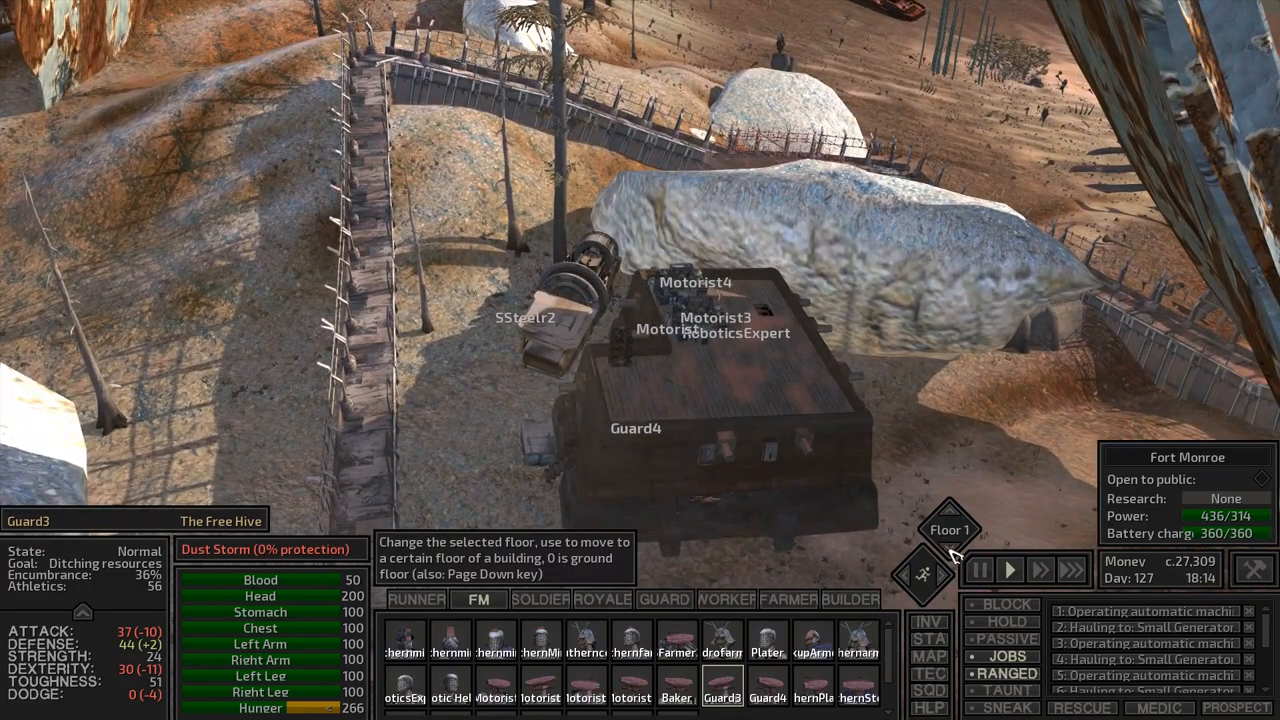
left_click(922, 556)
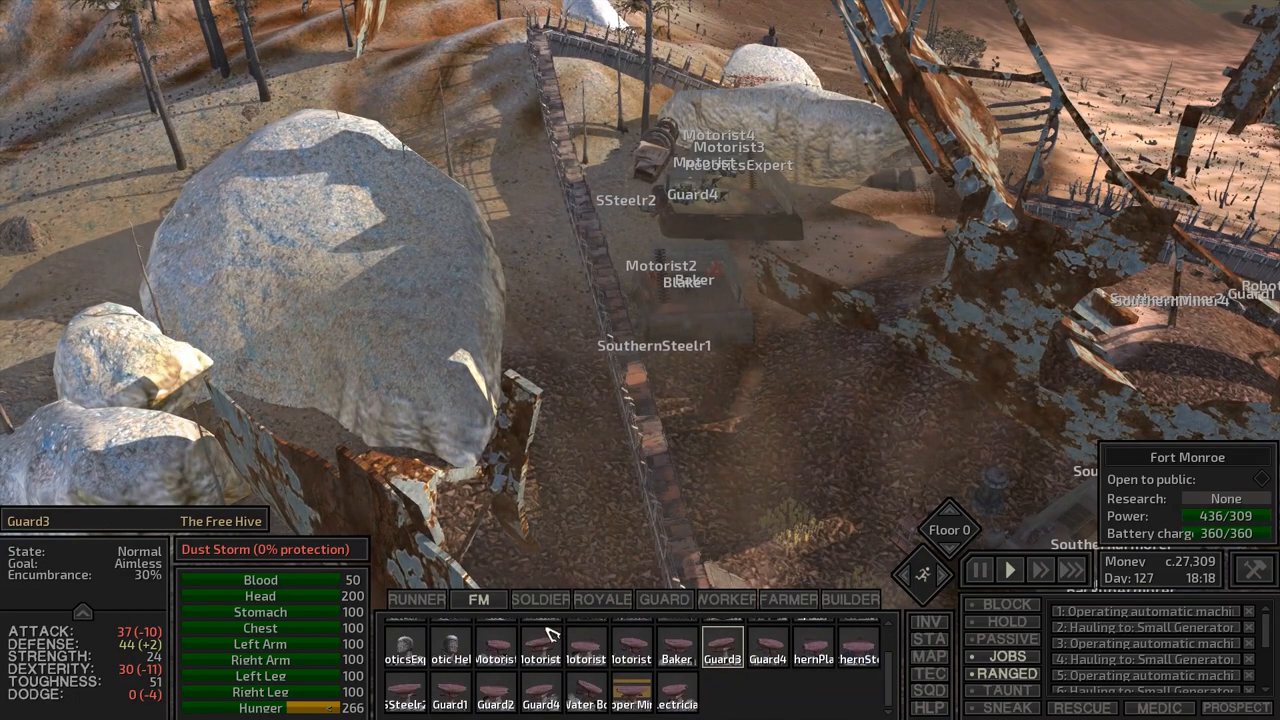
left_click(540, 600)
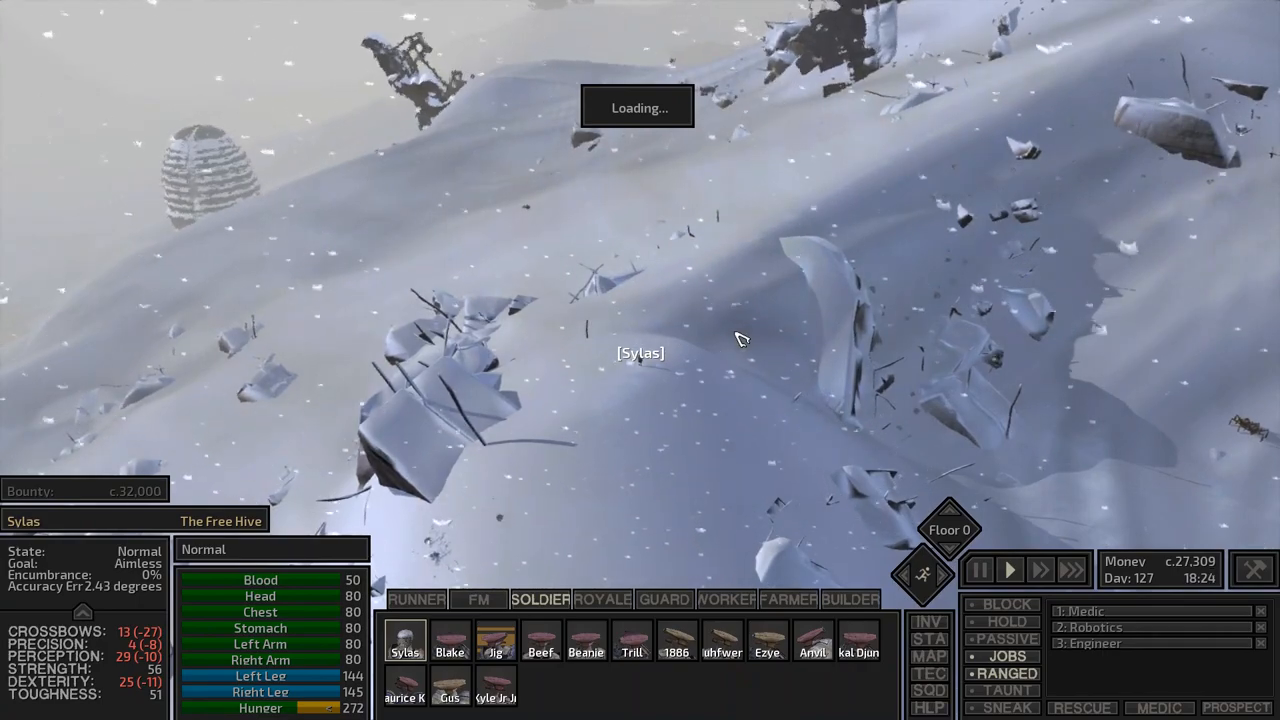
- View the world map and pan it toward the Sonorous Dark to check Sylas's route
left_click(928, 656)
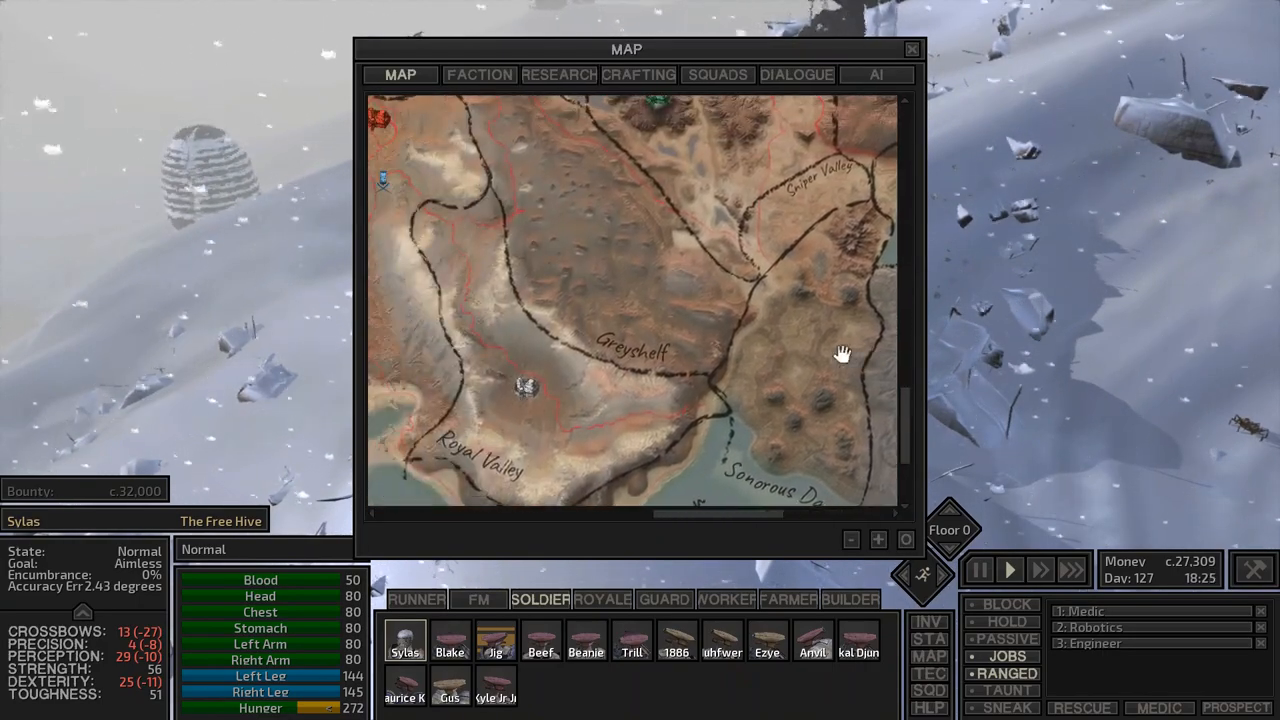
left_click_drag(842, 356, 604, 278)
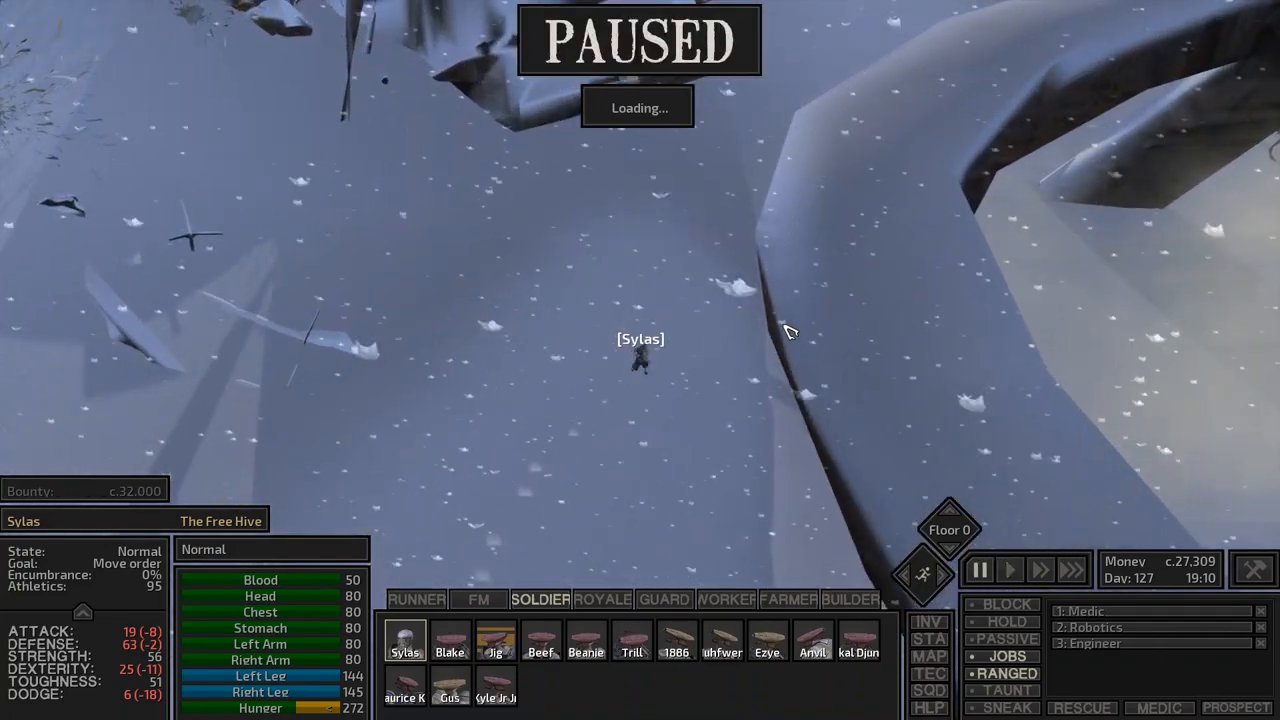
- Resume time so Sylas walks on until the Sonorous Dark banner appears
left_click(1008, 568)
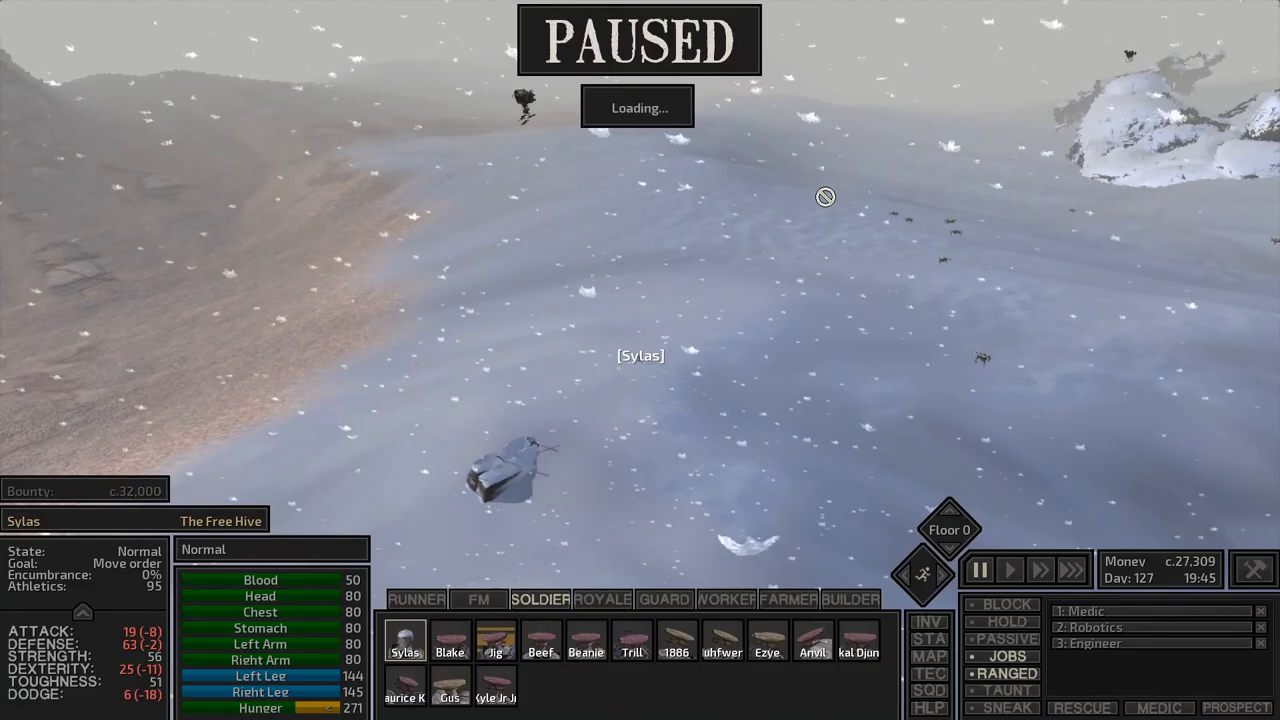
left_click(1008, 568)
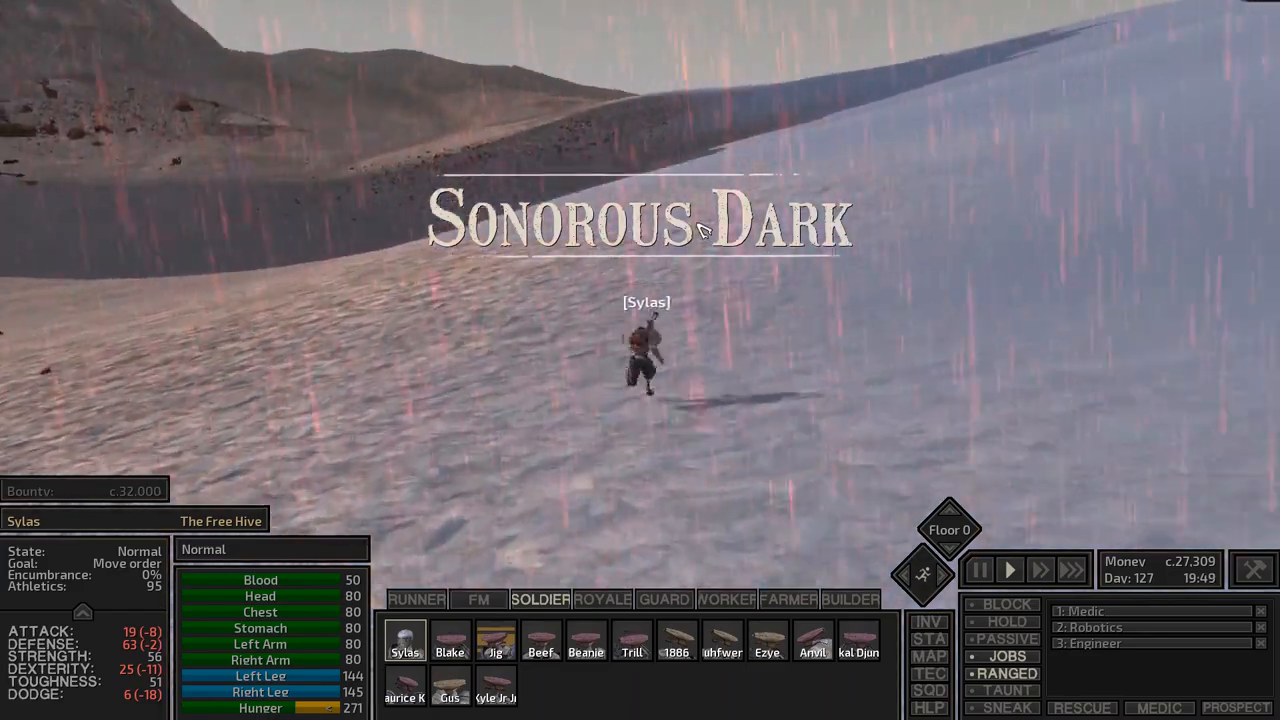
- Alternate pausing and resuming to inspect passing soldiers and the Armoury Droneguards as Sylas travels
left_click(980, 568)
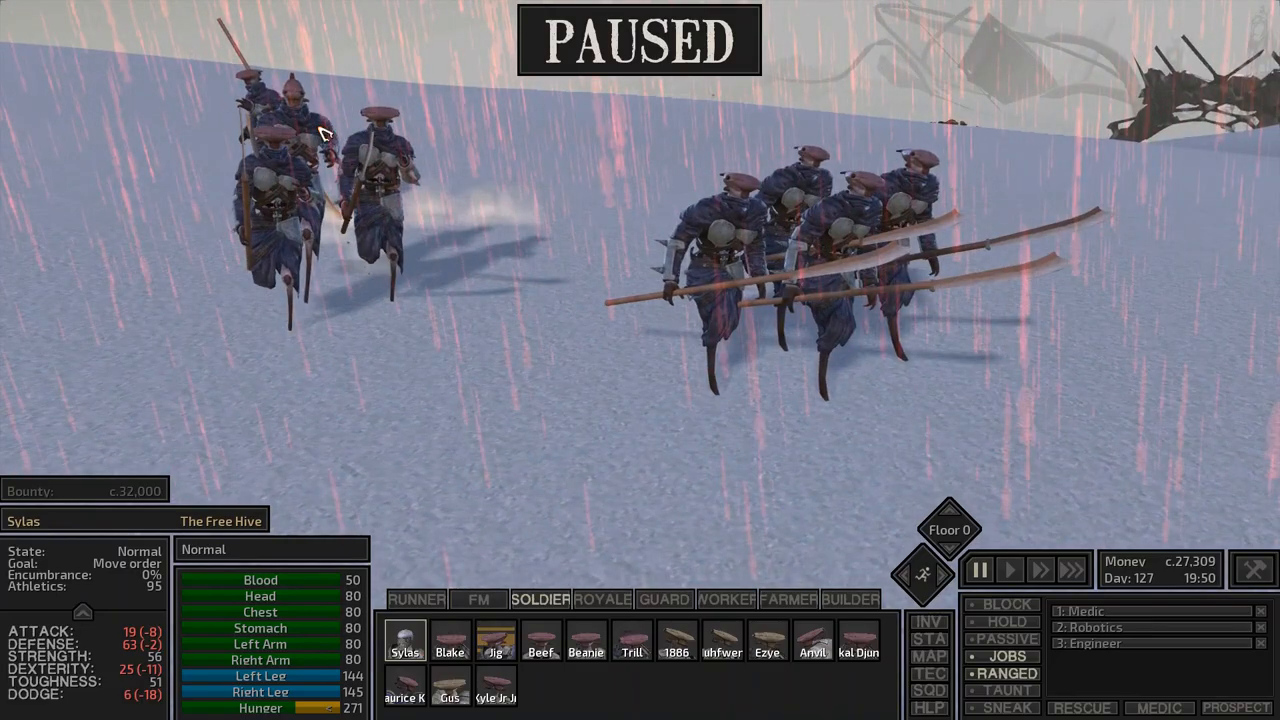
left_click(1008, 568)
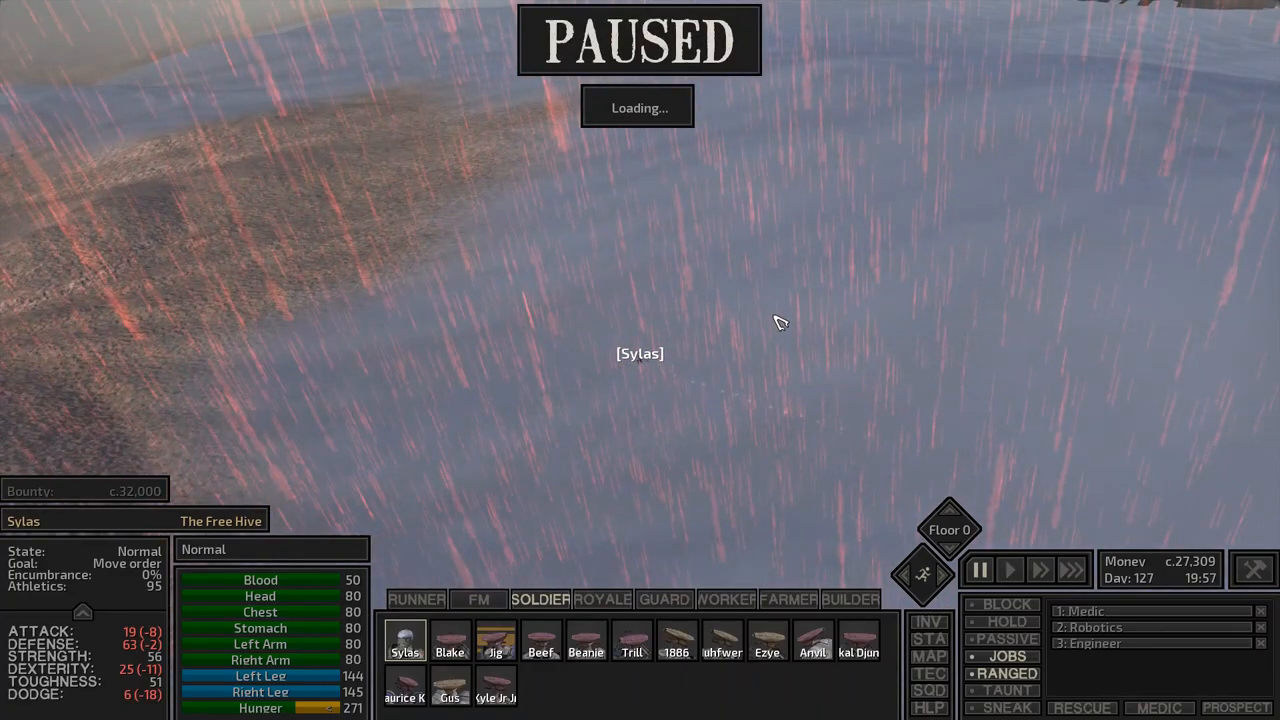
left_click(1008, 568)
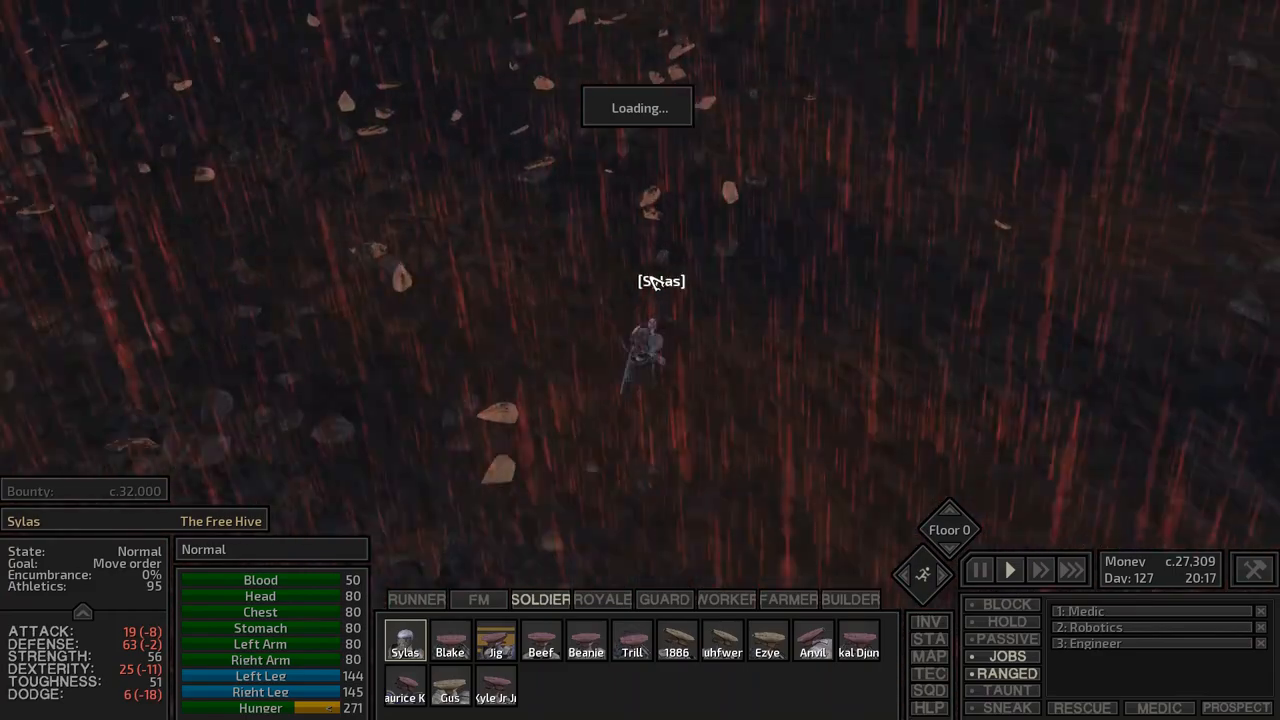
left_click(978, 568)
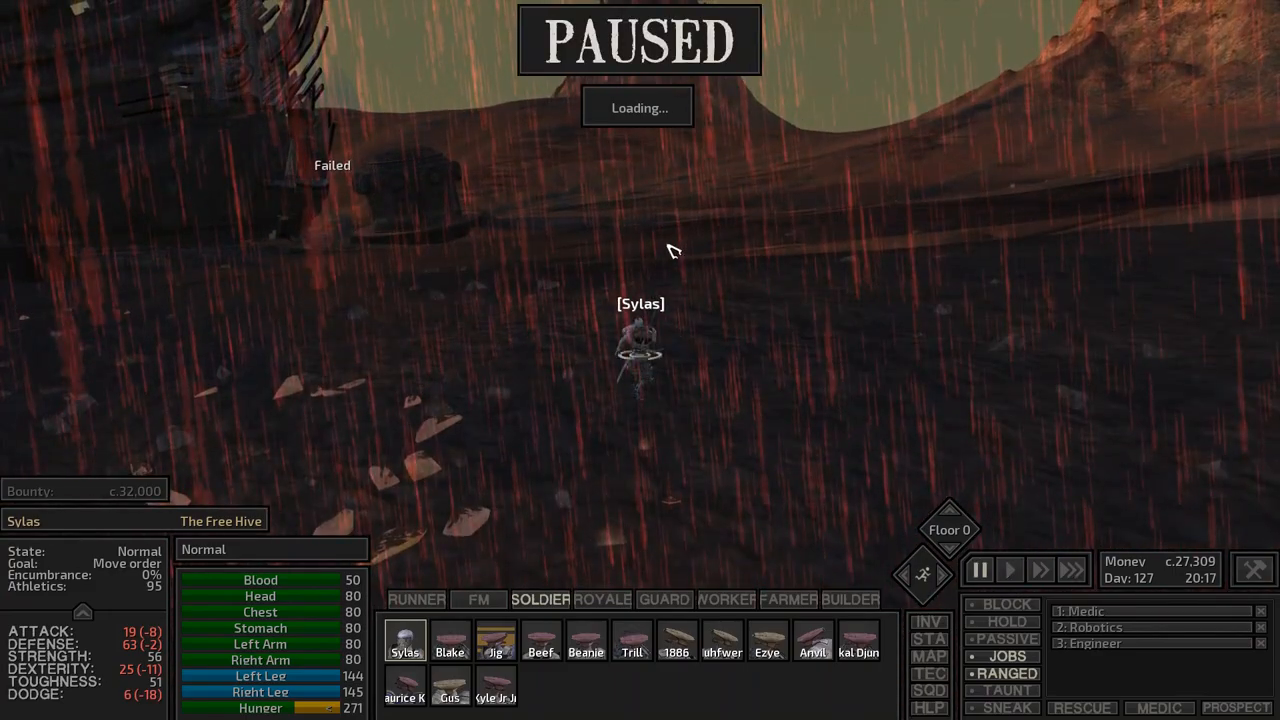
left_click(1008, 568)
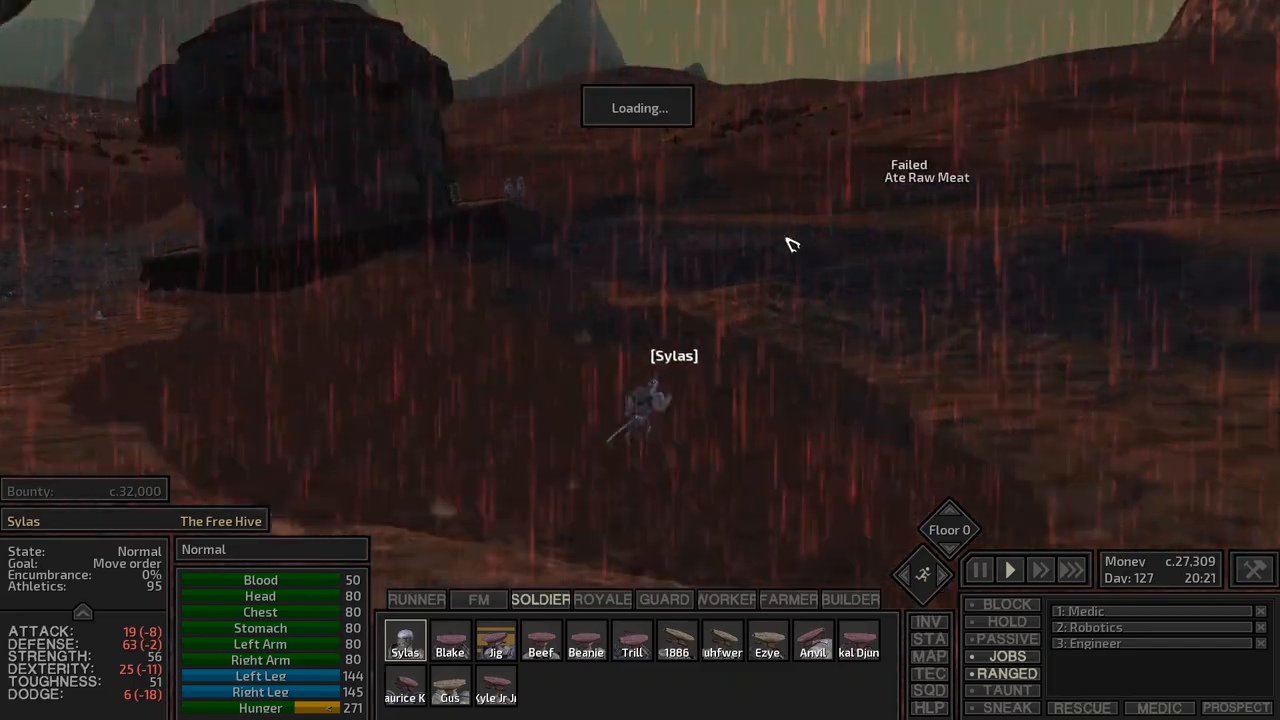
left_click(978, 568)
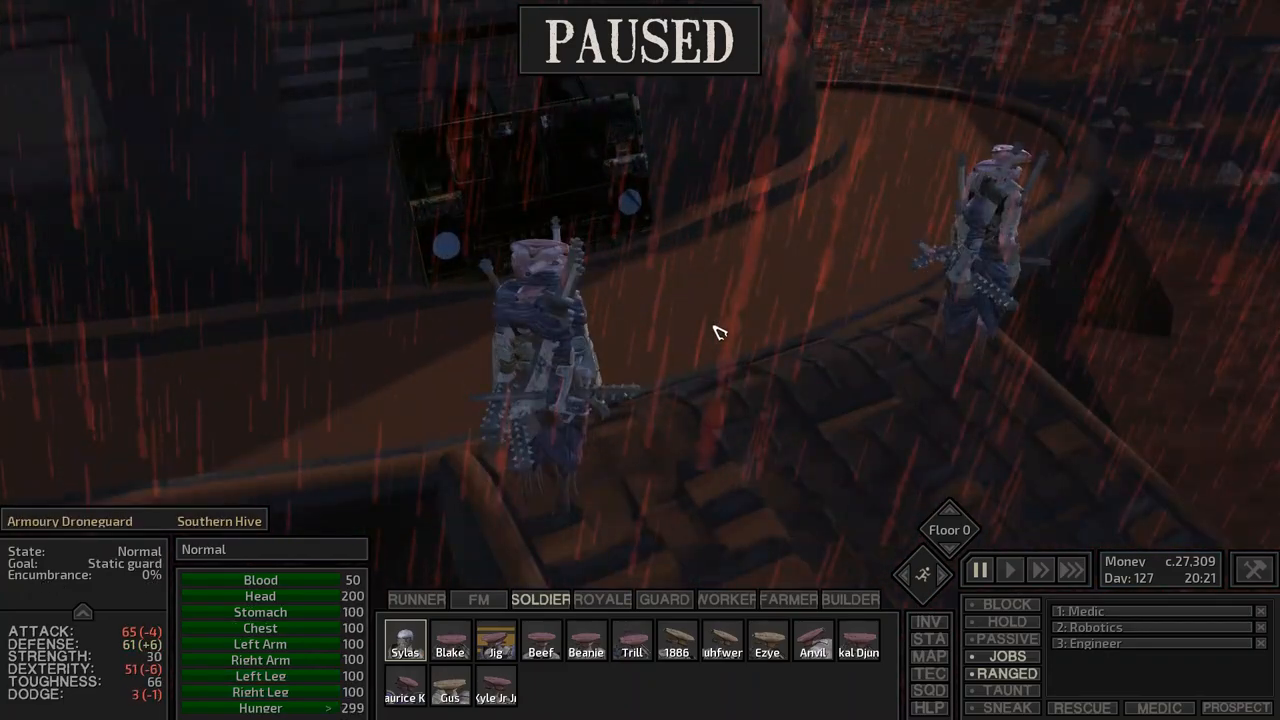
left_click(1008, 568)
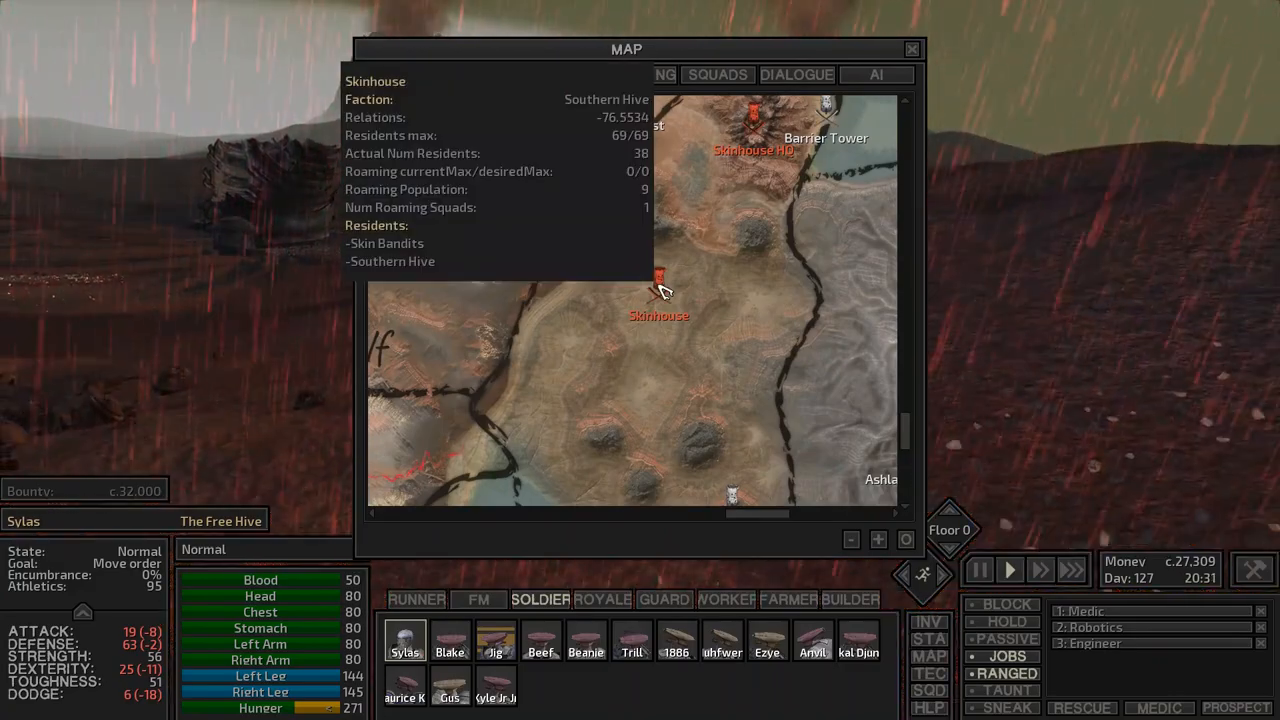
- Read Skinhouse's info on the map and set Sylas's next destination beyond it
left_click(912, 48)
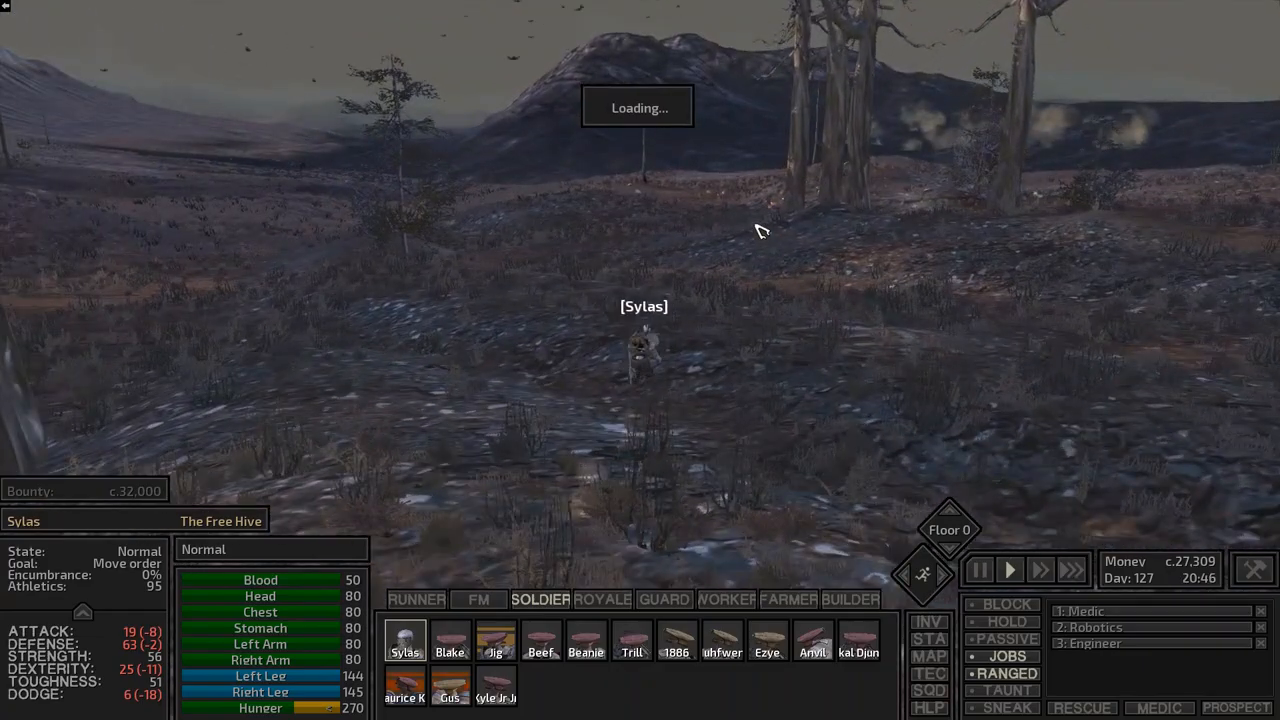
- Adjust Sylas's path with a terrain click as he crosses the rocky hills
left_click(928, 672)
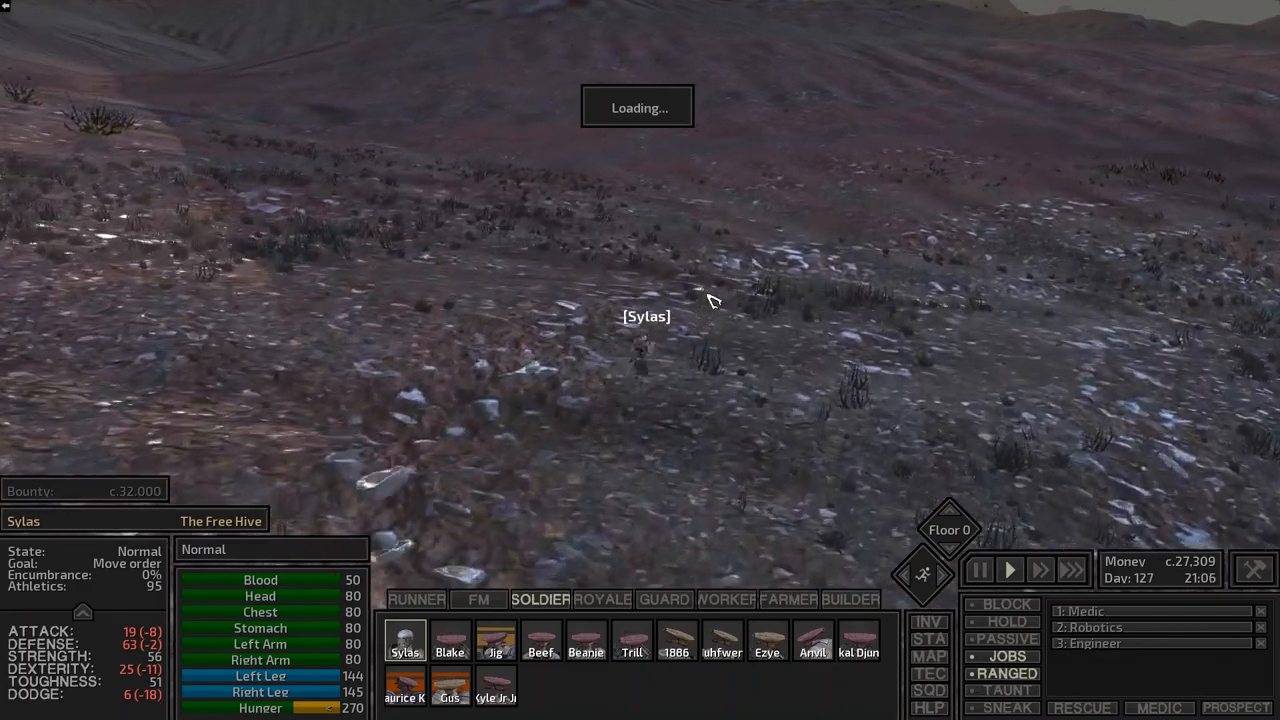
- Pause briefly, then resume so Sylas keeps walking across the barren hills
left_click(978, 568)
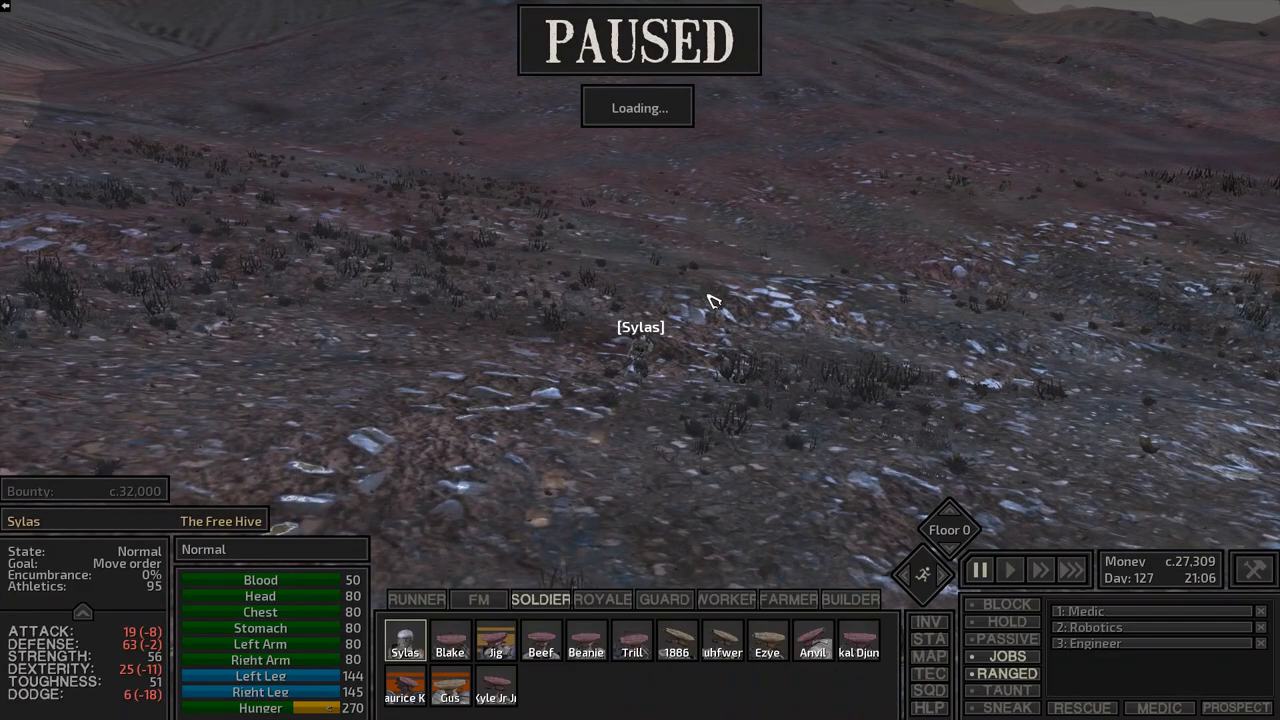
left_click(1008, 568)
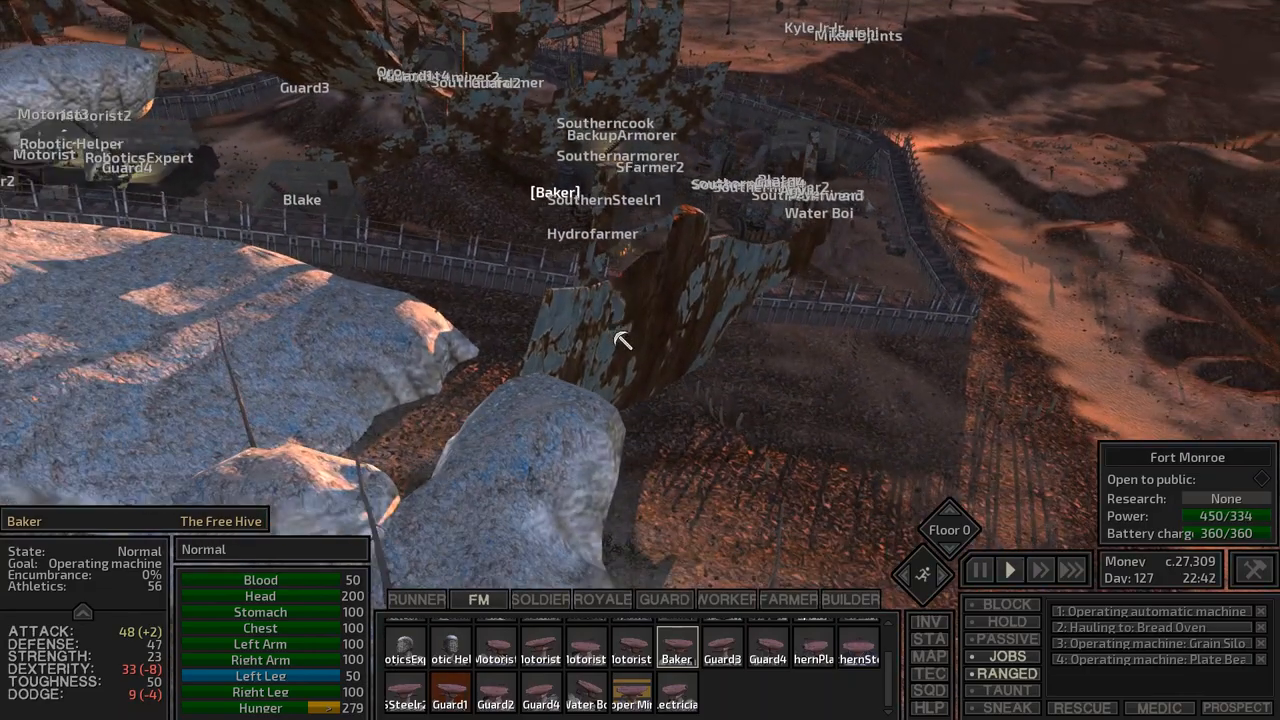
- Talk to the captive Elite Droneguard and invite it to leave its Hive and join
left_click(978, 568)
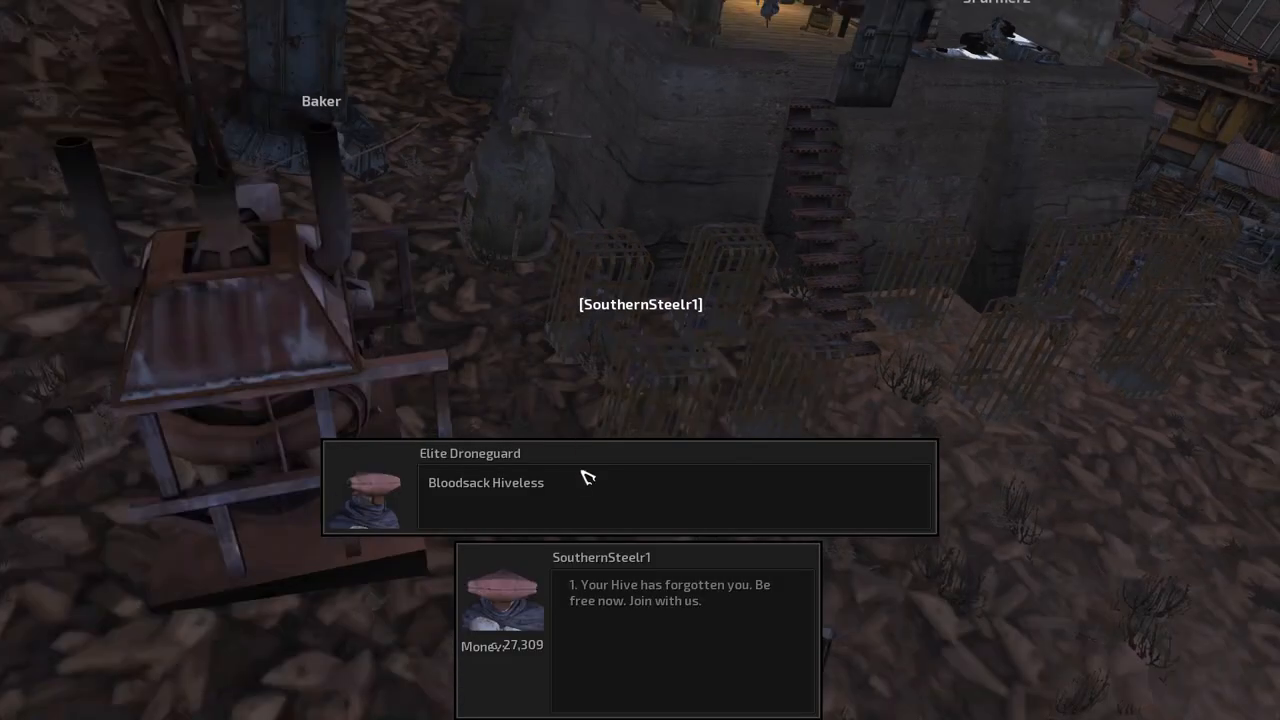
left_click(670, 592)
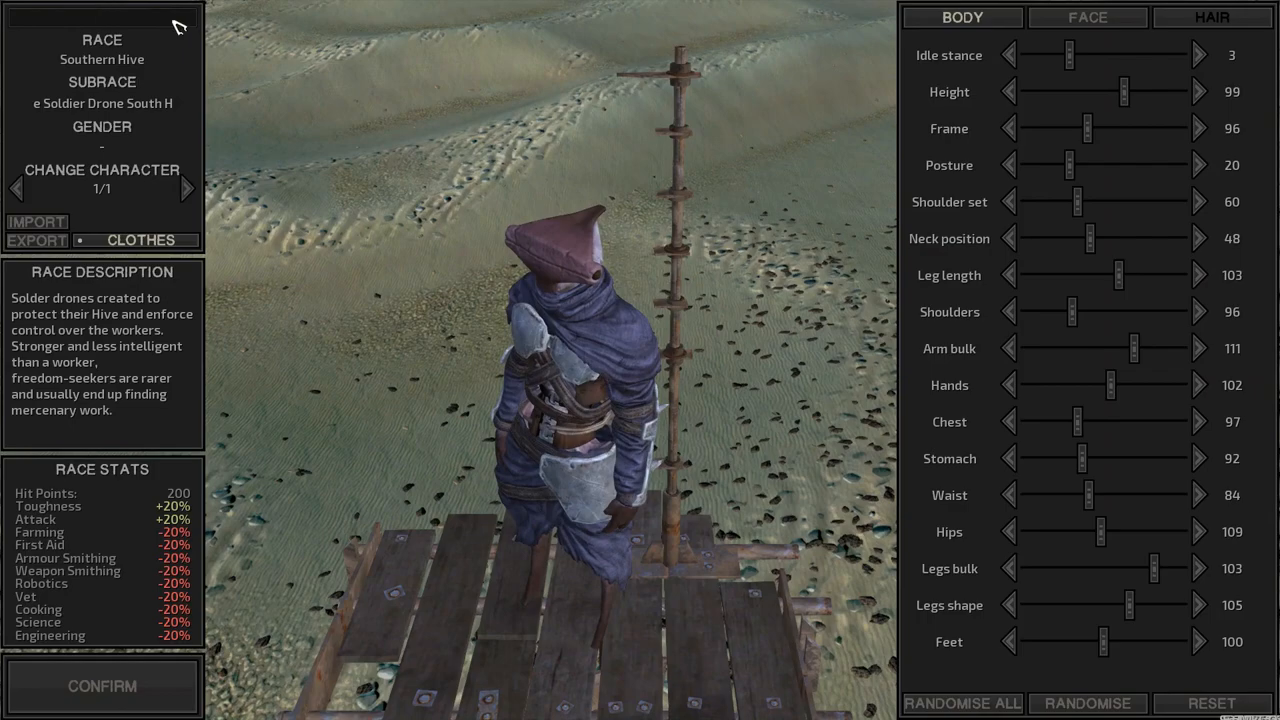
- Rename the recruited soldier drone 'Wheat' in the character editor and confirm
left_click(100, 18)
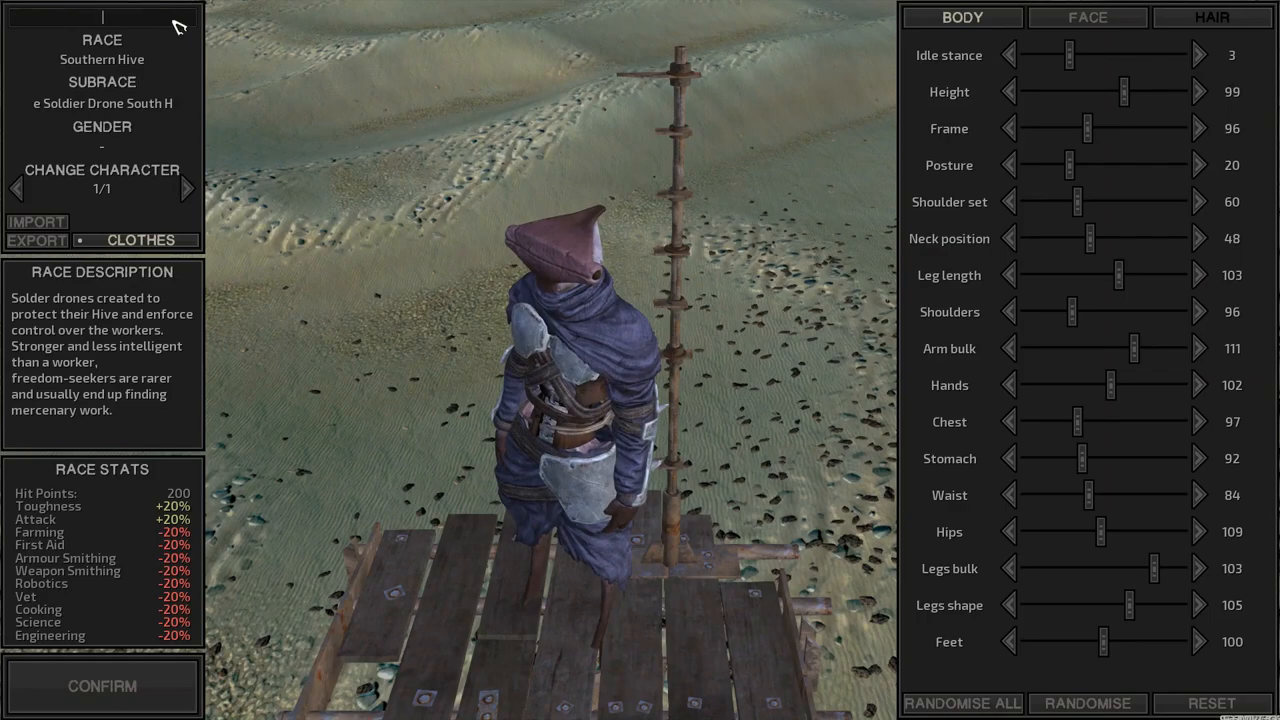
type("Wheat")
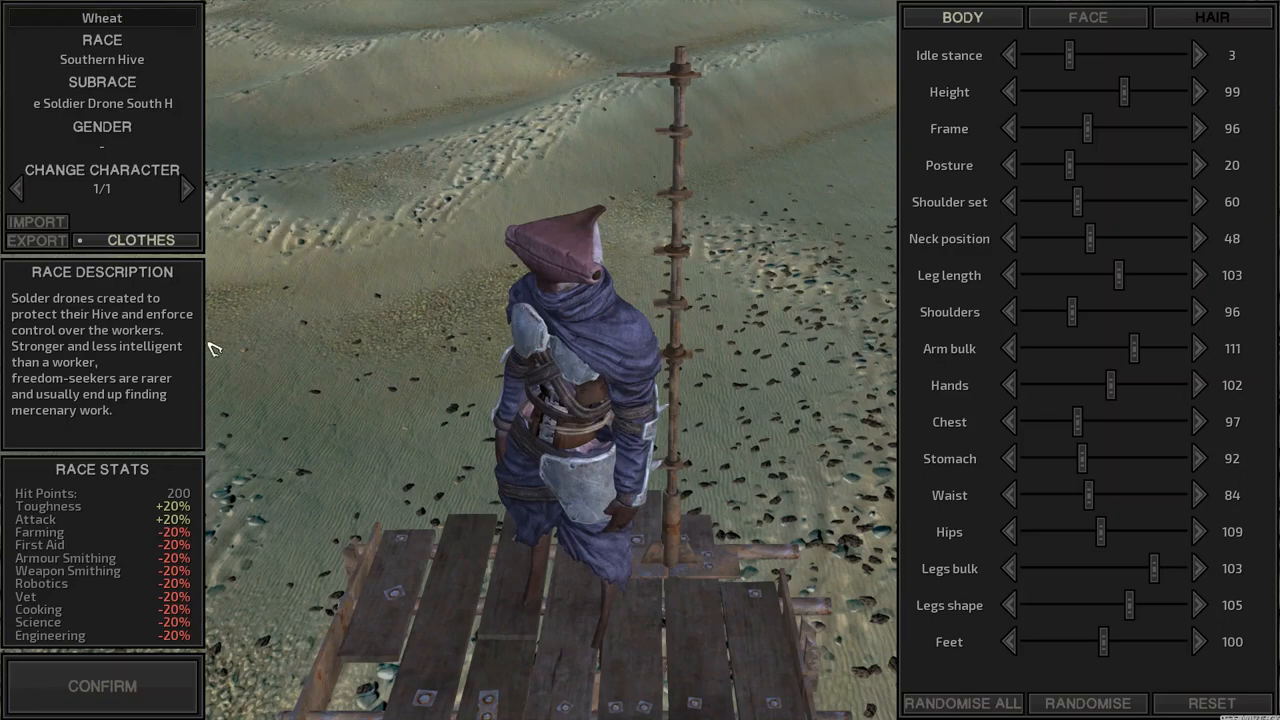
left_click(102, 686)
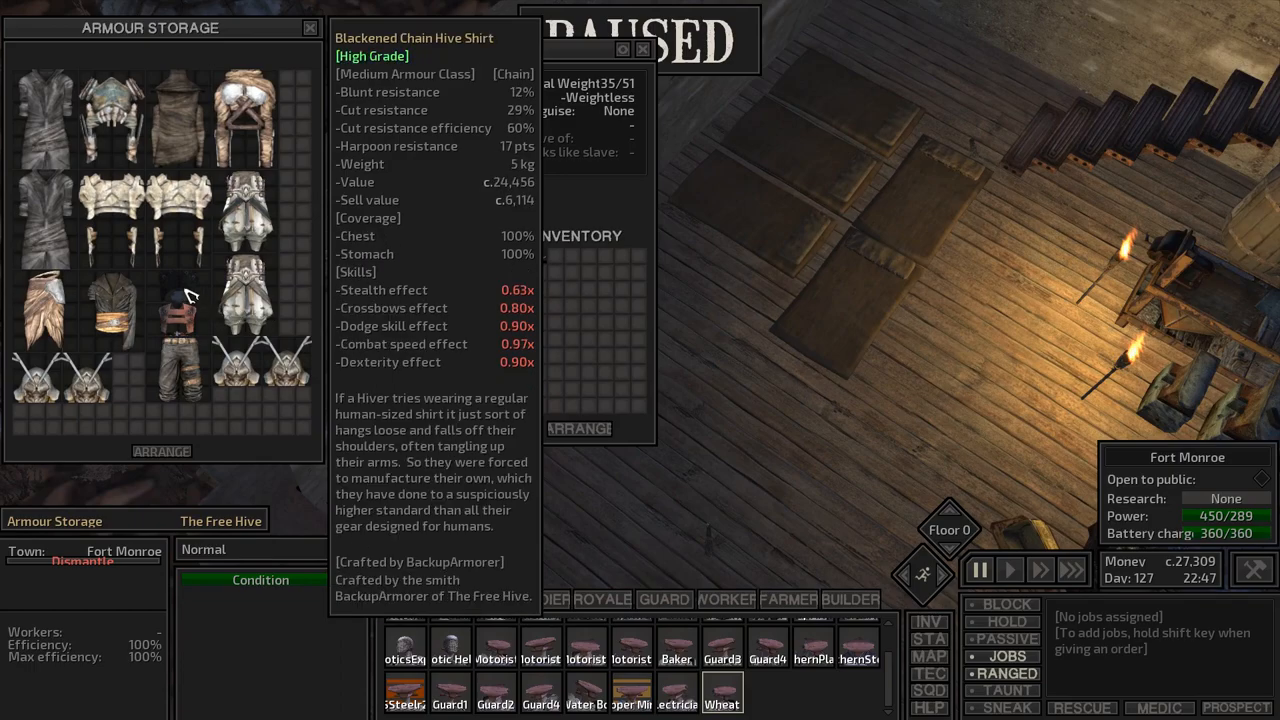
- Close the Armour Storage window and resume time back at the fort interior
left_click(722, 692)
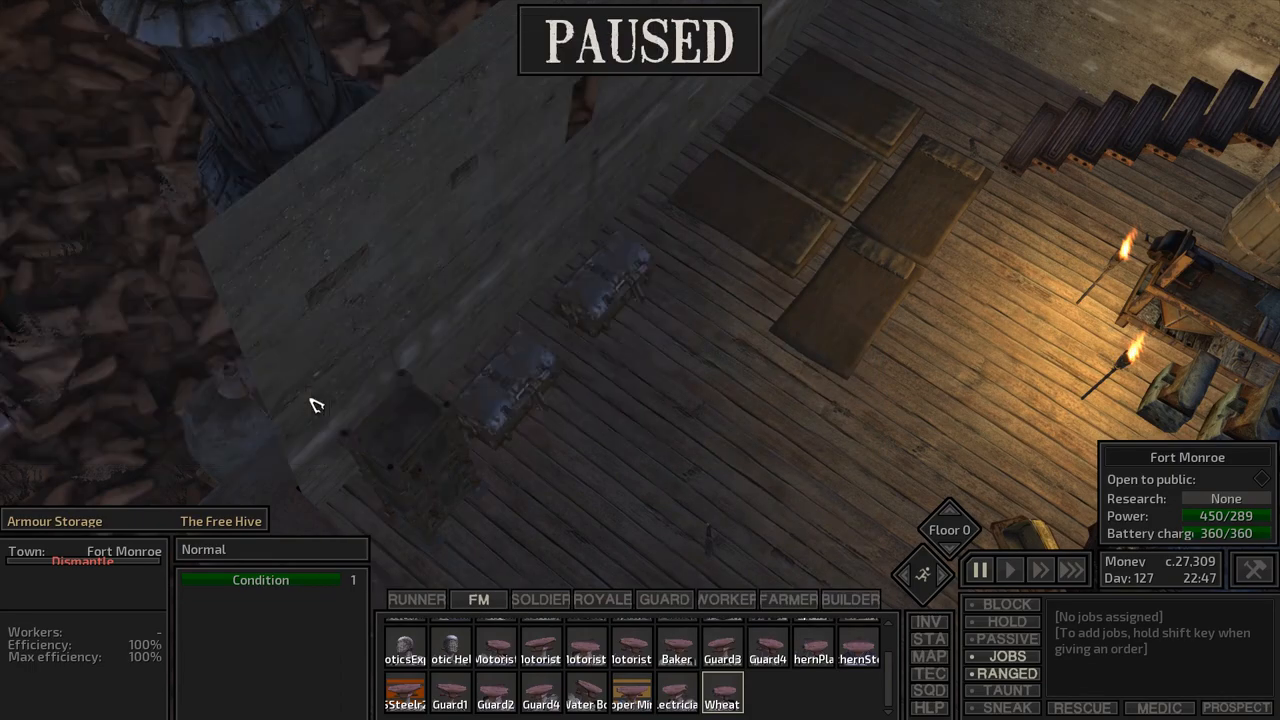
left_click(1008, 568)
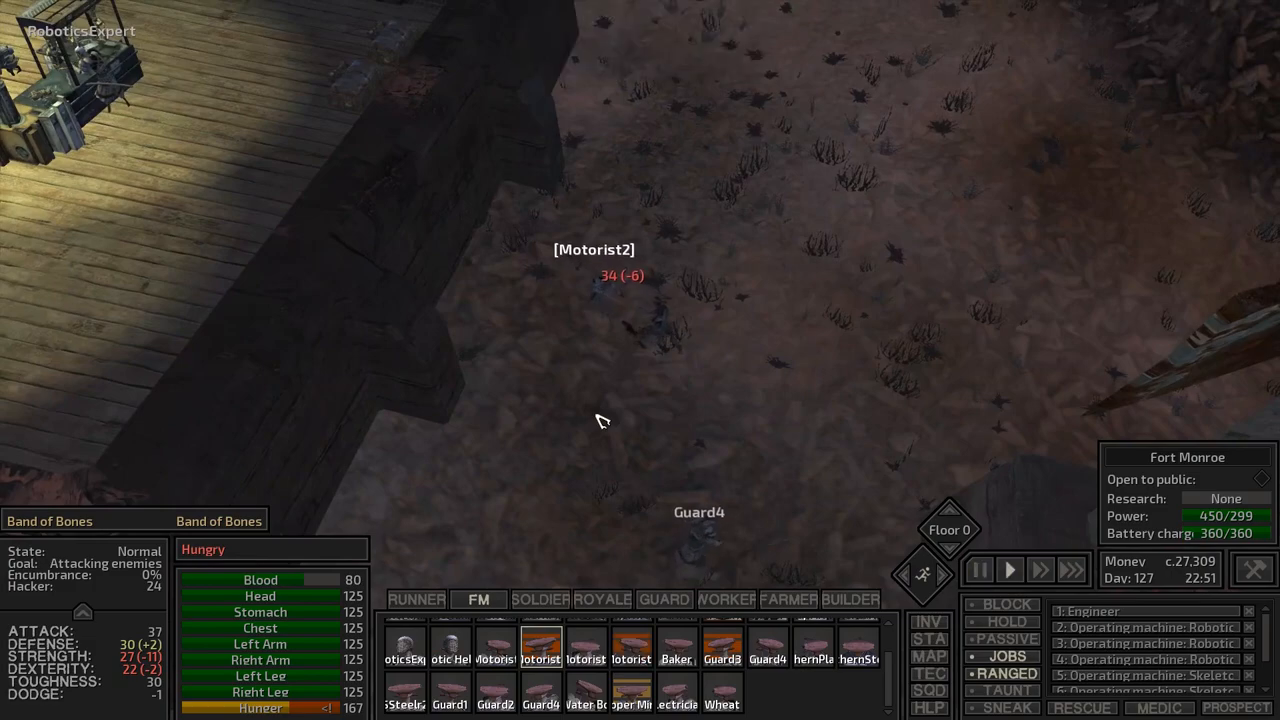
- Inspect Guard4, Blake and the Robotic Helper's health panels after the skirmish
left_click(978, 568)
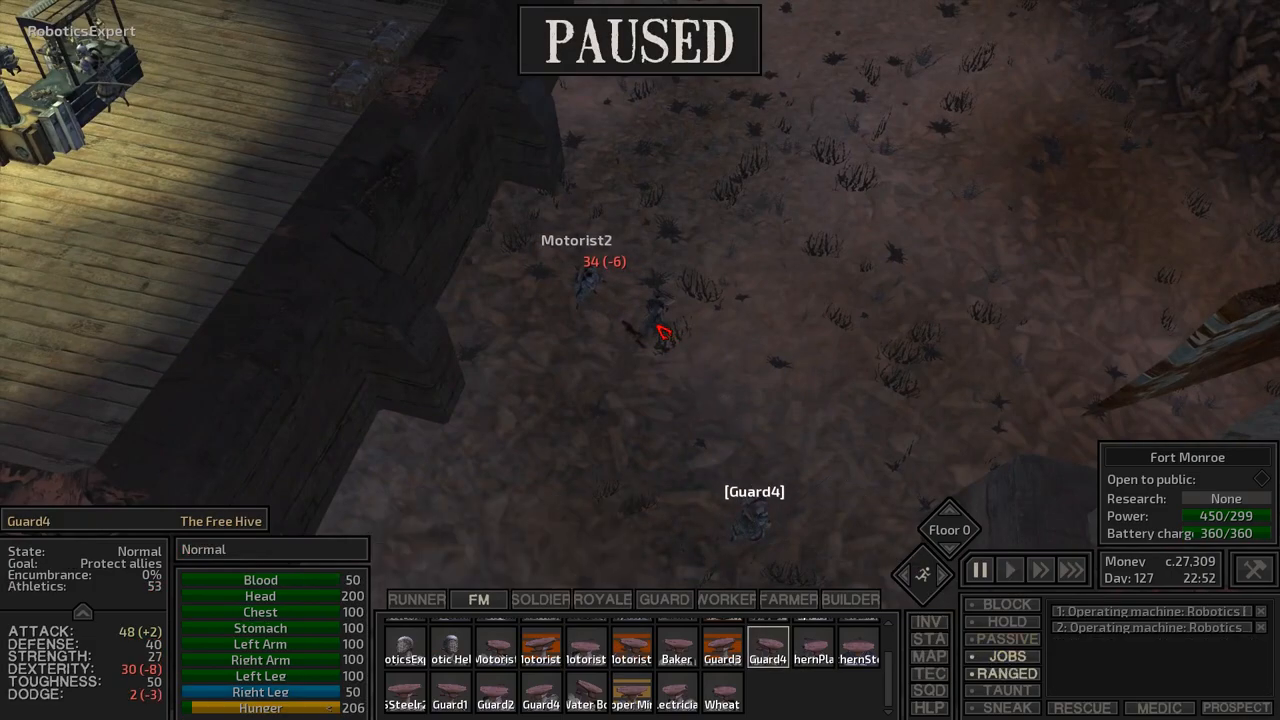
left_click(1008, 568)
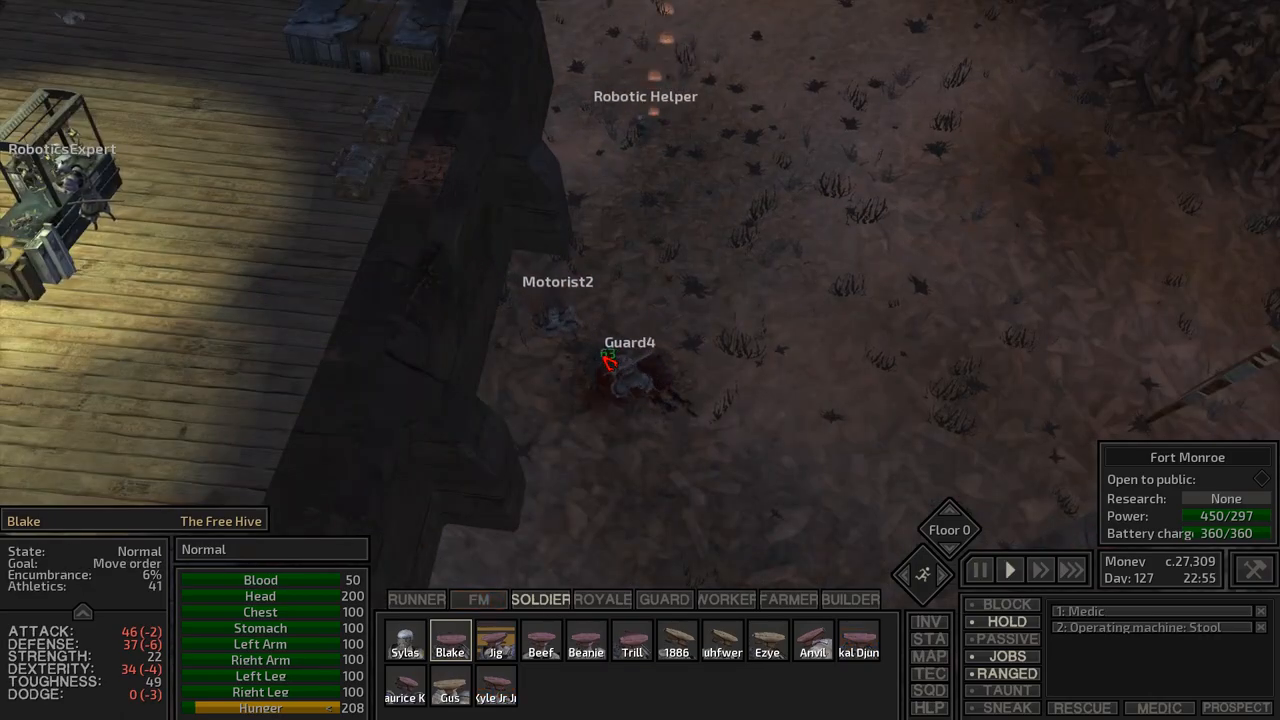
left_click(980, 568)
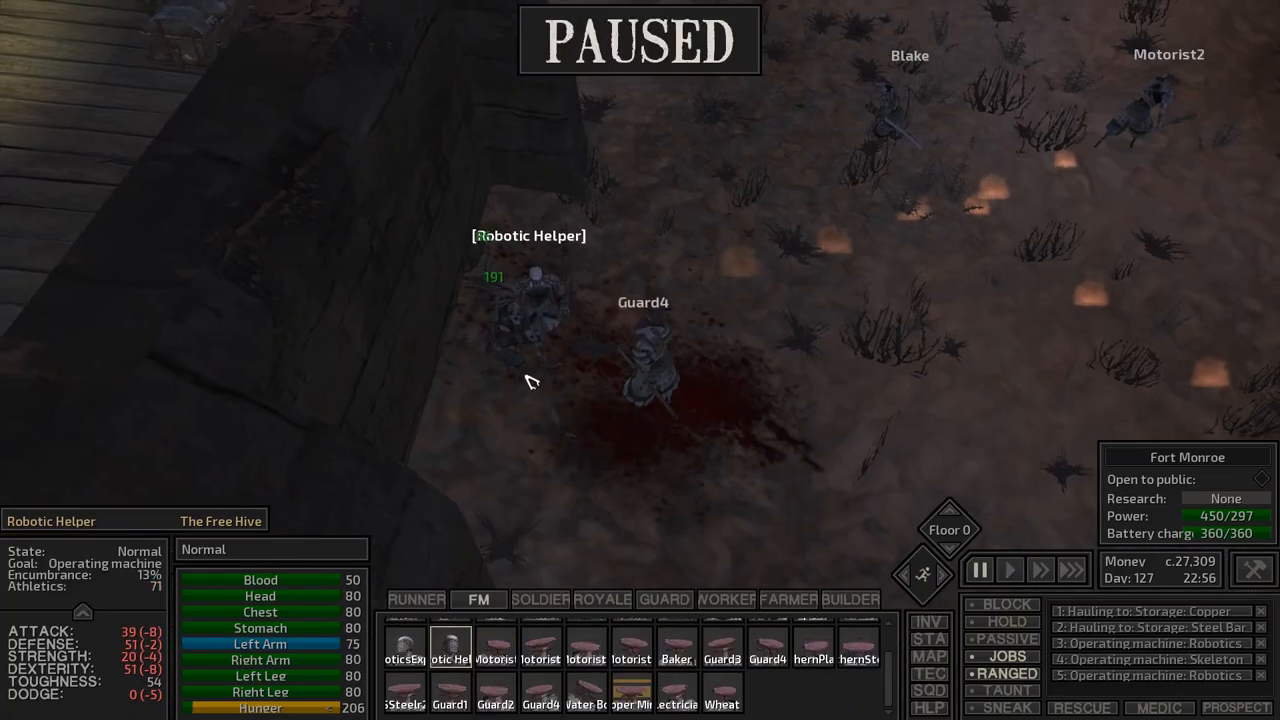
left_click(1008, 568)
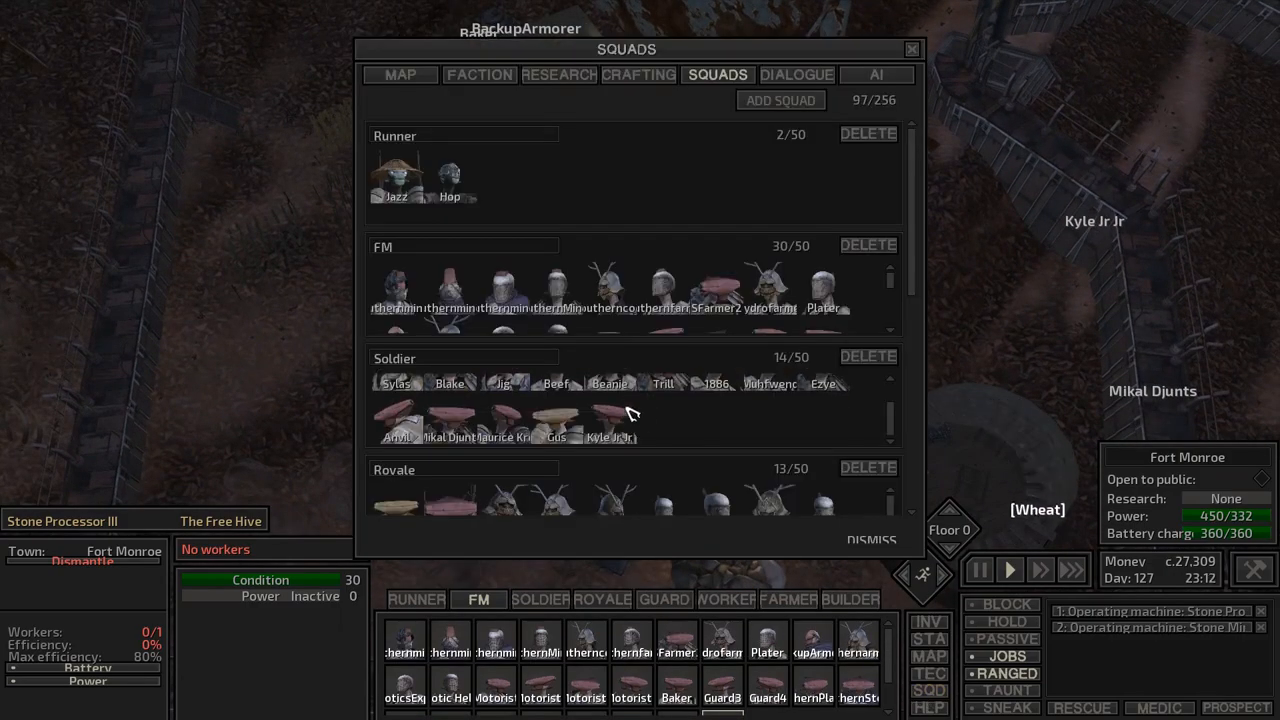
- Move one character from the FM squad into the Soldier squad, leaving them at 29 and 15 members
scroll("down", 3)
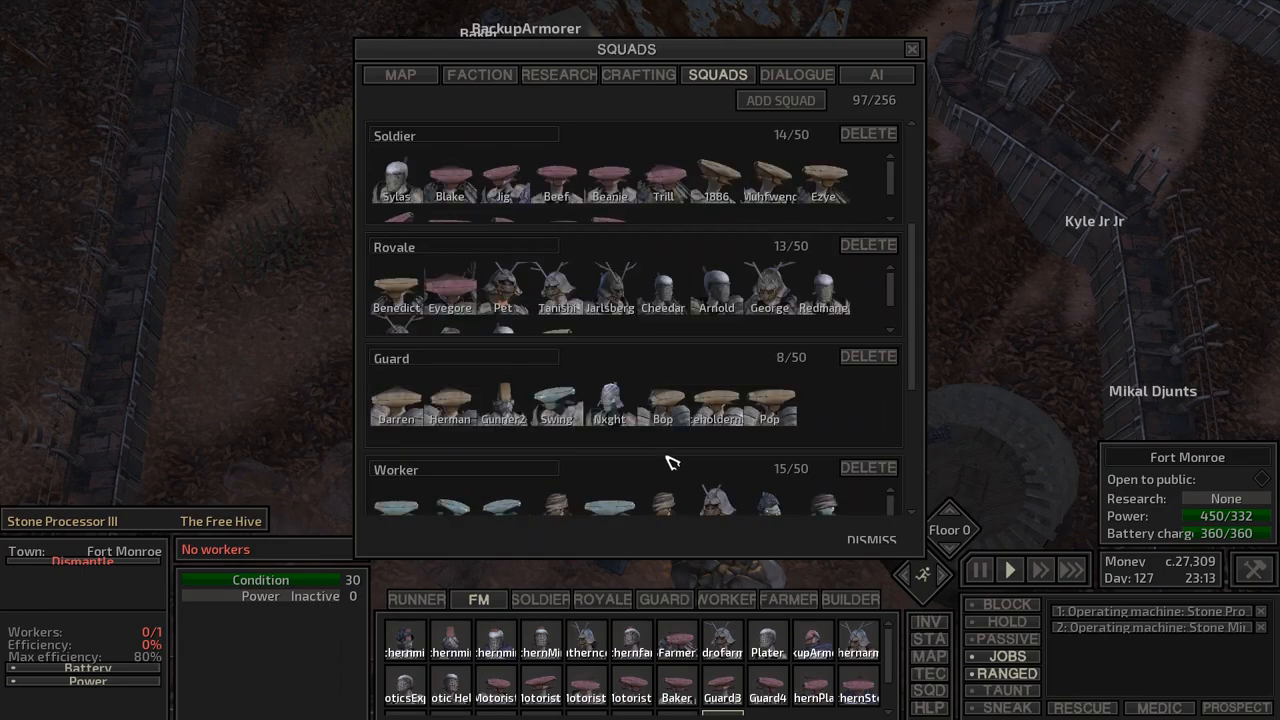
scroll("down", 3)
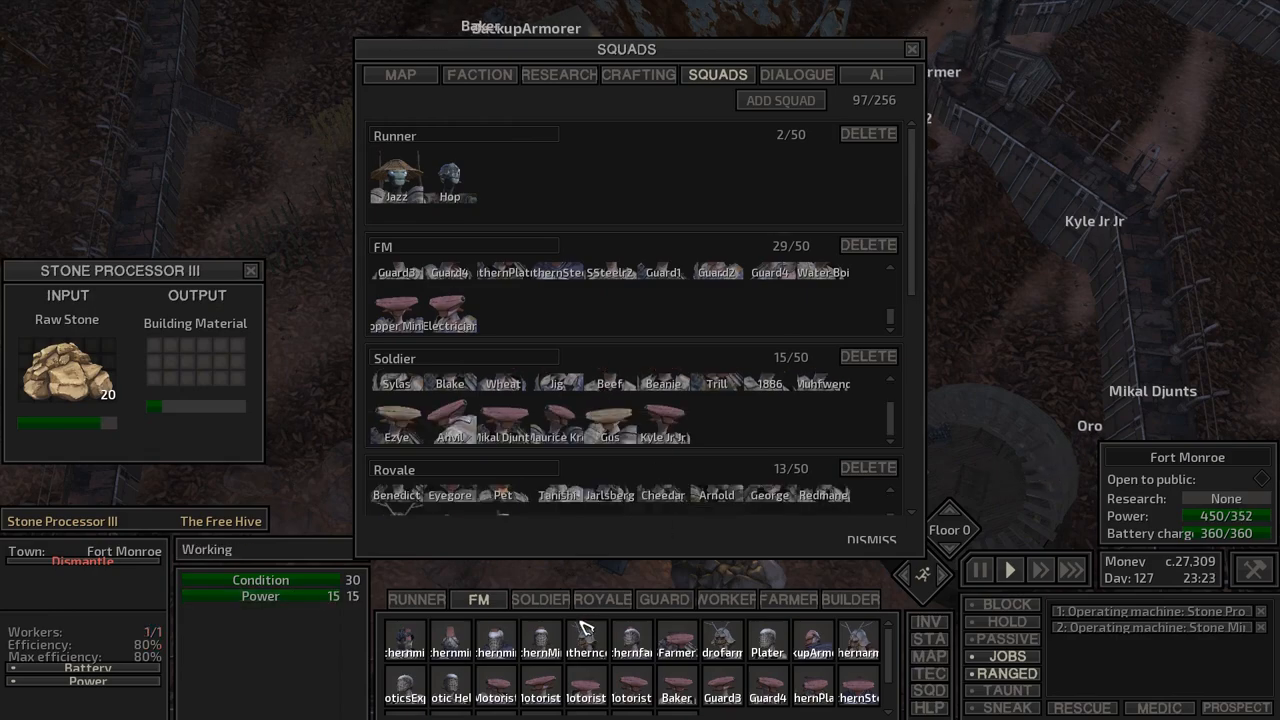
left_click(600, 600)
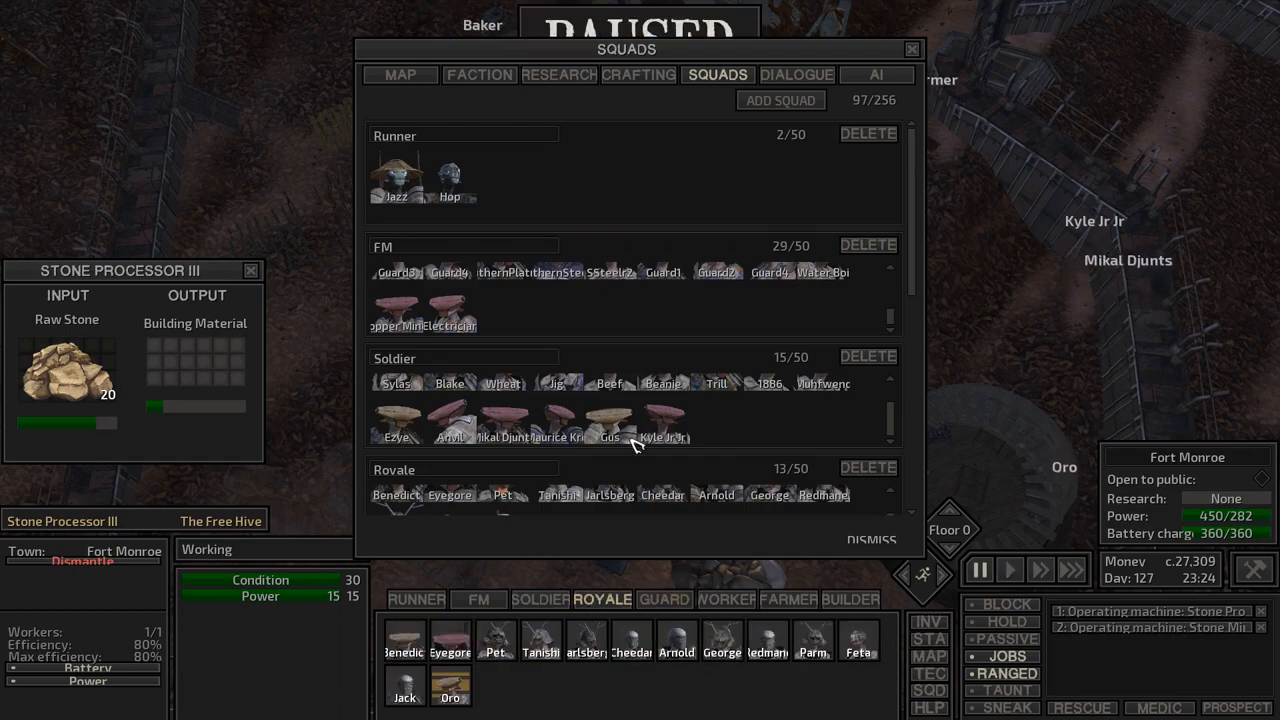
mouse_move(920, 264)
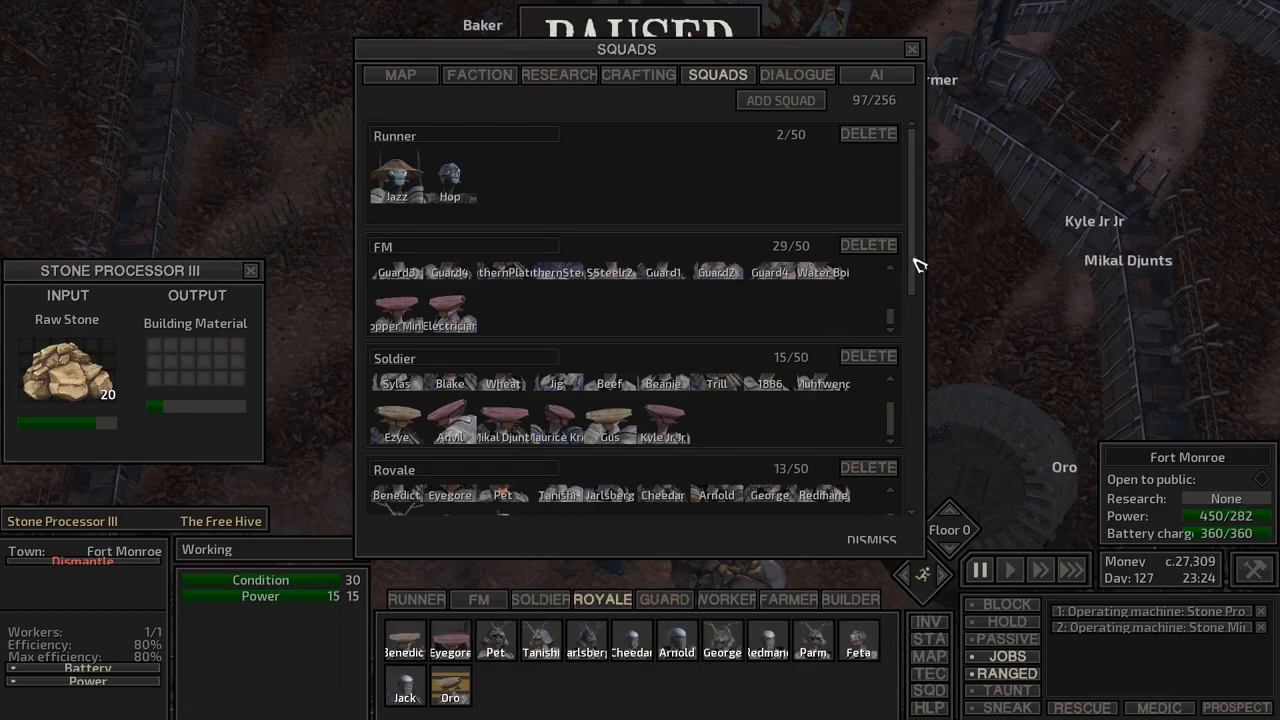
scroll("down", 3)
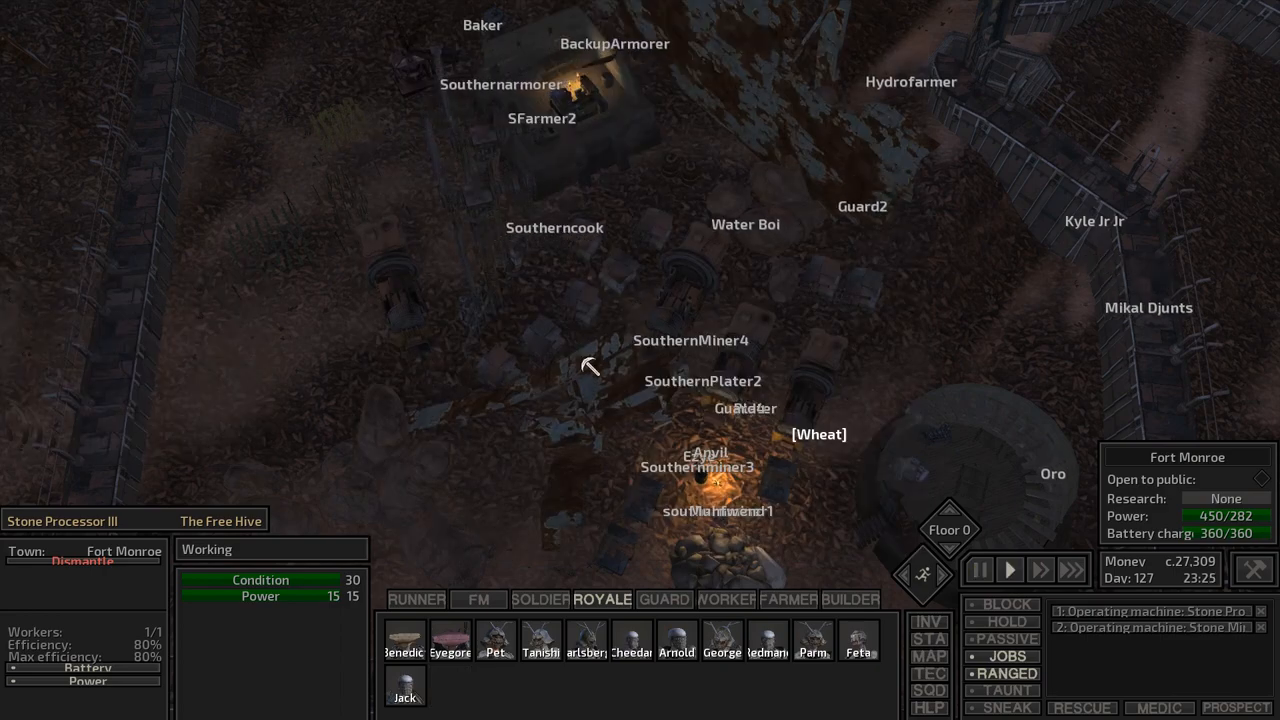
- Select Sylas outside the fort and bring up research at the Small Research Bench
left_click(978, 568)
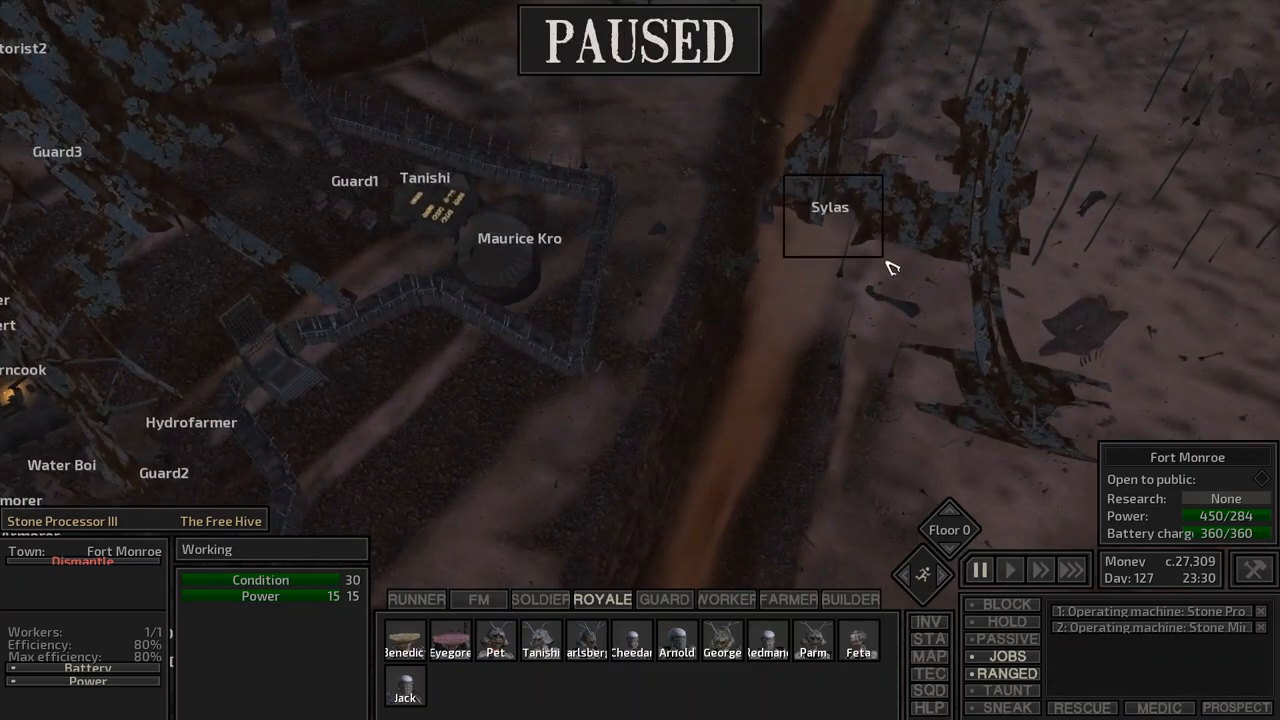
left_click(1008, 568)
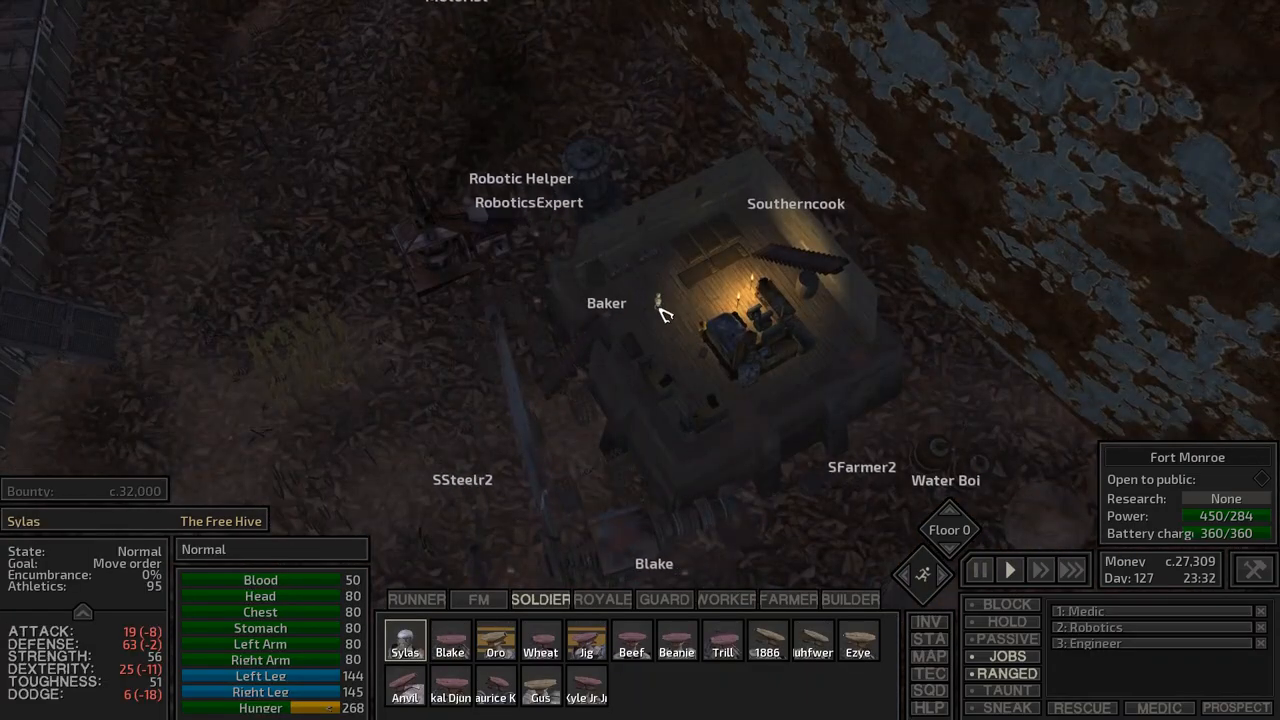
left_click(948, 508)
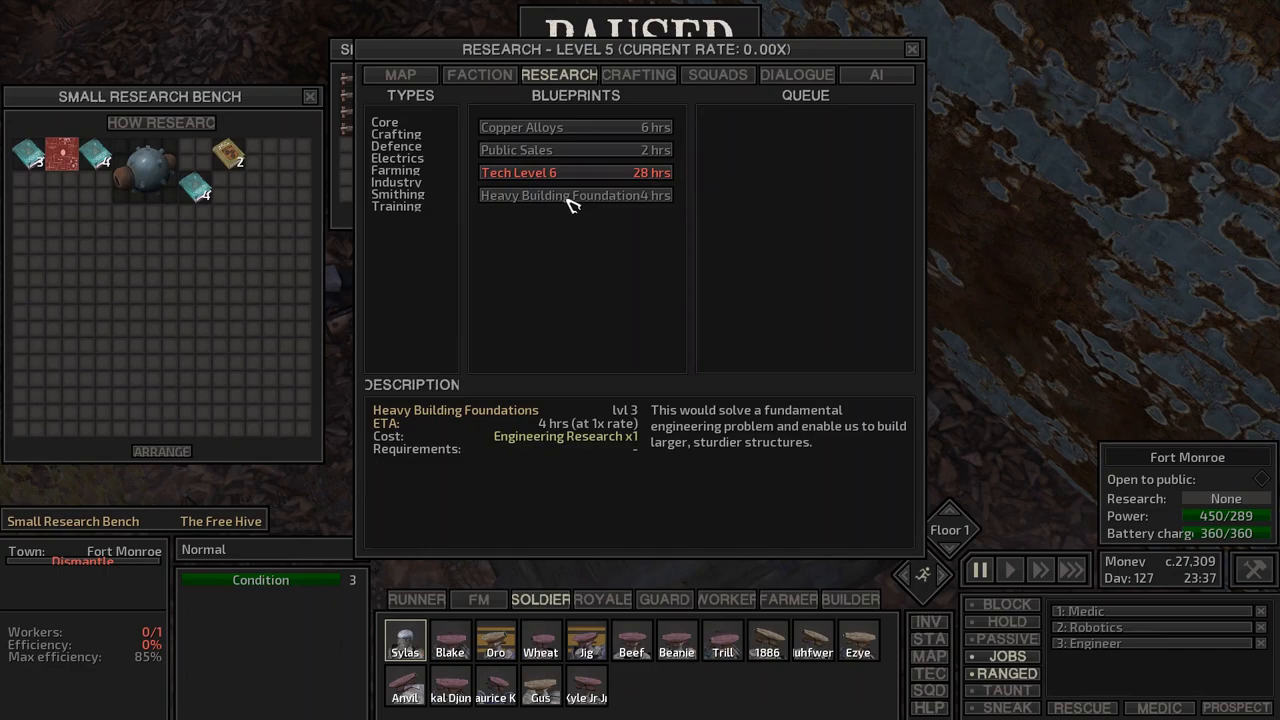
- Queue Heavy Building Foundations and browse the power, battery and fabric blueprint categories
left_click(576, 196)
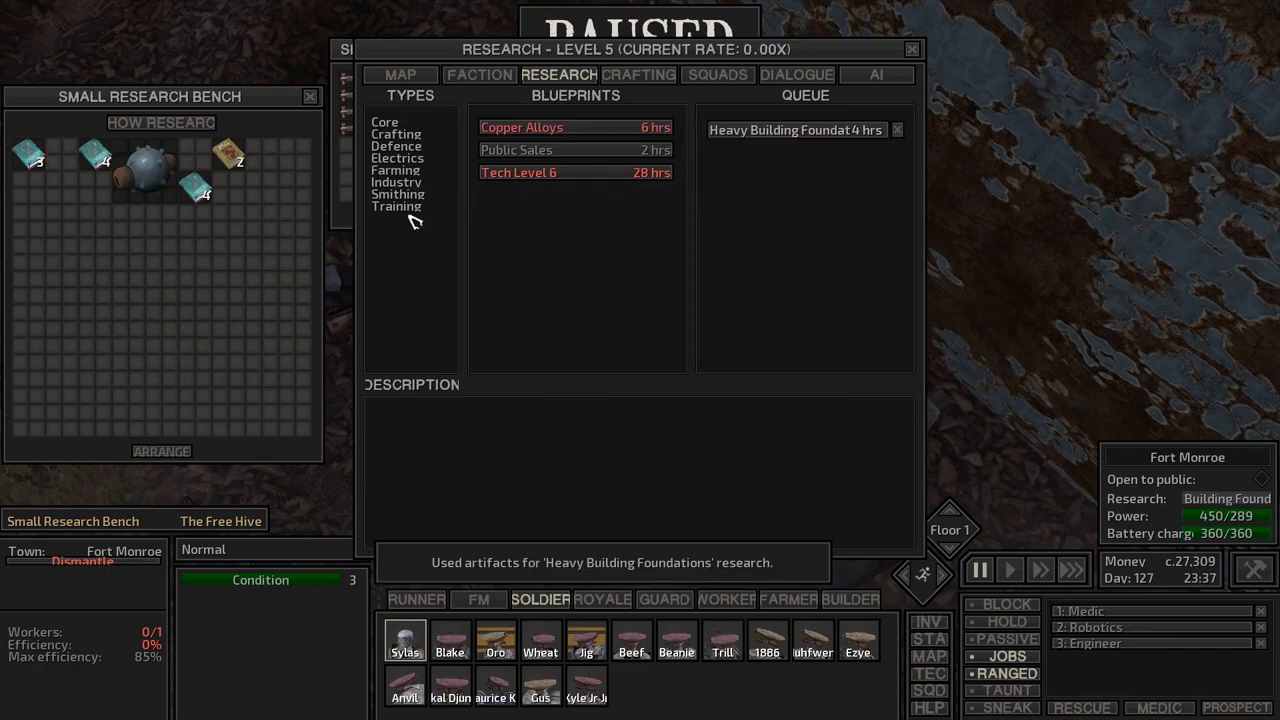
left_click(398, 158)
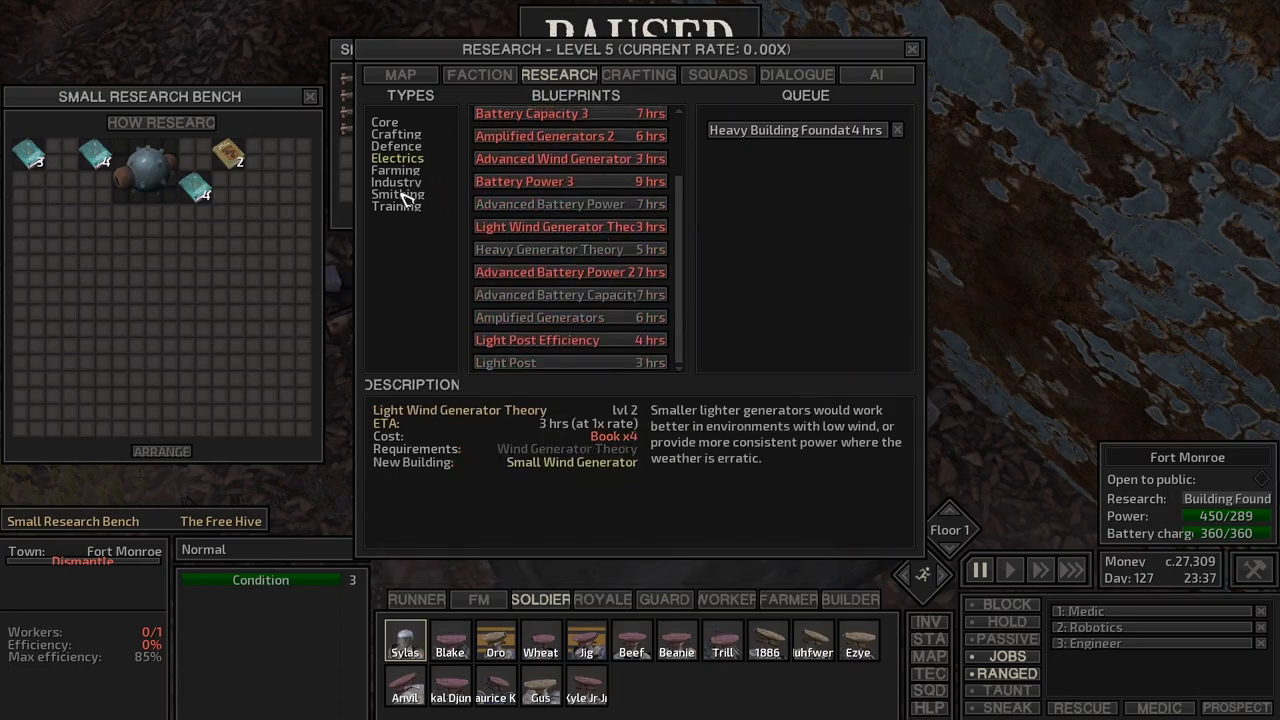
left_click(396, 132)
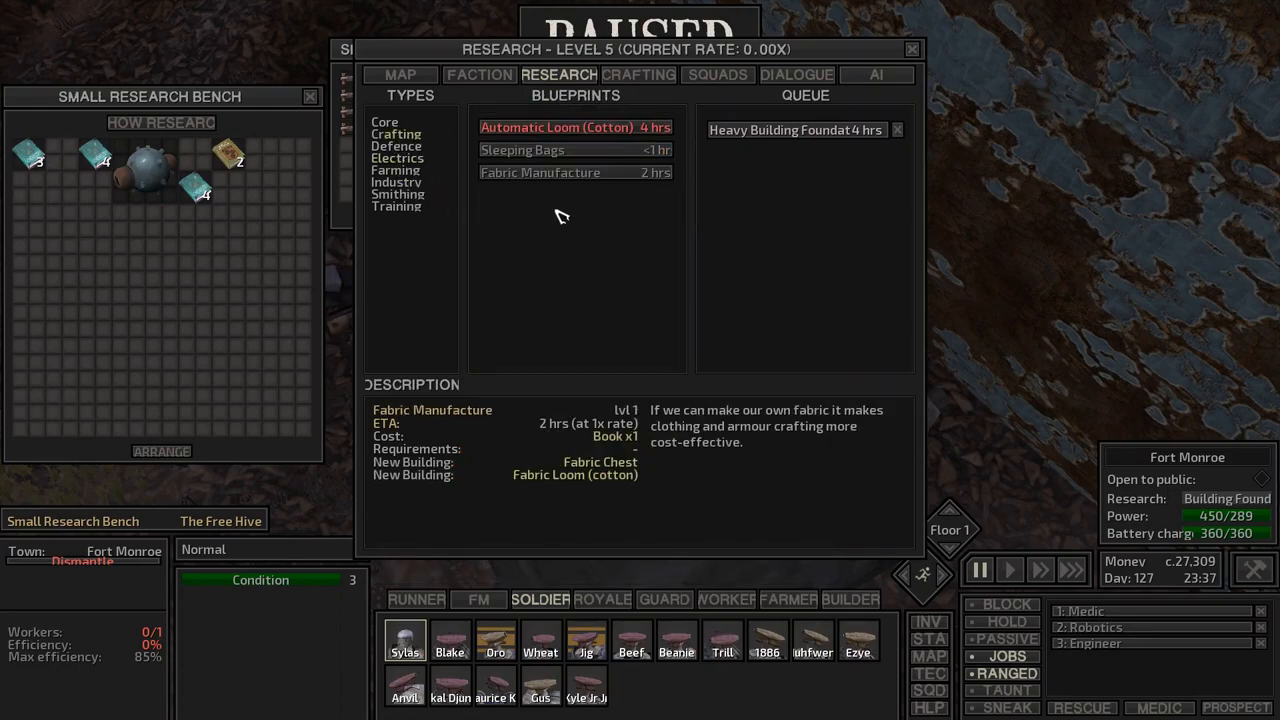
left_click(398, 158)
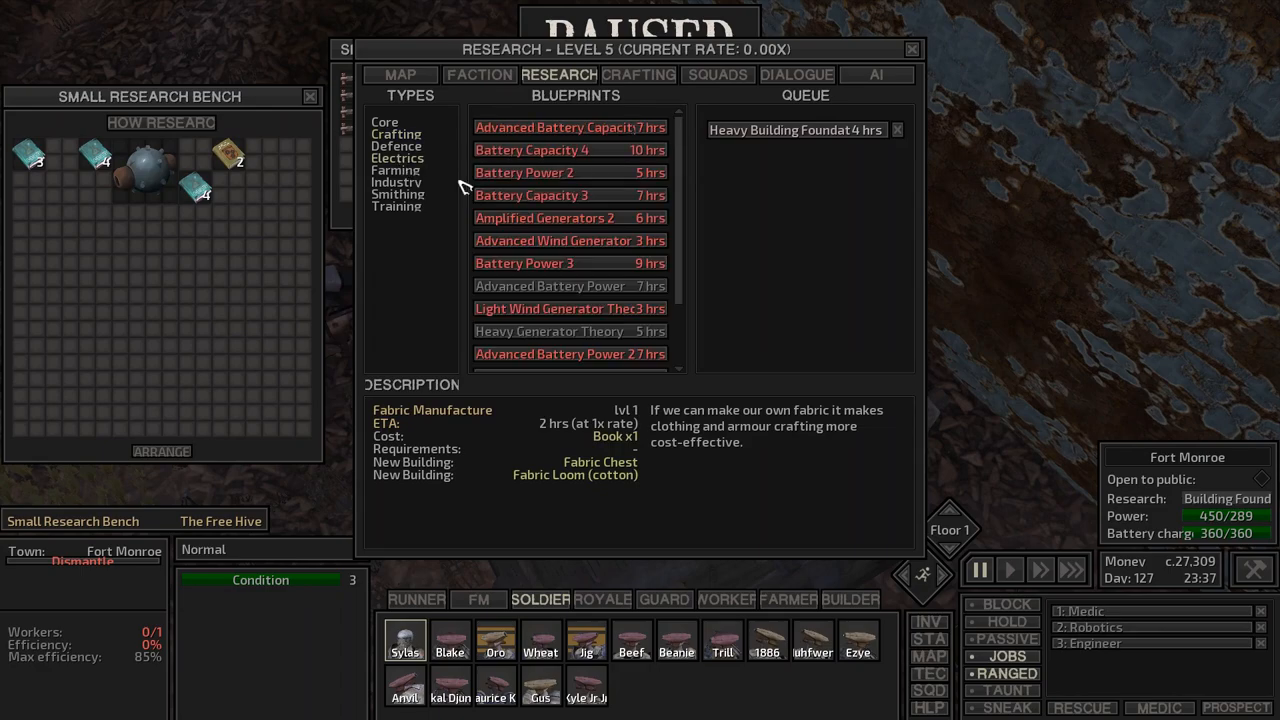
scroll("down", 3)
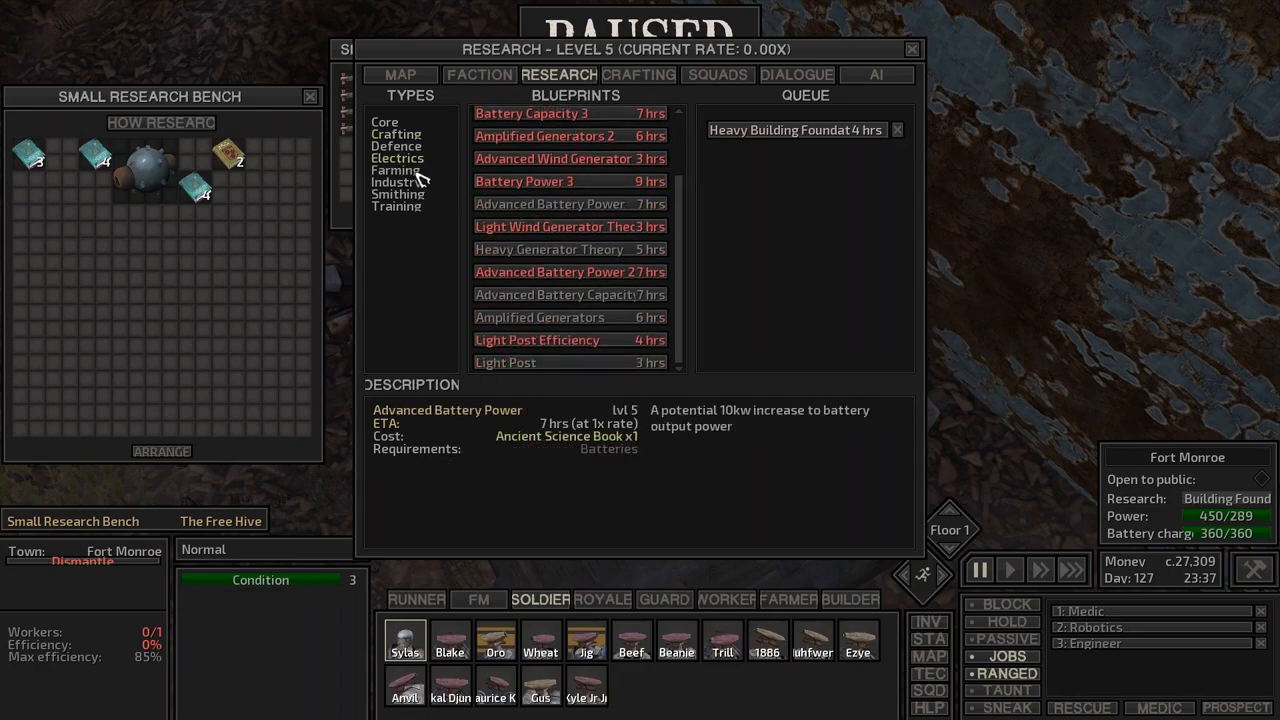
- Review the weapon, medicine, mining and refinery blueprints, then leave the research overview
left_click(398, 194)
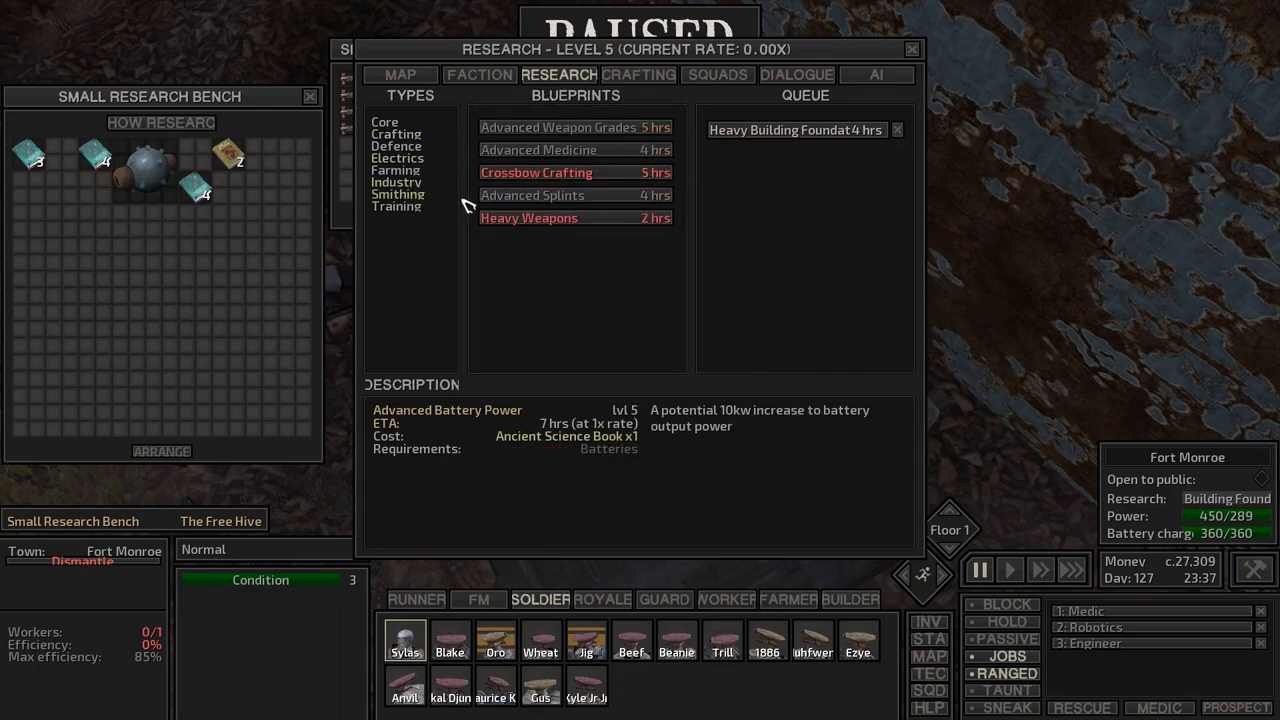
left_click(396, 182)
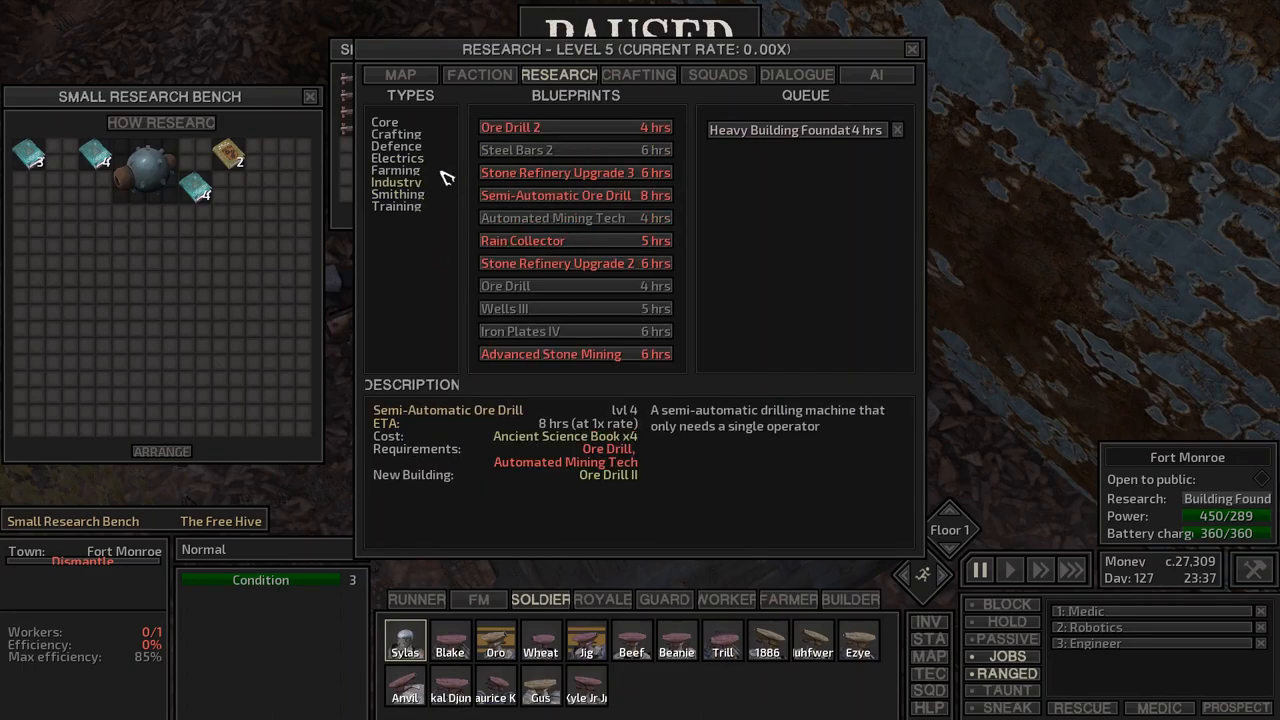
left_click(398, 158)
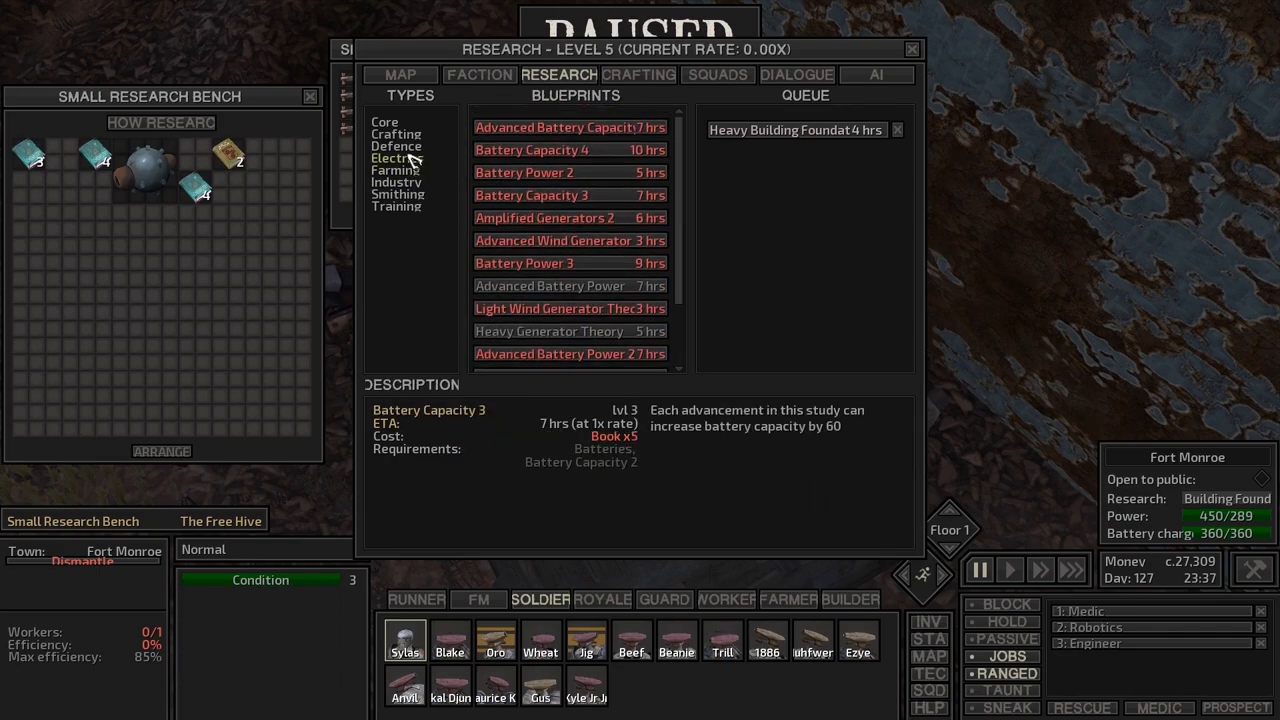
left_click(396, 134)
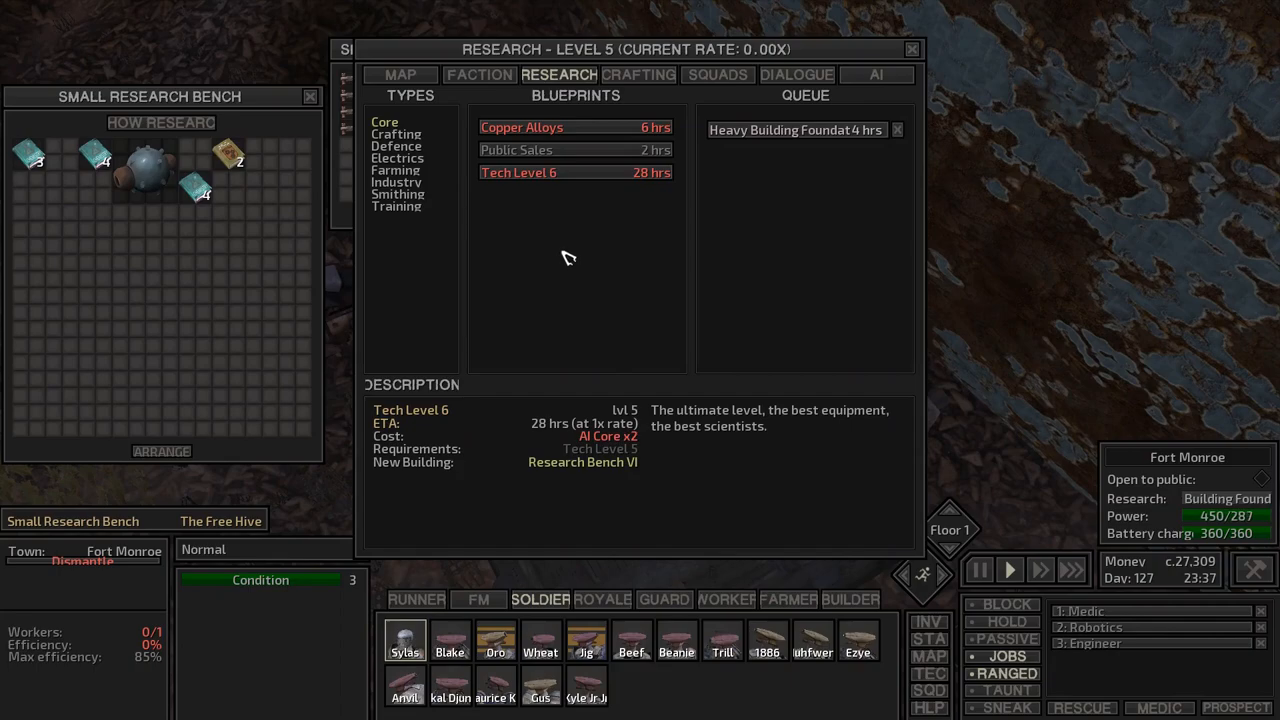
left_click(912, 48)
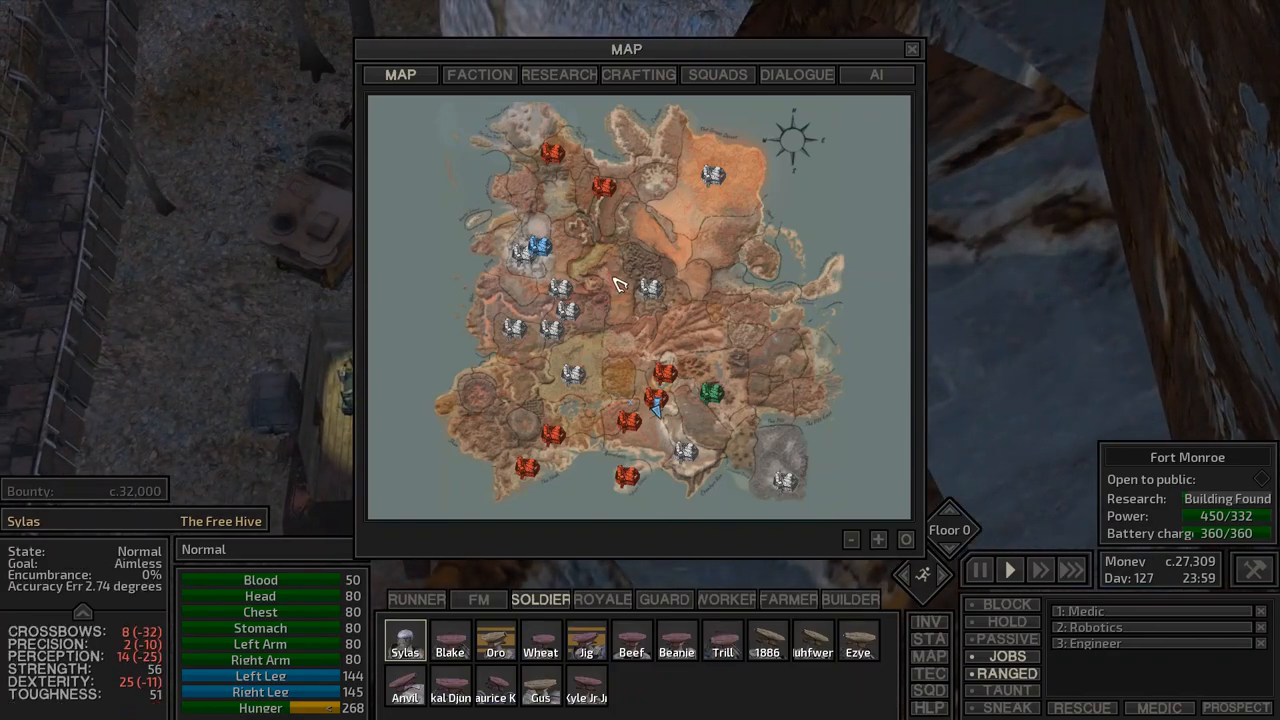
- Close the world map to return to the Fort Monroe town view on day 128
left_click(910, 48)
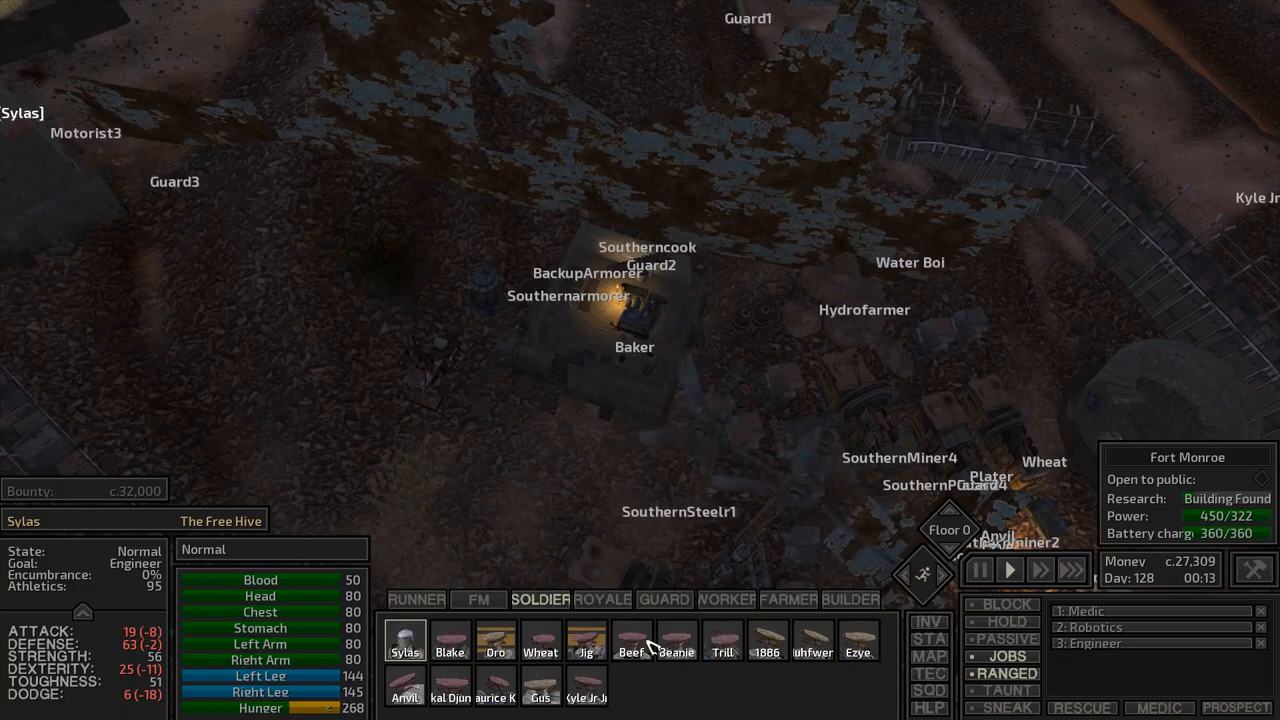
- Switch to the Royal squad near The Copper Mine, centre on Eyegore and Benedict, and pause the game
left_click(600, 600)
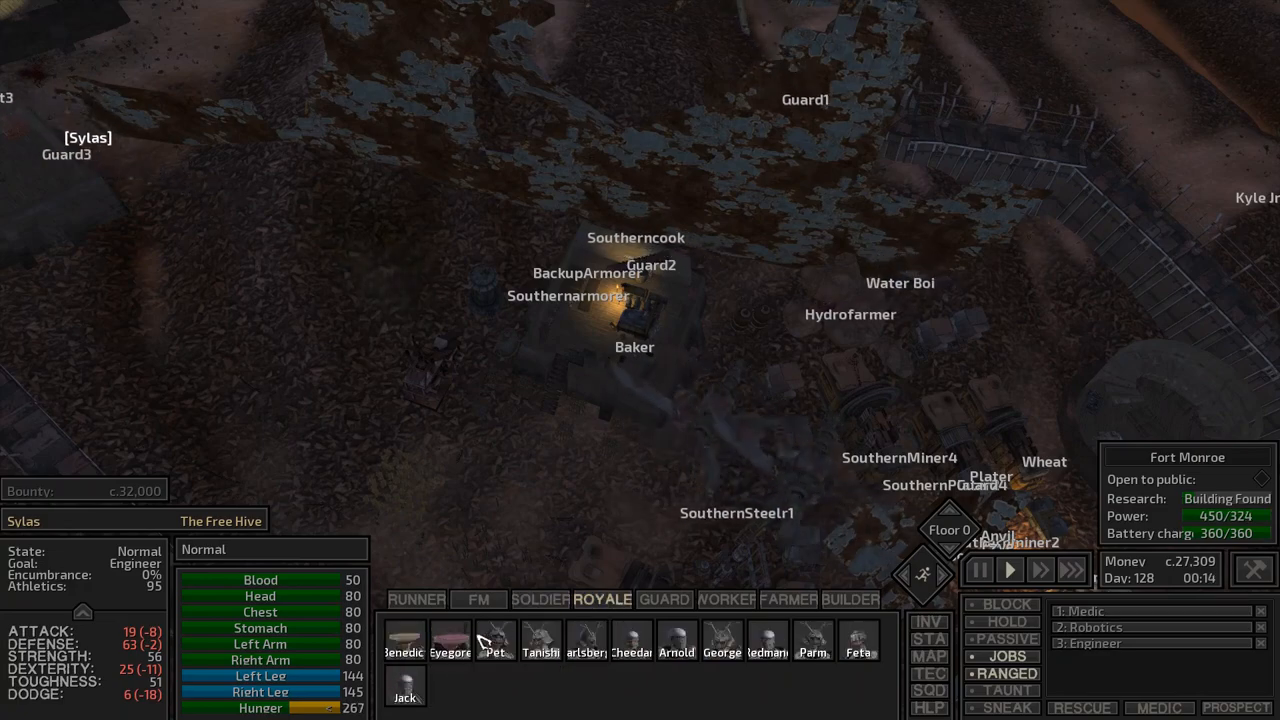
left_click(448, 640)
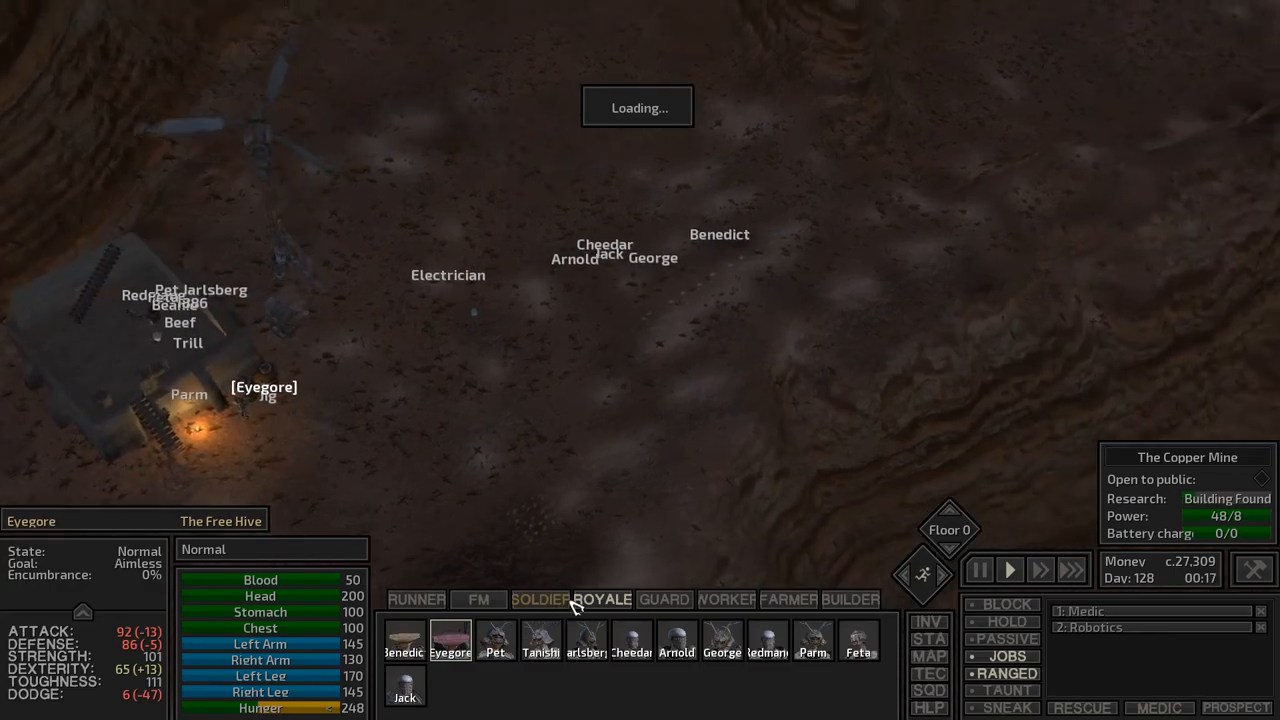
left_click(978, 568)
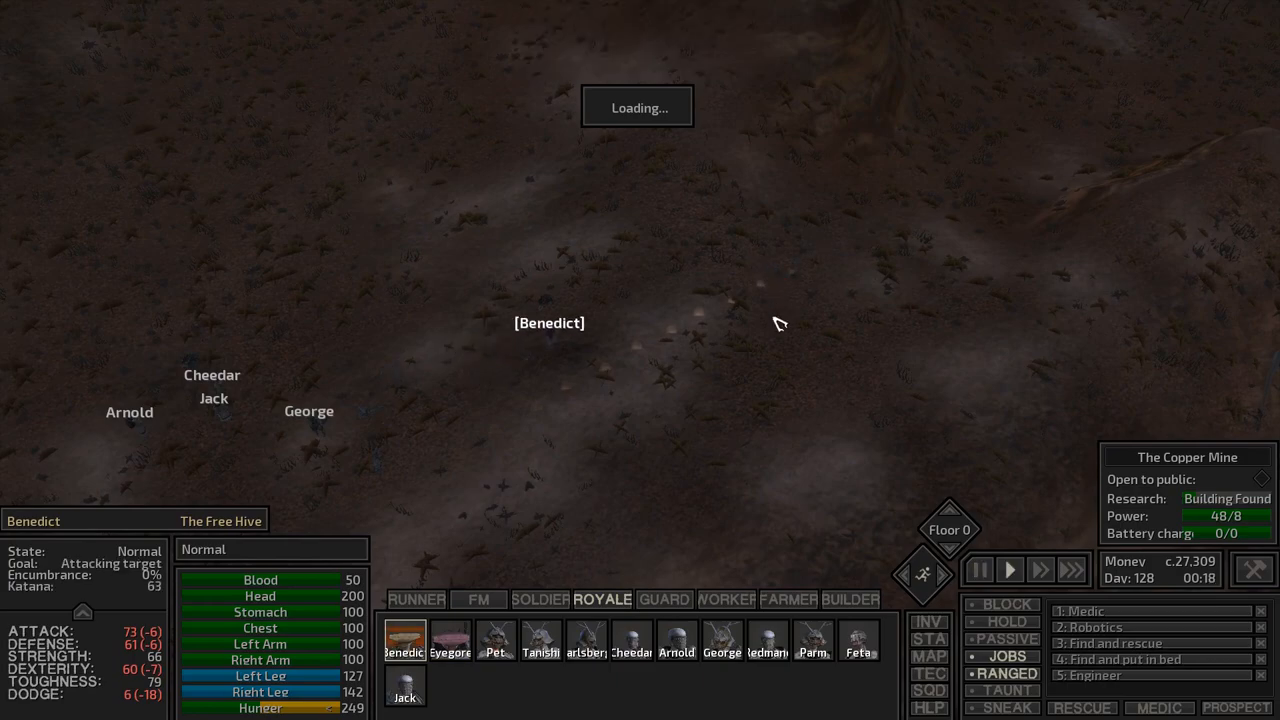
left_click(978, 568)
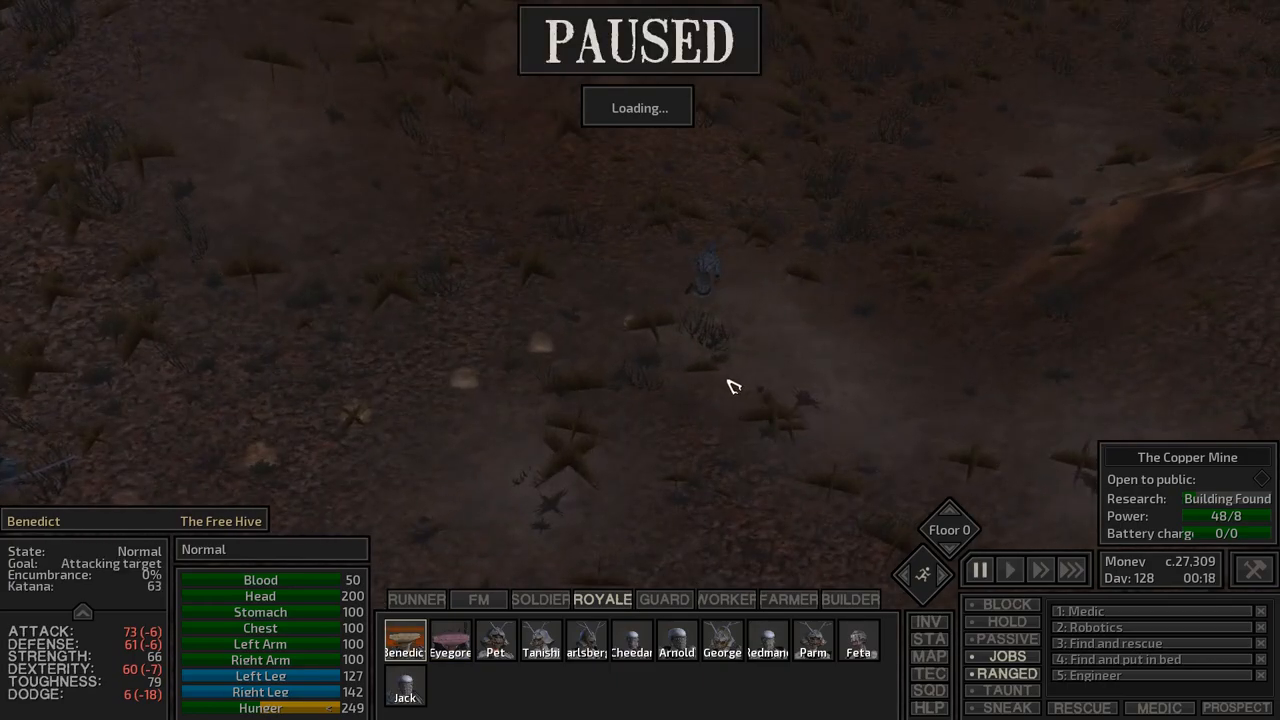
left_click(1008, 568)
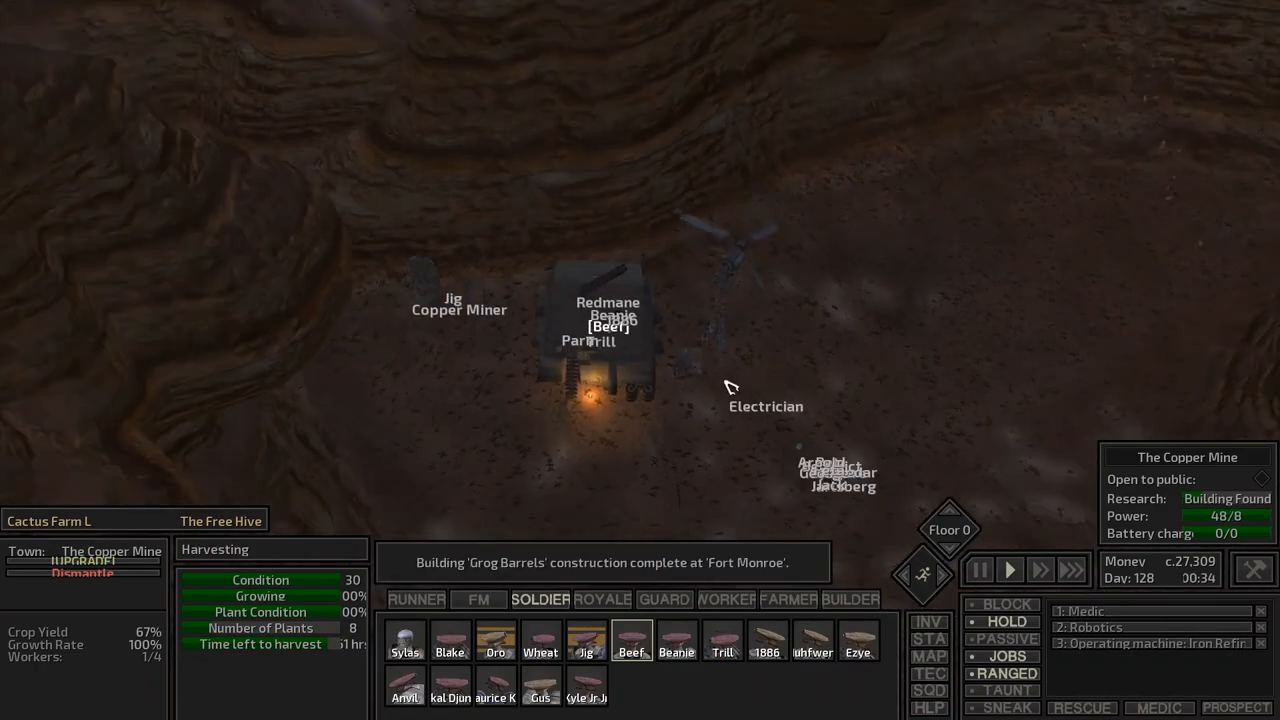
mouse_move(620, 496)
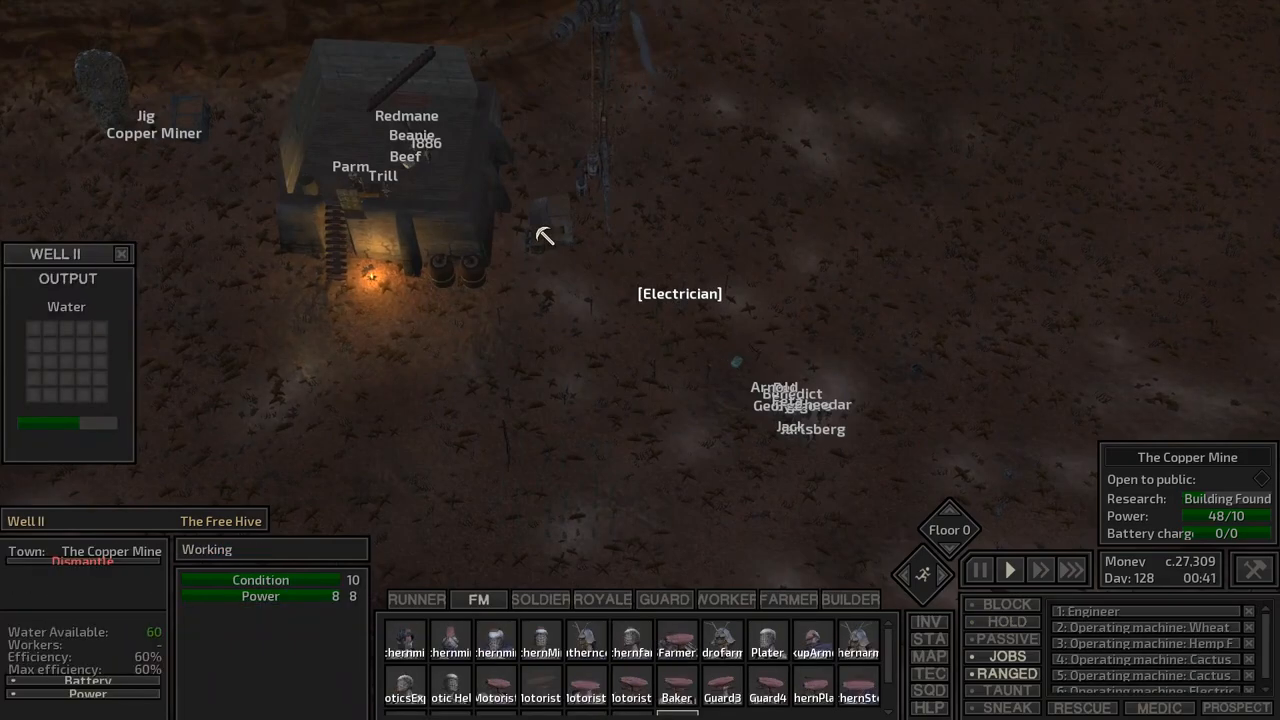
- Check the Electrician's inventory and the cactus farm's harvest status, then return to the Royal squad
left_click(978, 568)
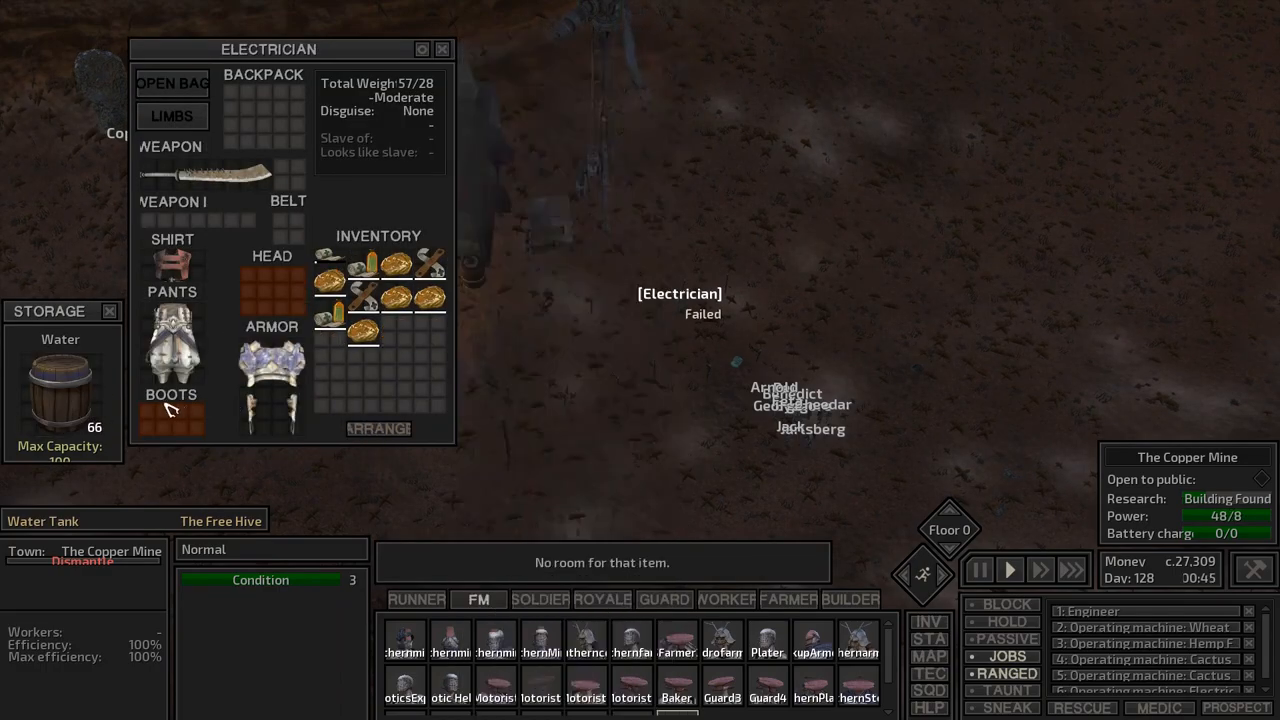
mouse_move(336, 368)
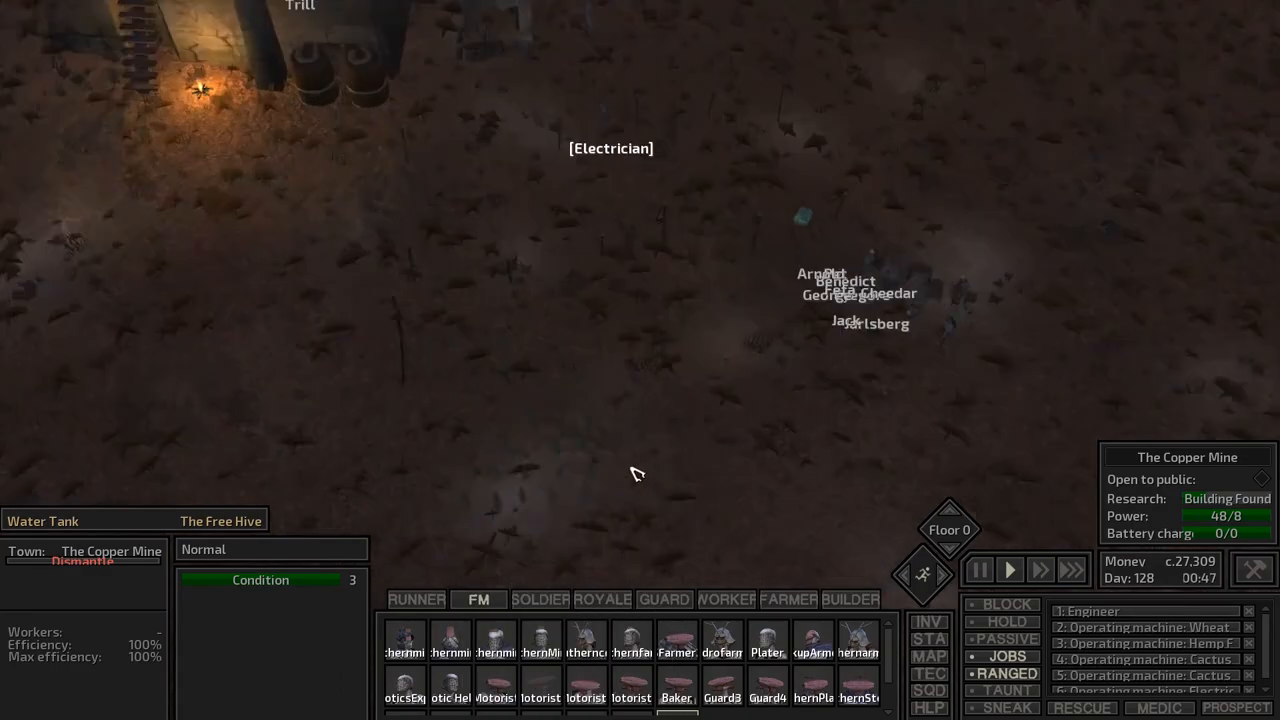
left_click(1008, 568)
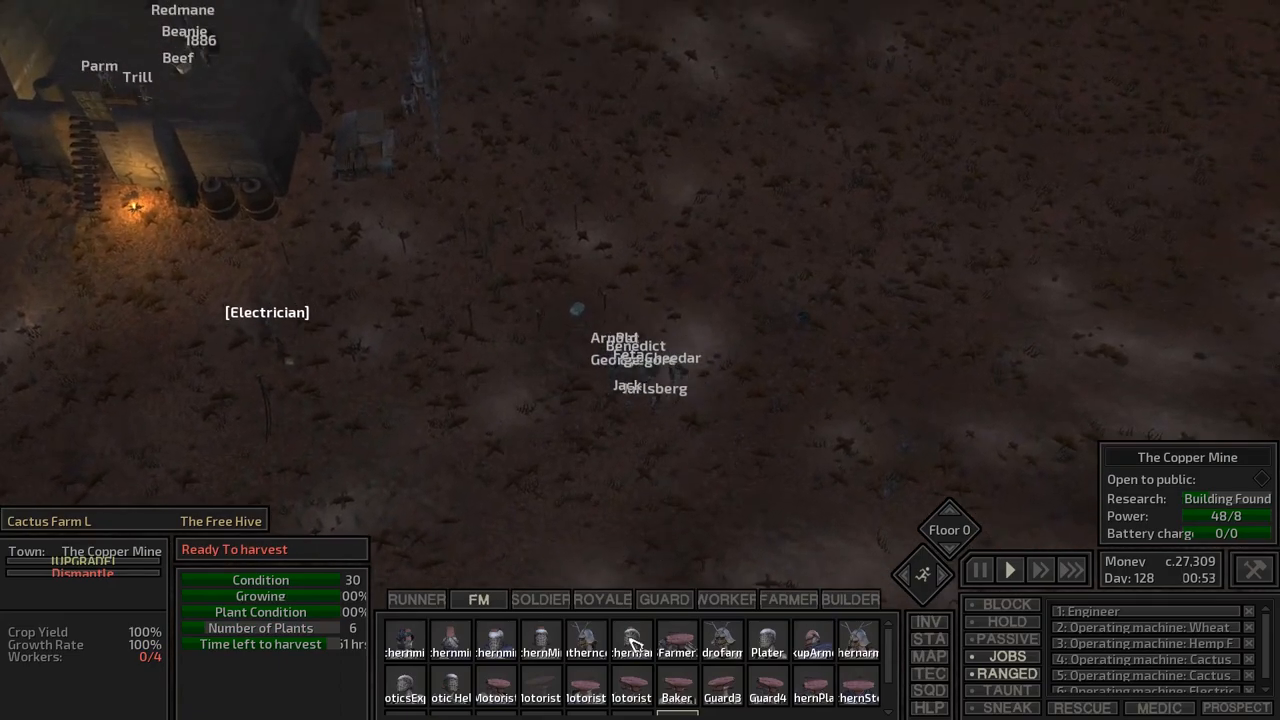
left_click(540, 600)
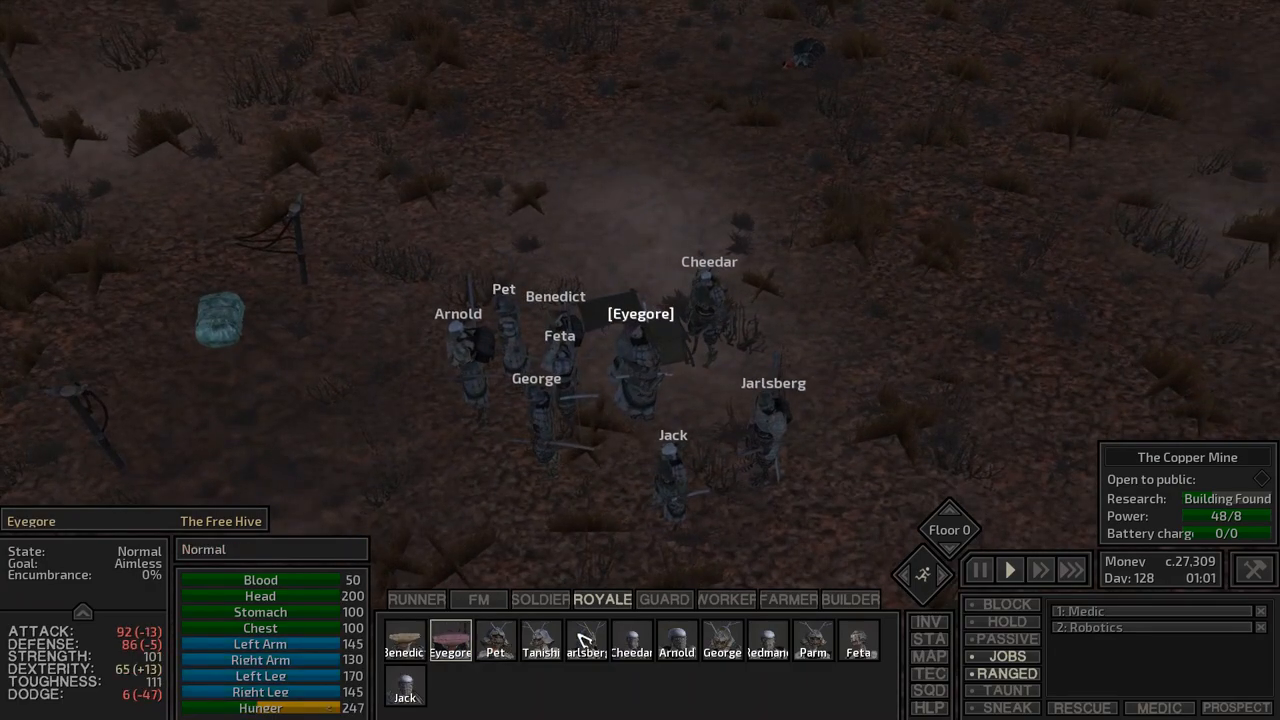
- Check on crippled Beef in the Soldier squad, then switch back to the Royal squad
left_click(404, 684)
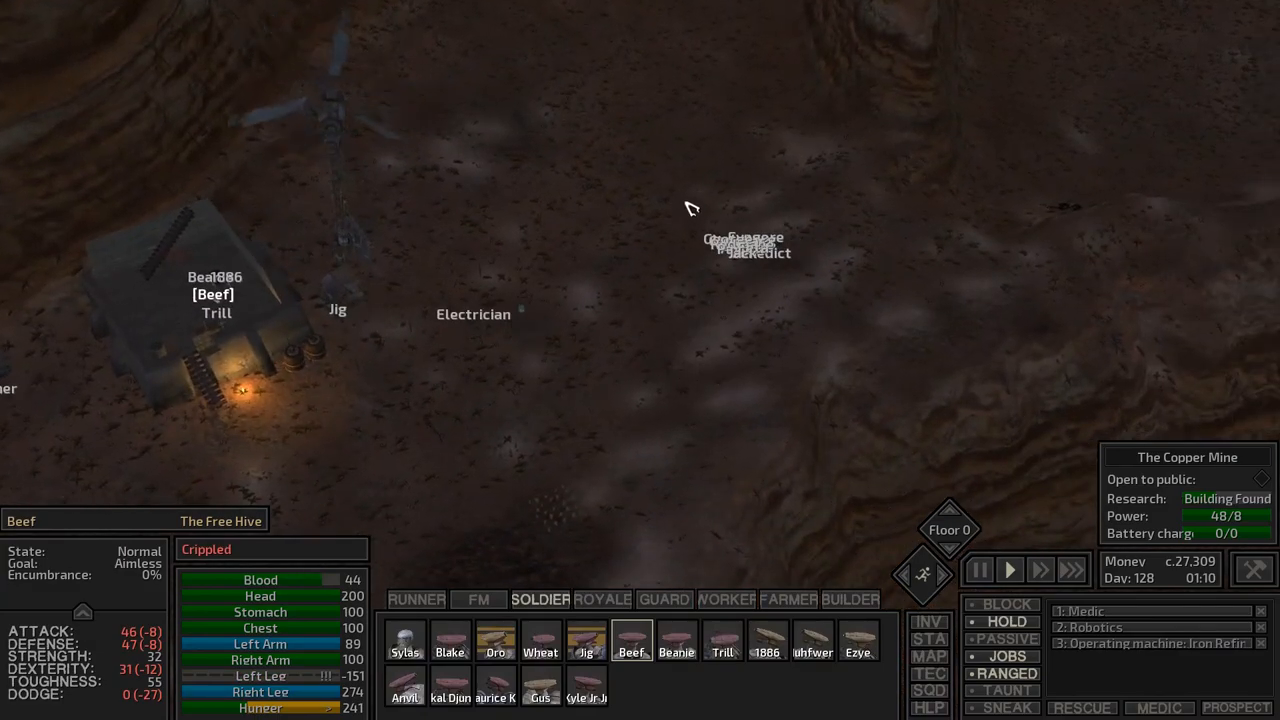
left_click(600, 600)
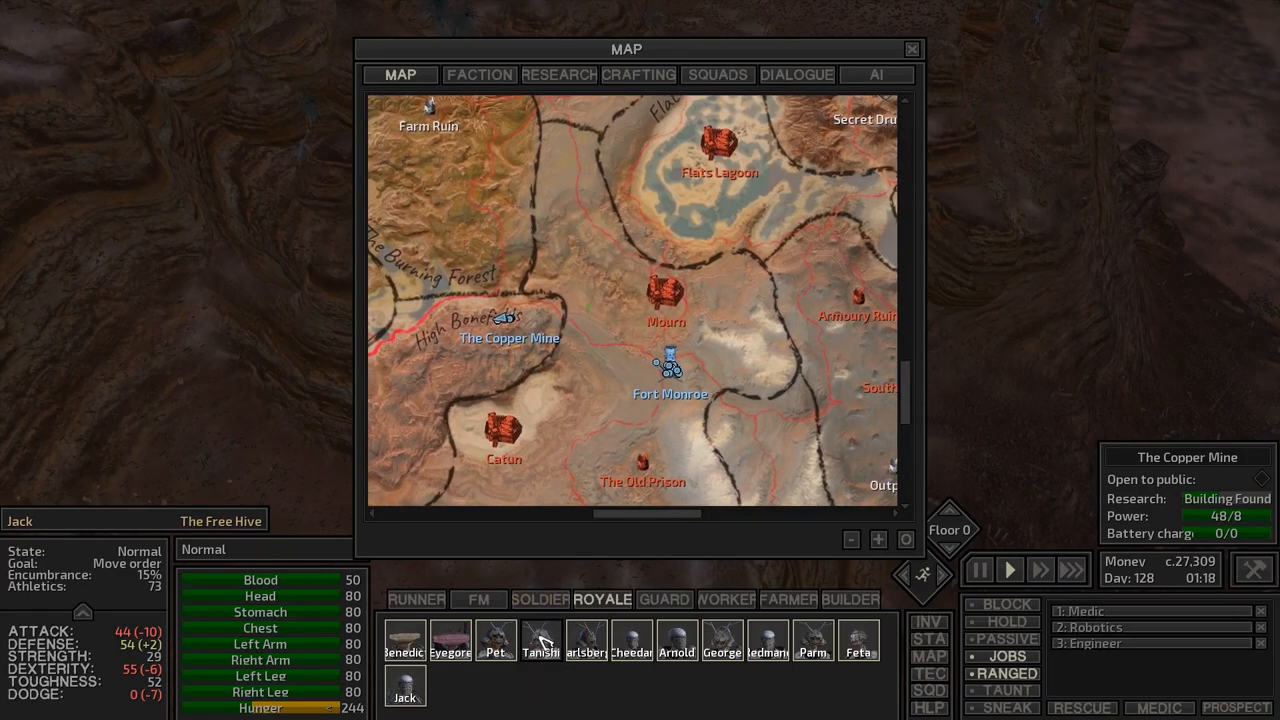
- Send the Royal squad to a destination north of The Copper Mine and jump back to Fort Monroe
left_click(540, 640)
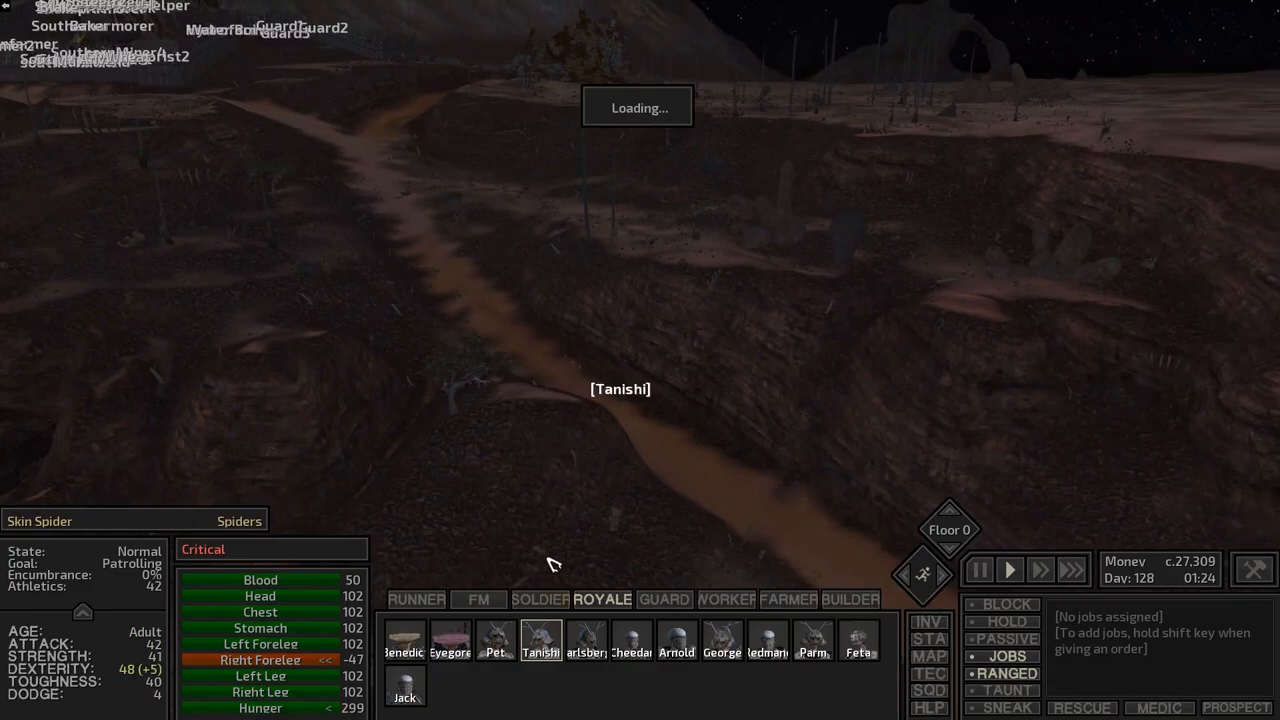
left_click(540, 600)
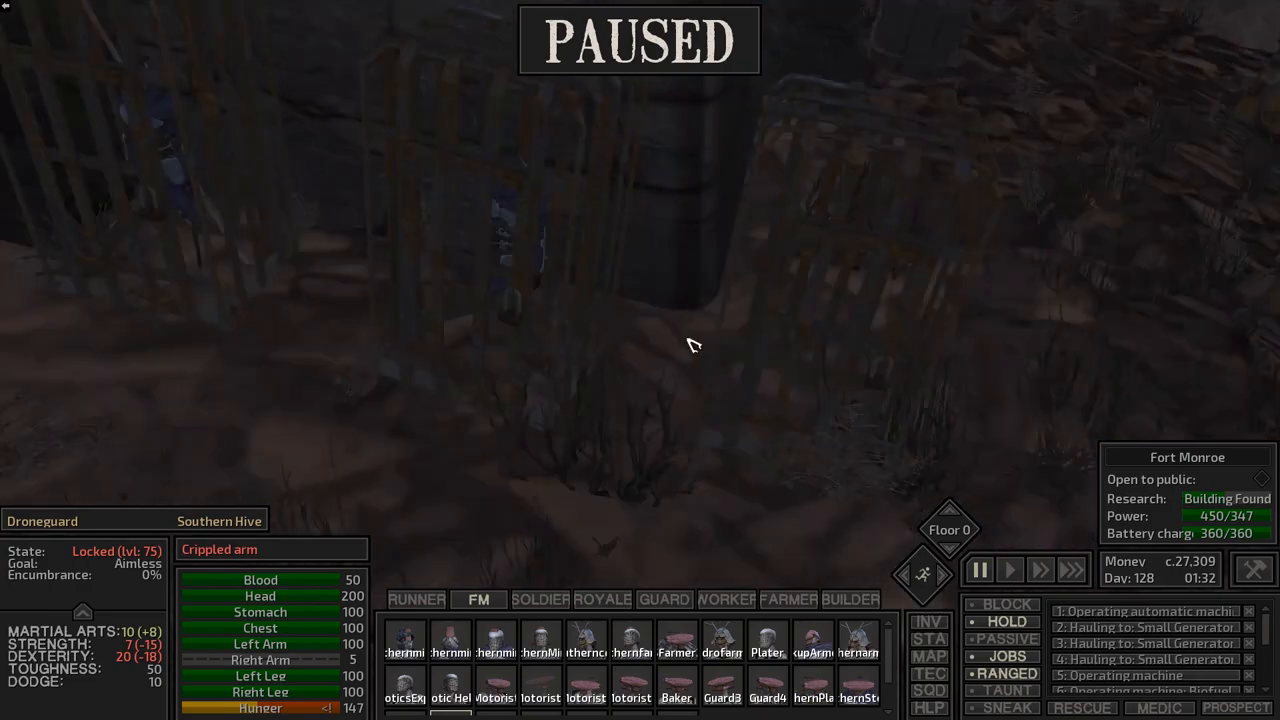
left_click(1008, 568)
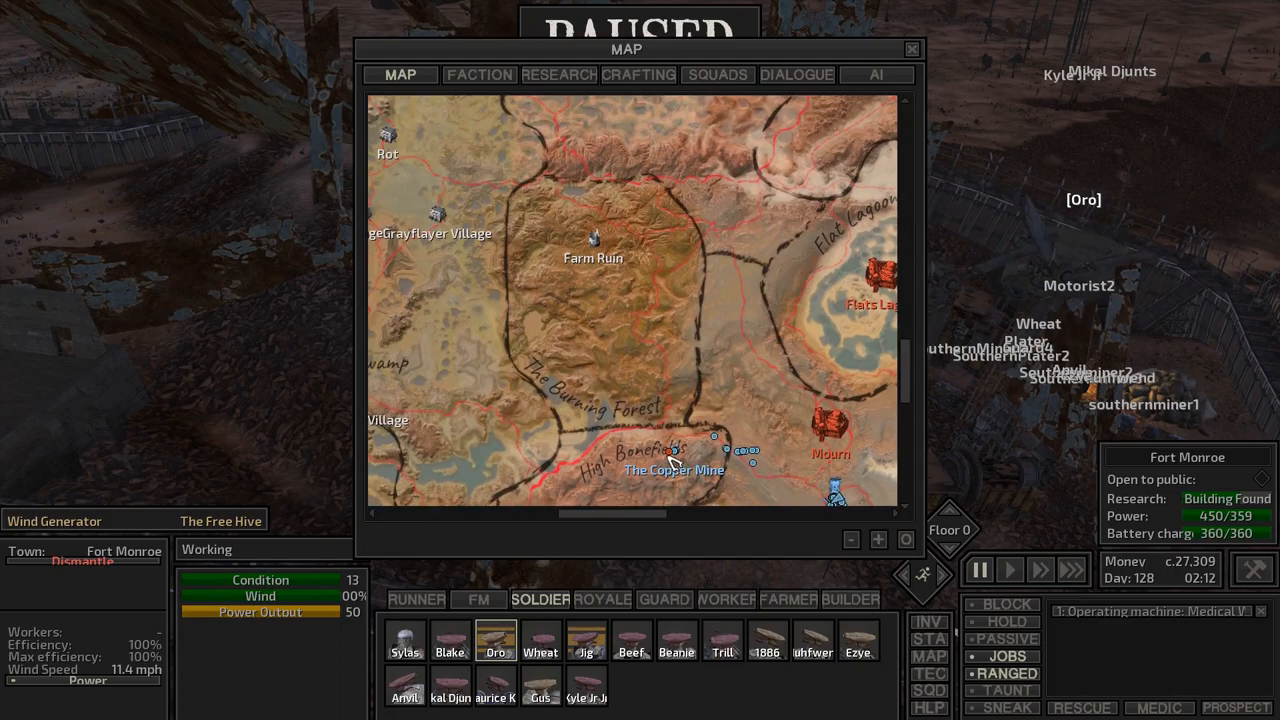
- Give Sylas a travel destination toward the Bonefields and set the Royal squad's destination on the map
left_click(1008, 568)
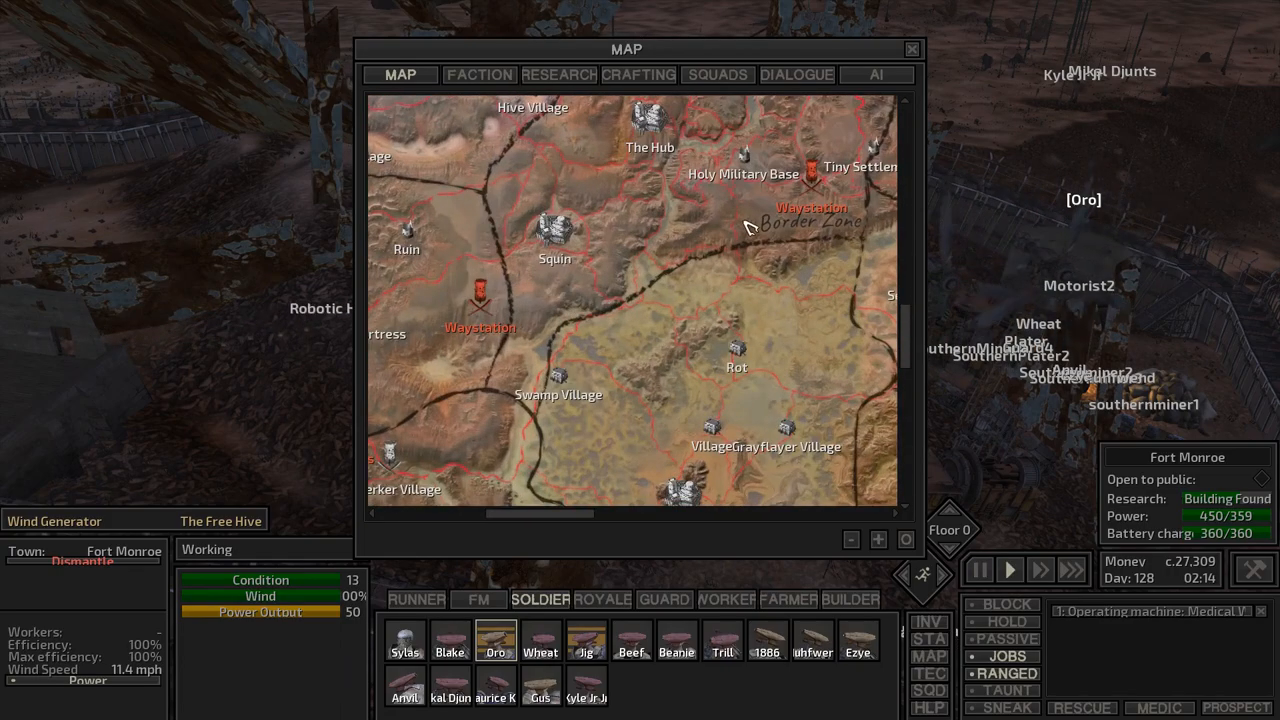
left_click(912, 48)
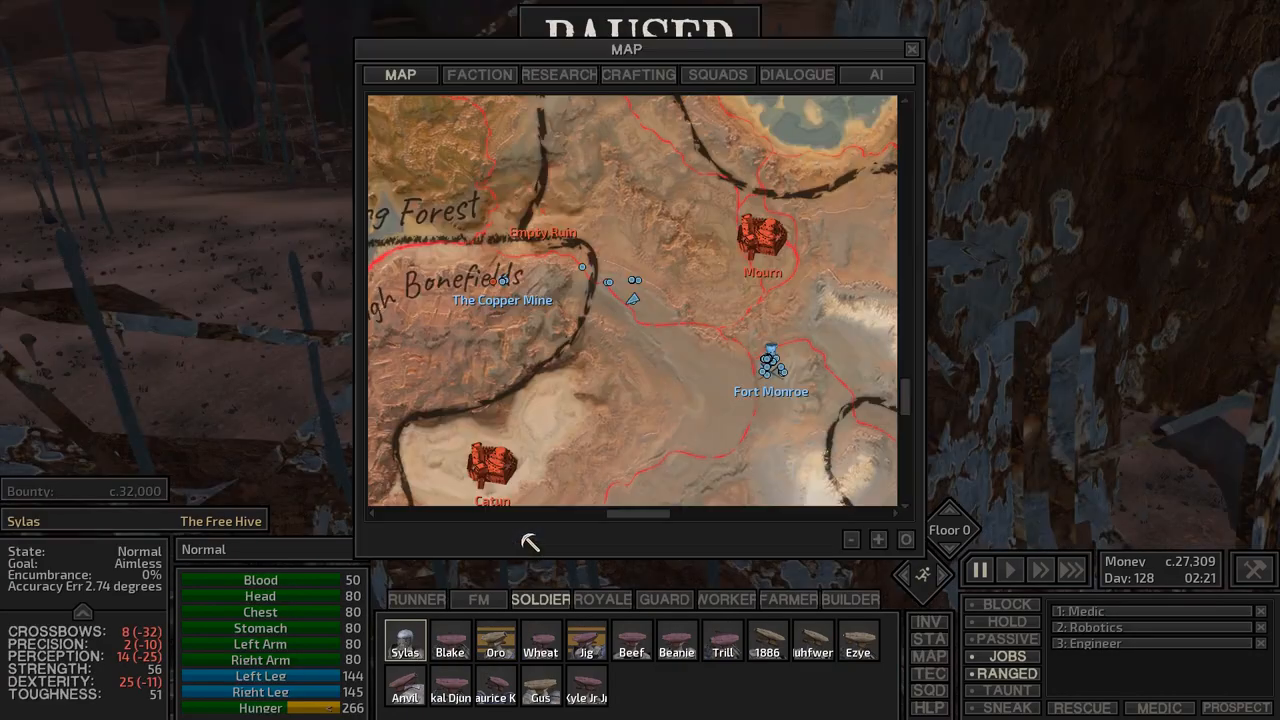
left_click(770, 370)
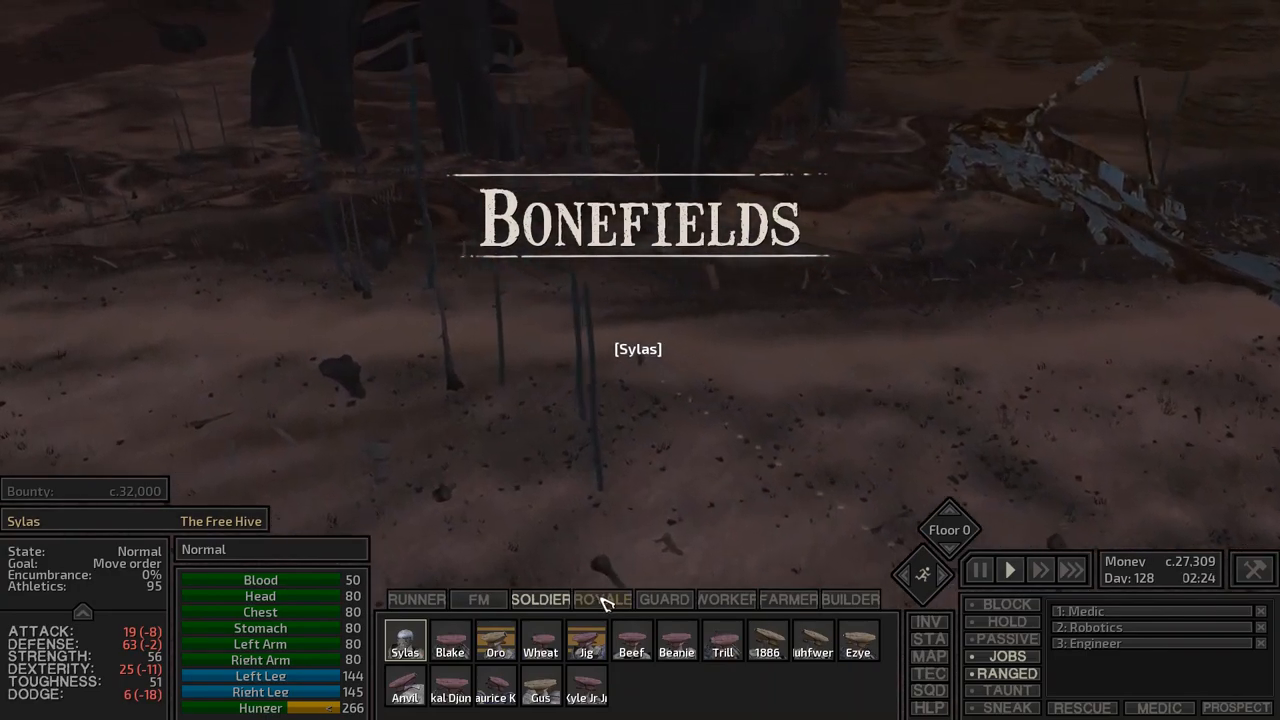
left_click(602, 600)
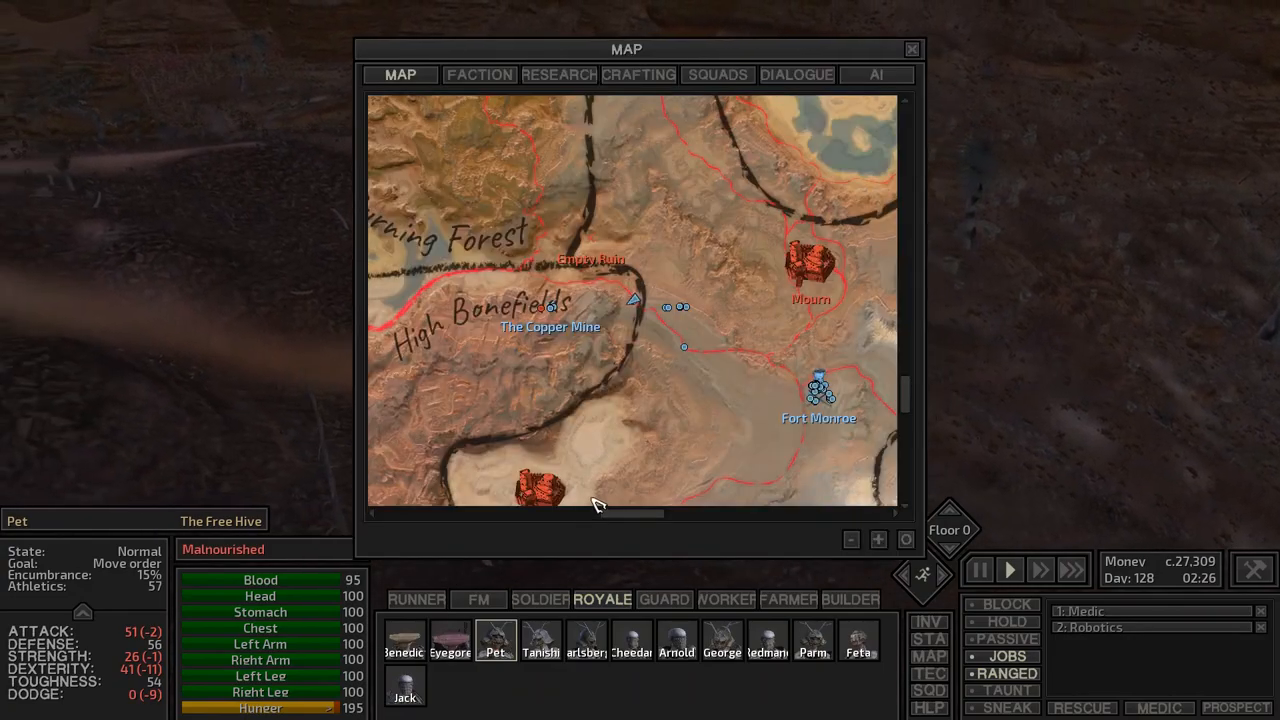
left_click(910, 48)
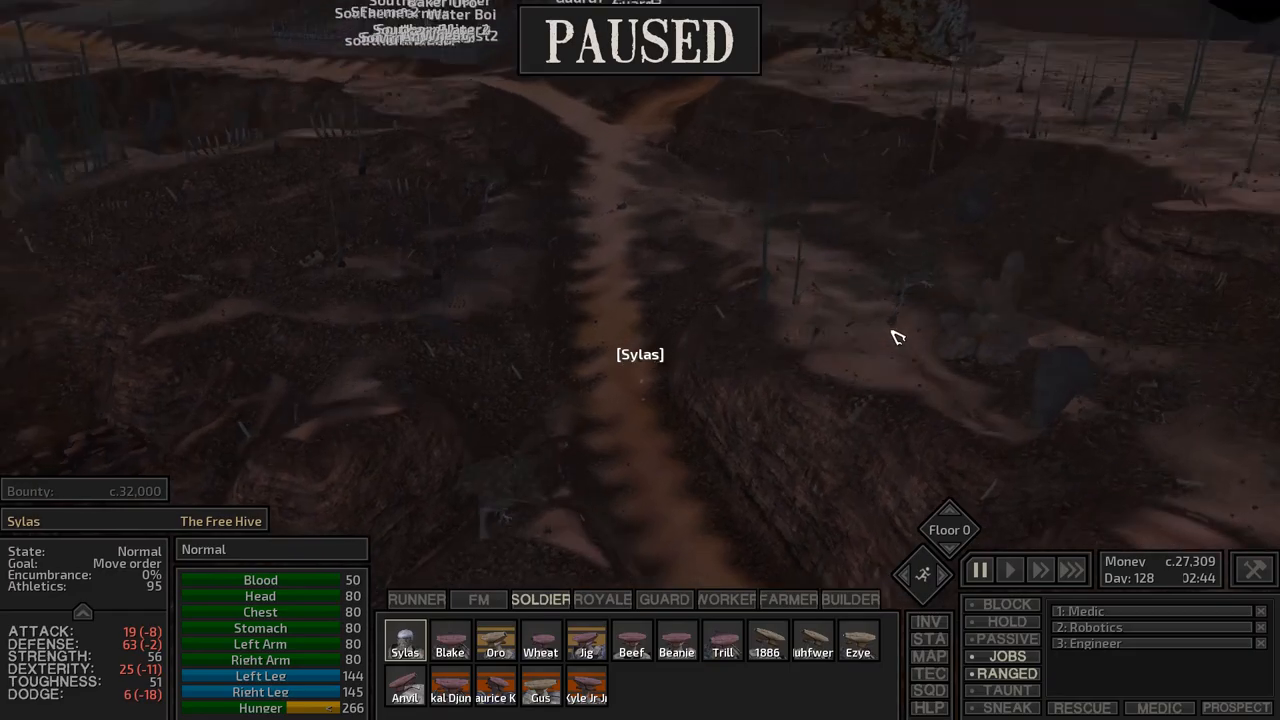
- Open the Fort Monroe Armour Storage beside Sylas's equipment window
left_click(1008, 568)
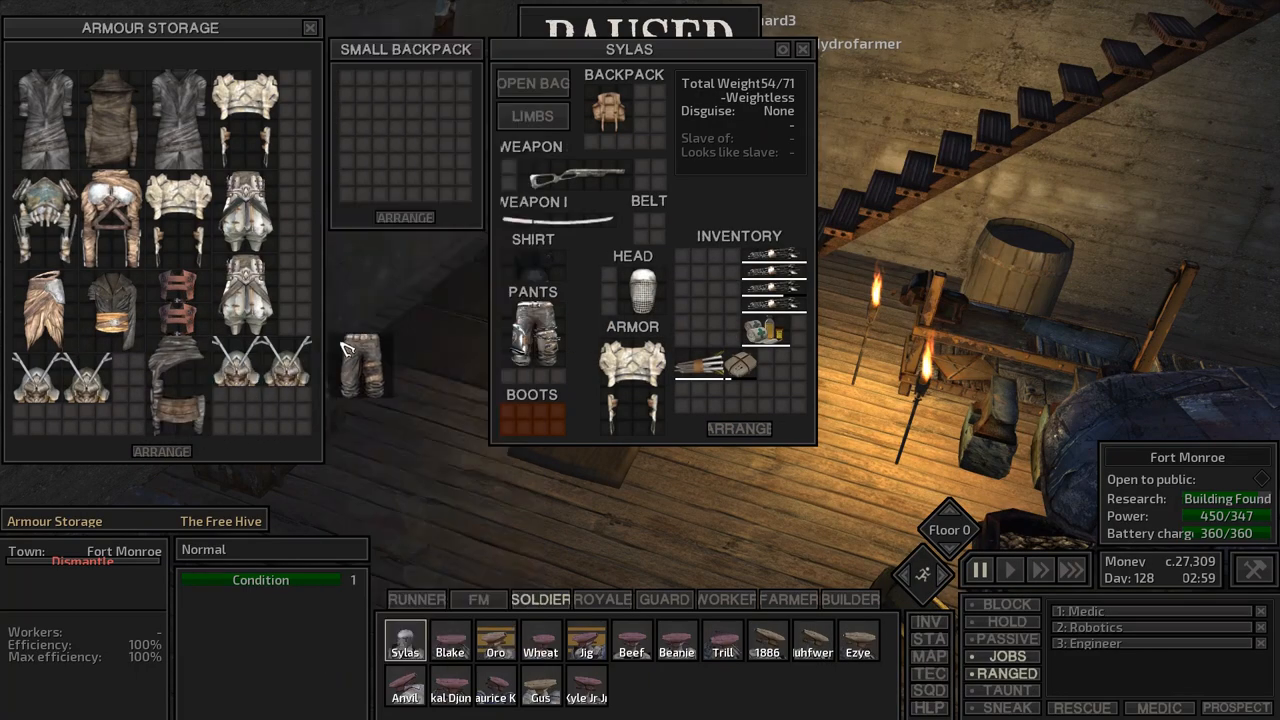
- Move armour pieces from the Armour Storage into Sylas's Small Backpack and arrange its contents
left_click_drag(360, 364, 388, 118)
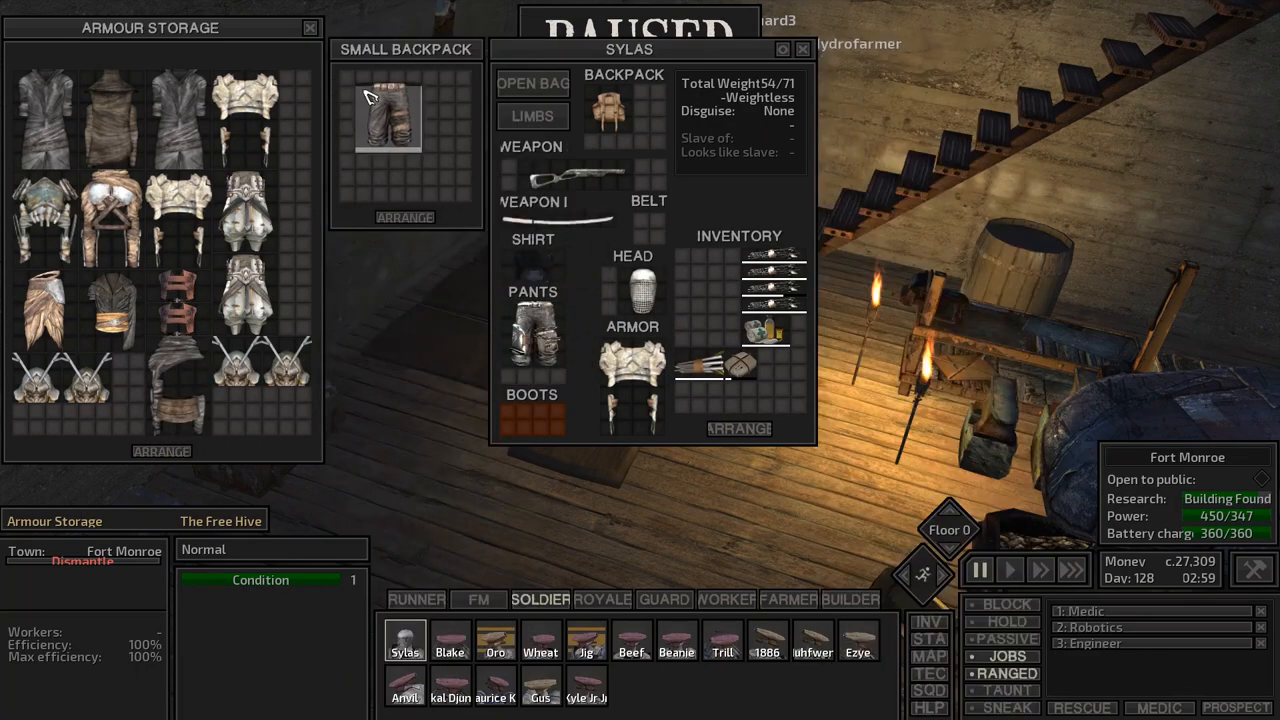
mouse_move(248, 284)
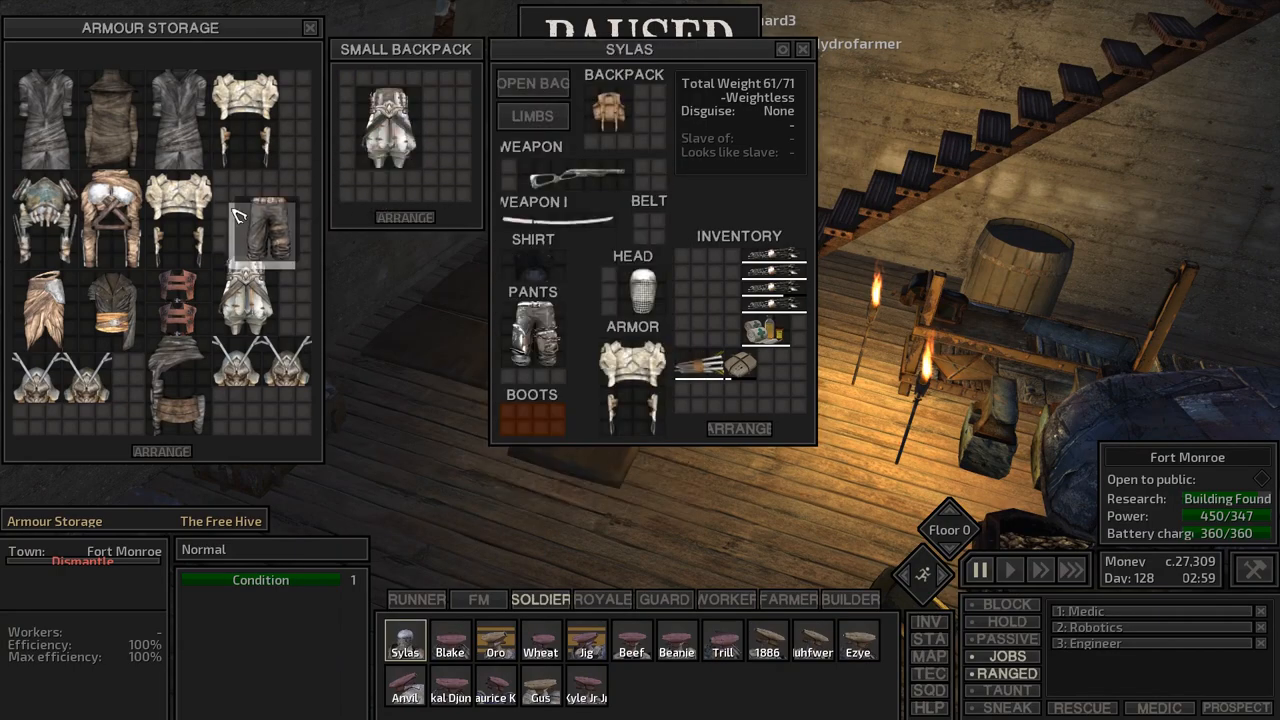
left_click_drag(260, 230, 404, 130)
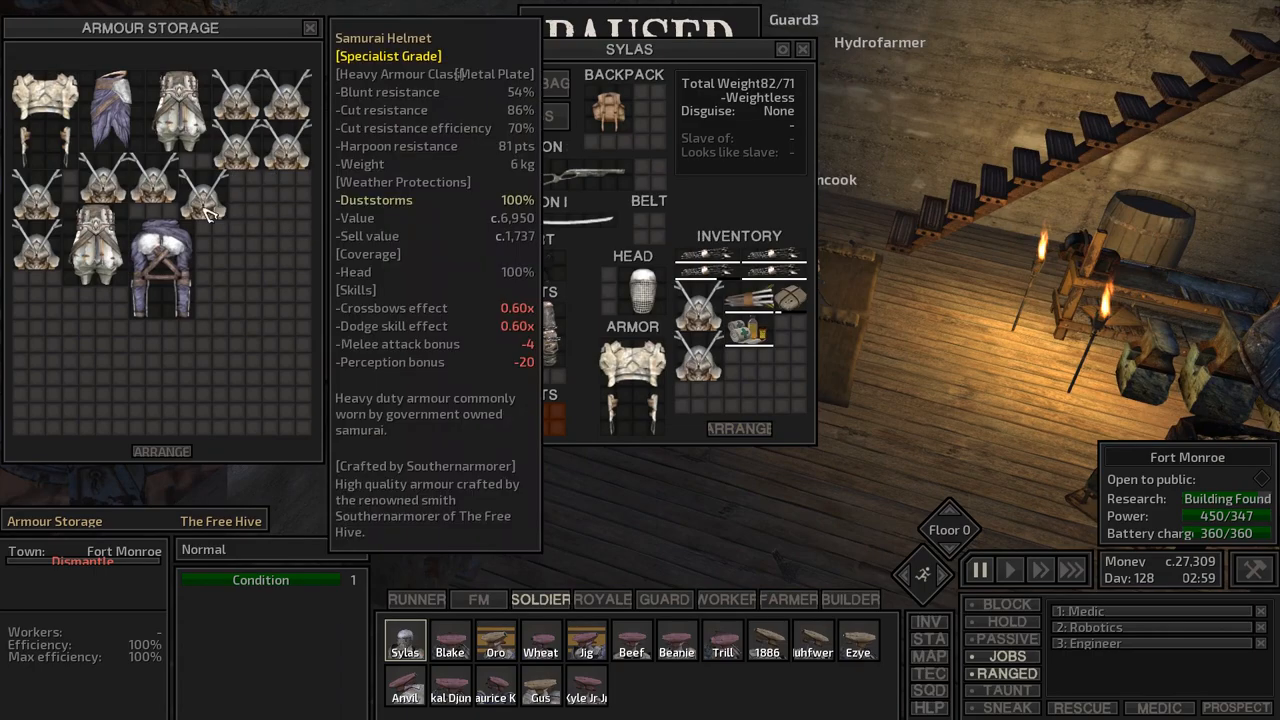
mouse_move(240, 118)
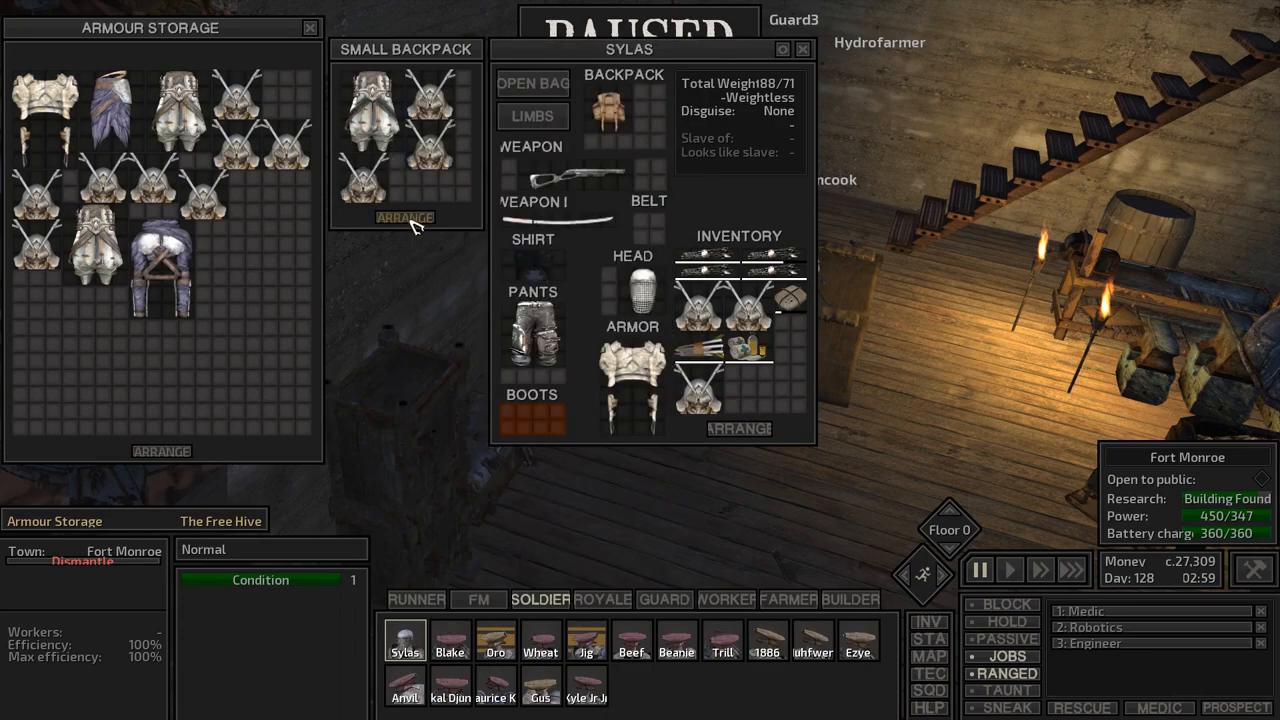
left_click(928, 656)
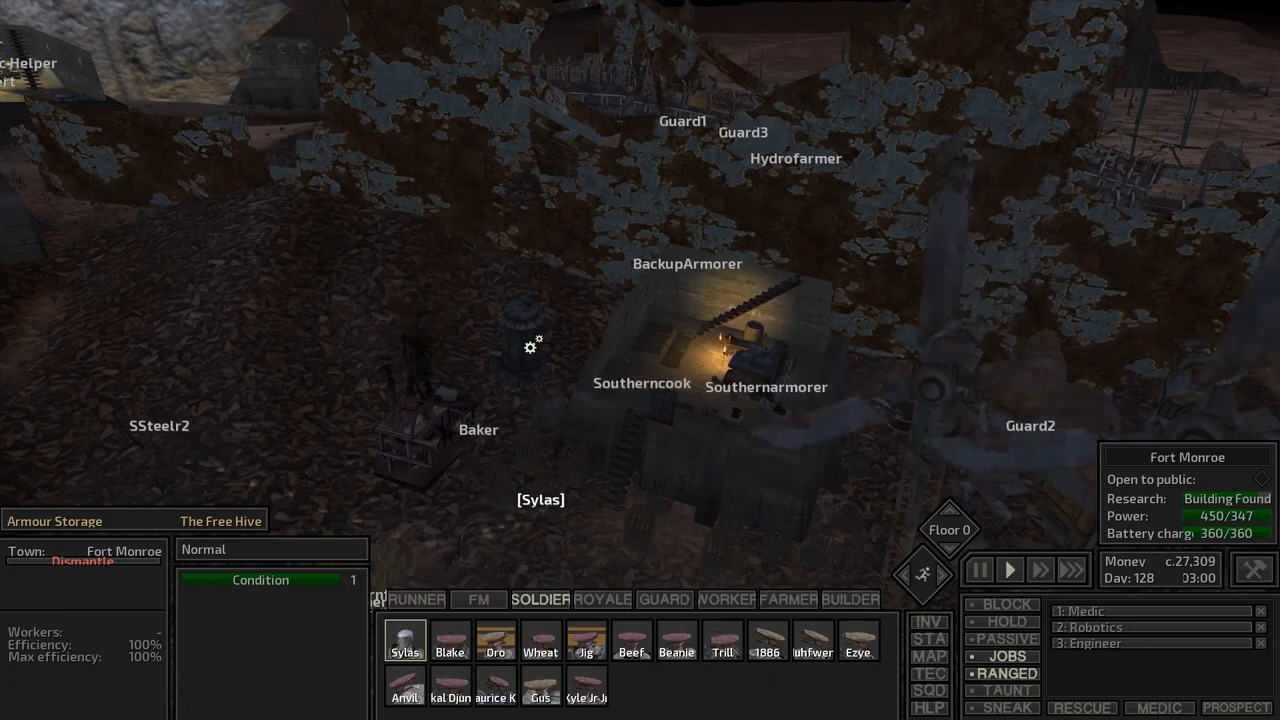
- Switch to the Royal squad, order it to a map destination and resume the game
left_click(602, 600)
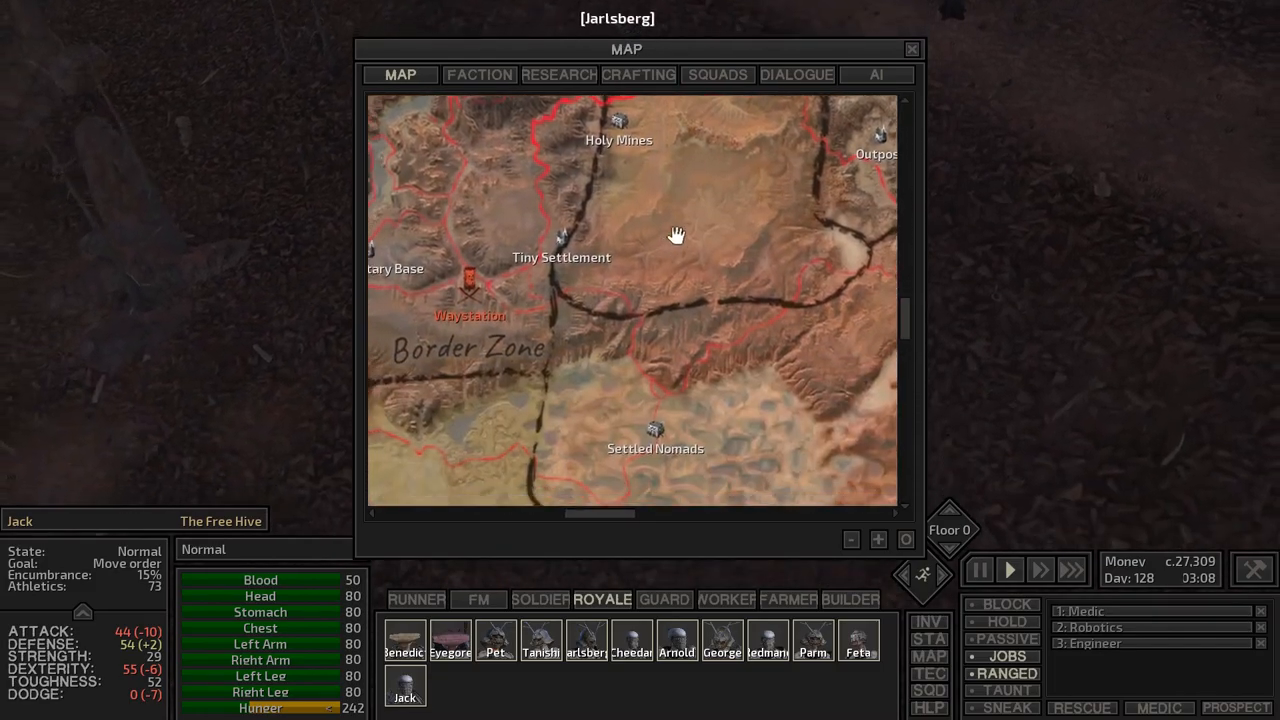
left_click(912, 48)
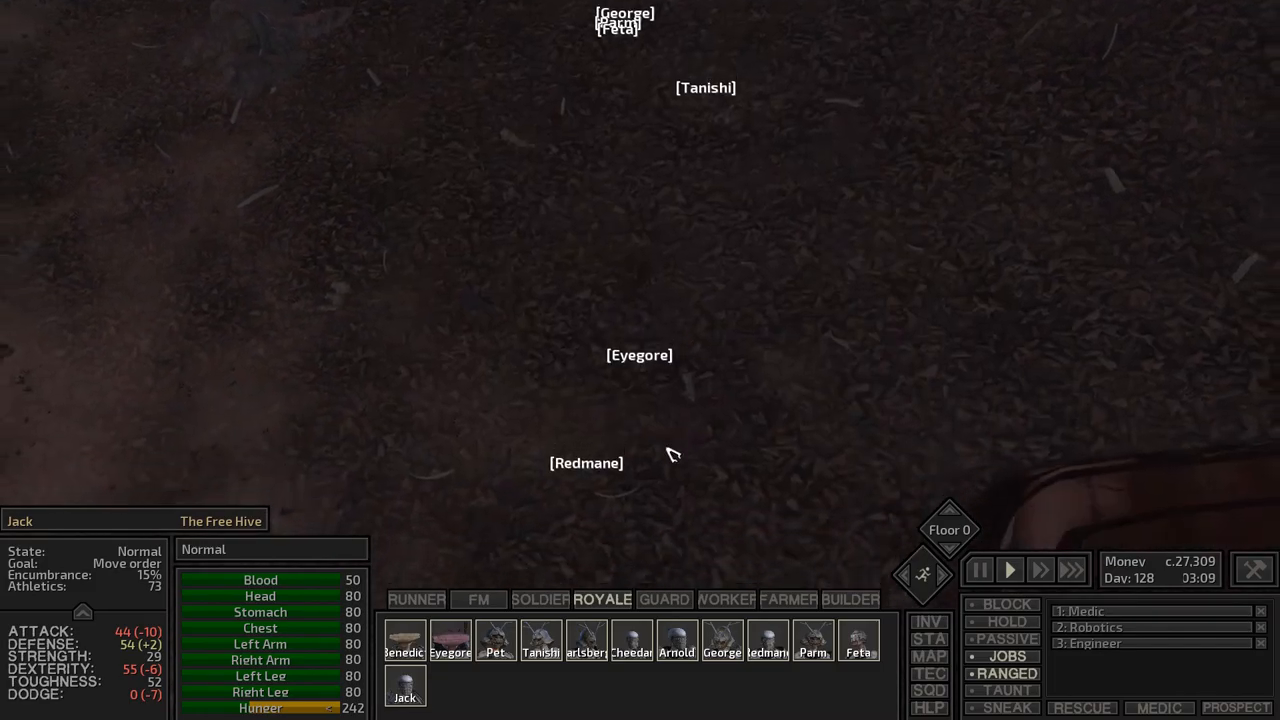
left_click(980, 568)
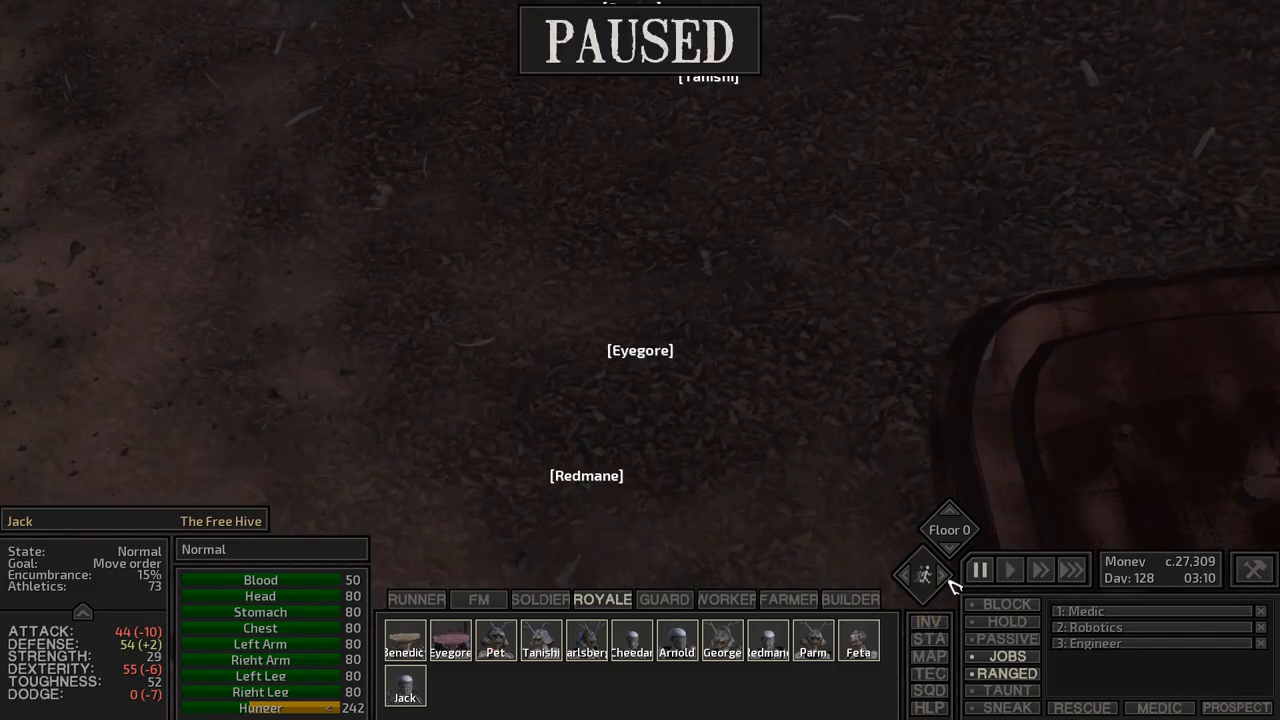
left_click(1008, 568)
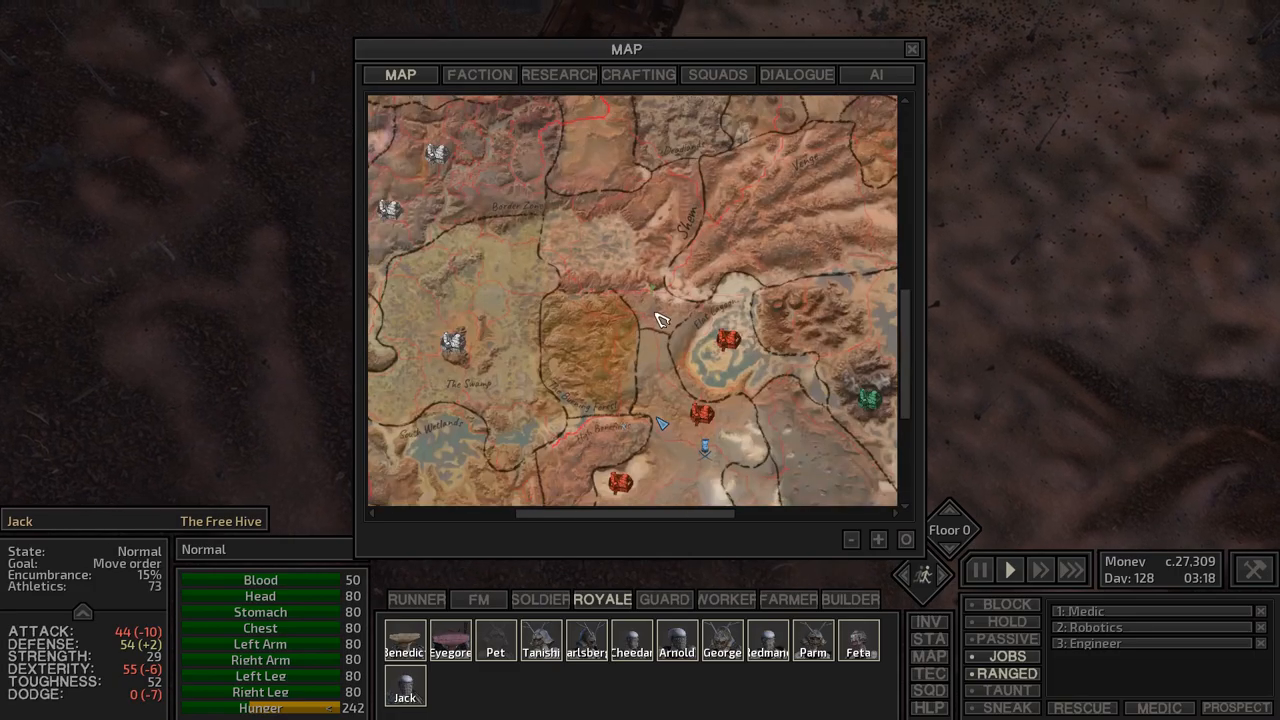
- Send Sylas to Shark on the world map and check the route near the Burning Forest
left_click(910, 48)
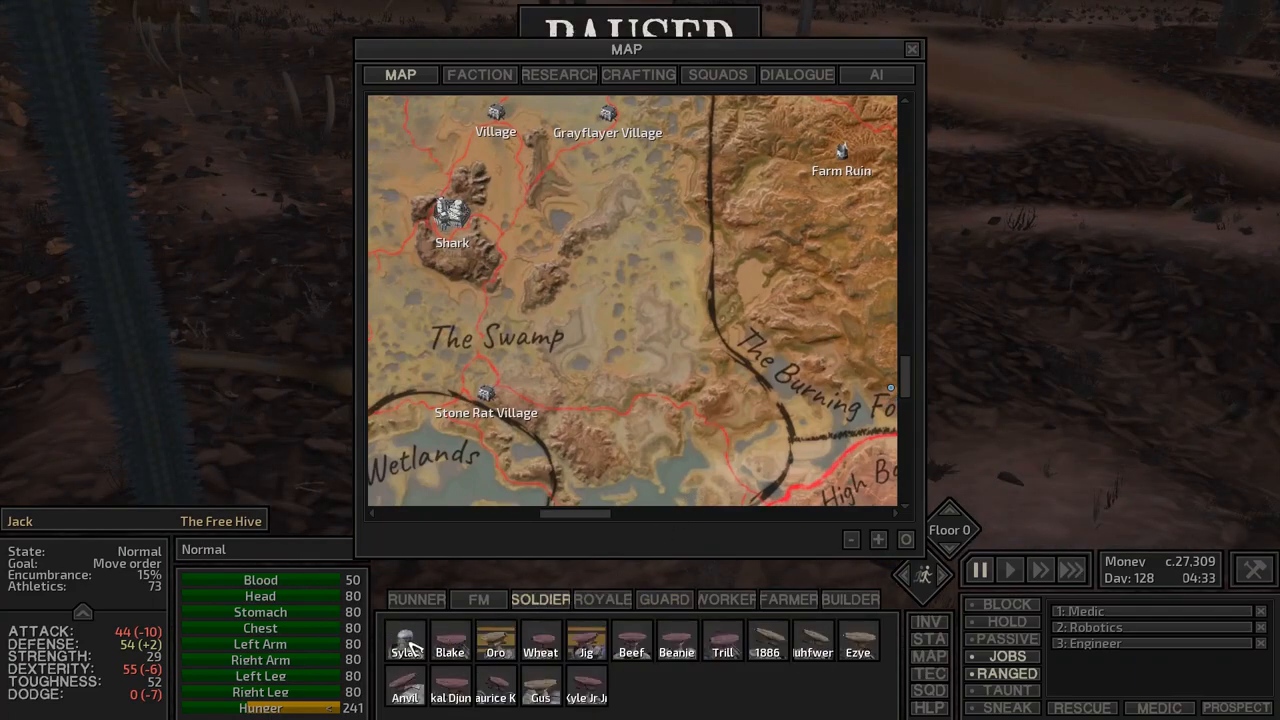
left_click(404, 640)
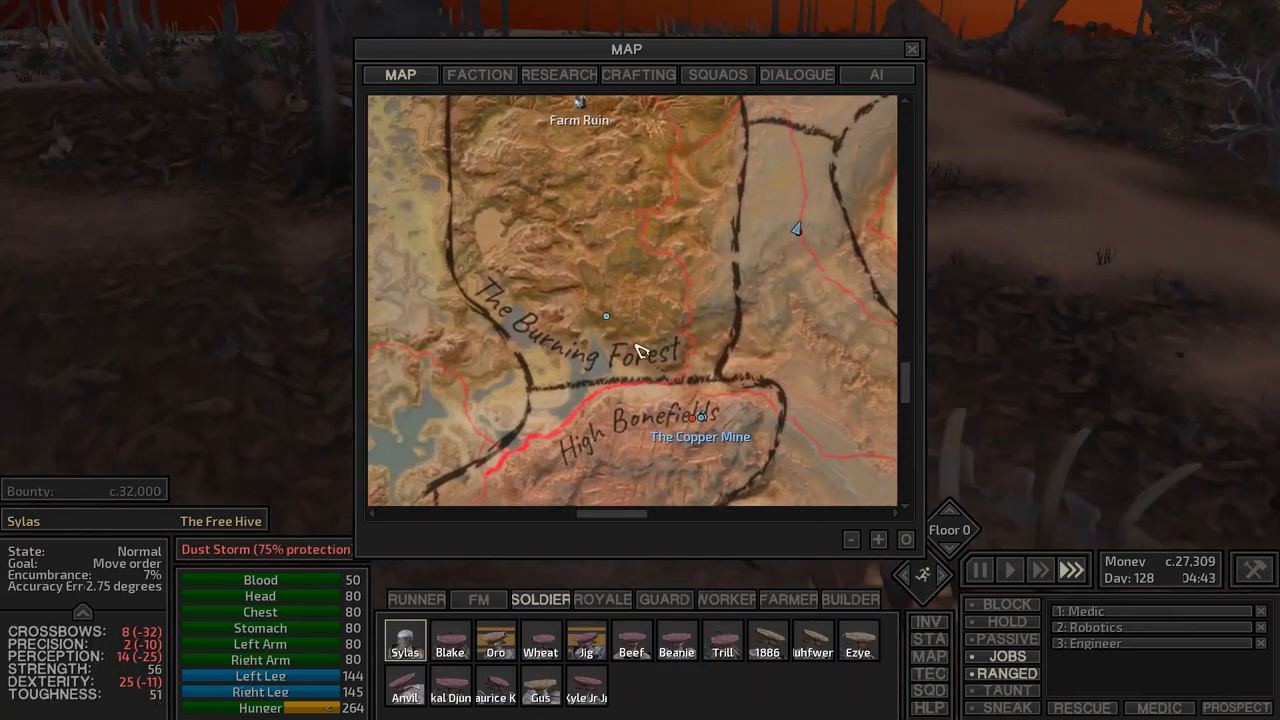
left_click_drag(640, 330, 612, 350)
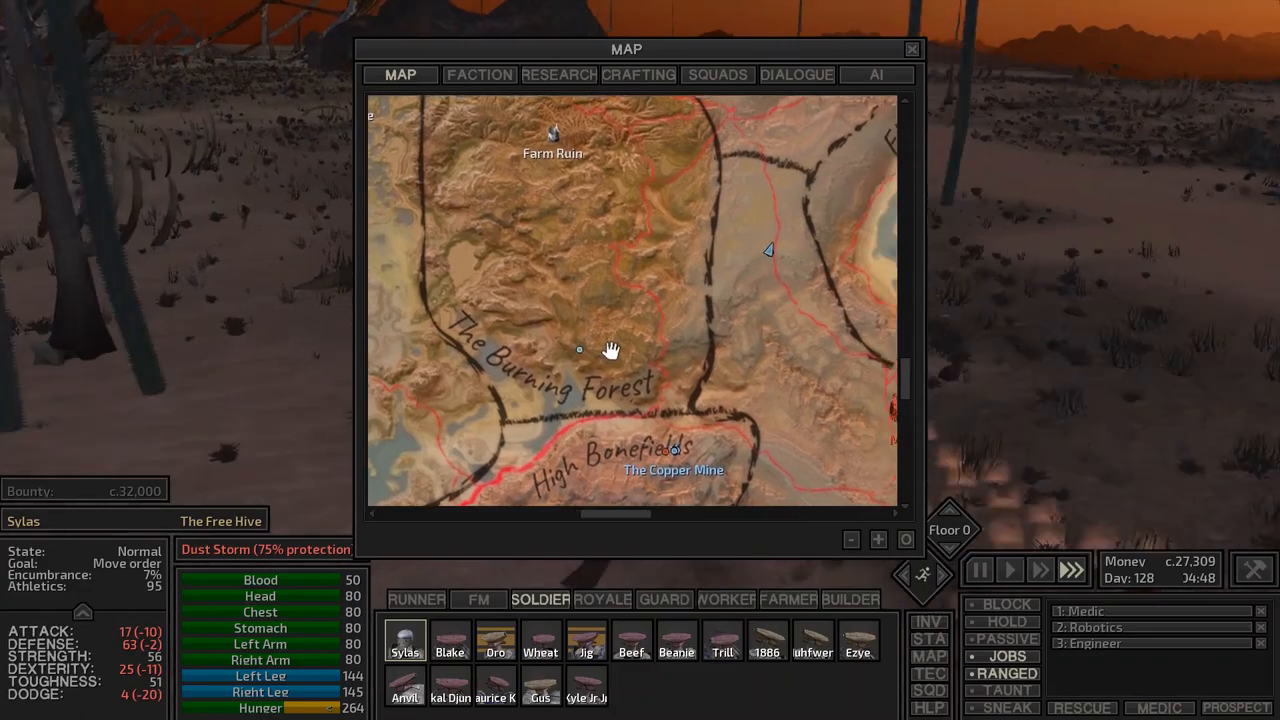
- Leave the map and select the marching Royal squad to watch it
left_click(910, 48)
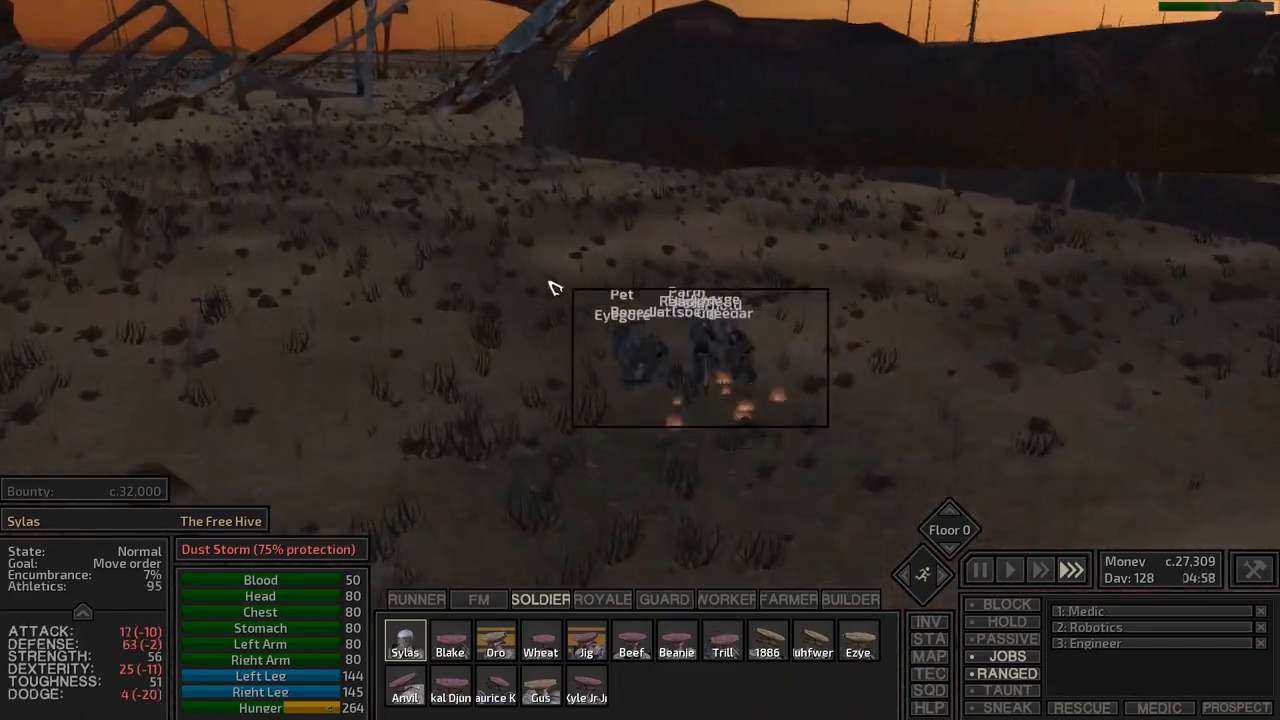
left_click(602, 600)
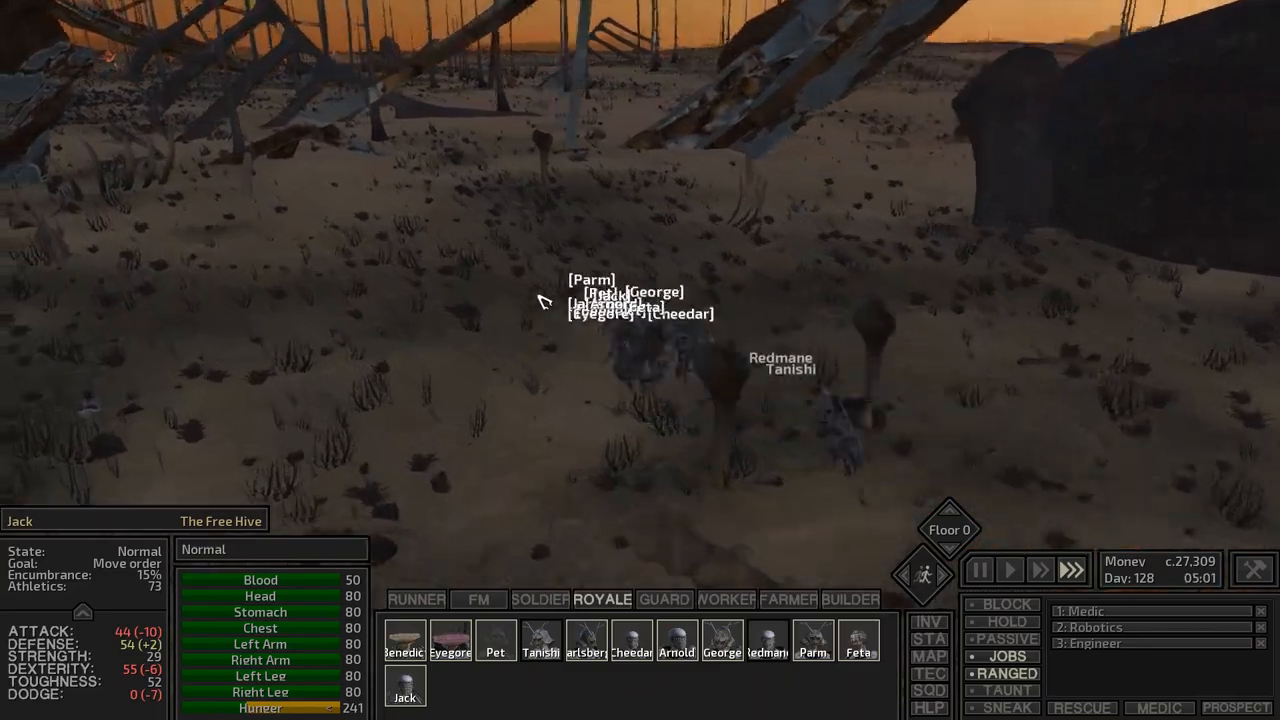